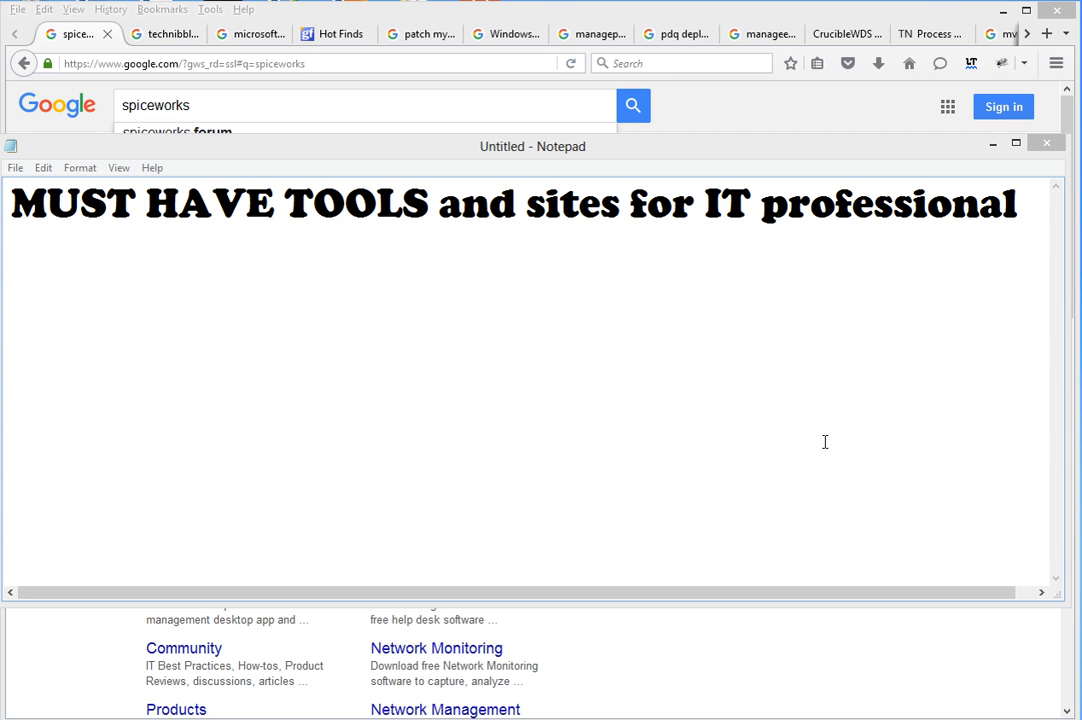
pyautogui.moveTo(546, 296)
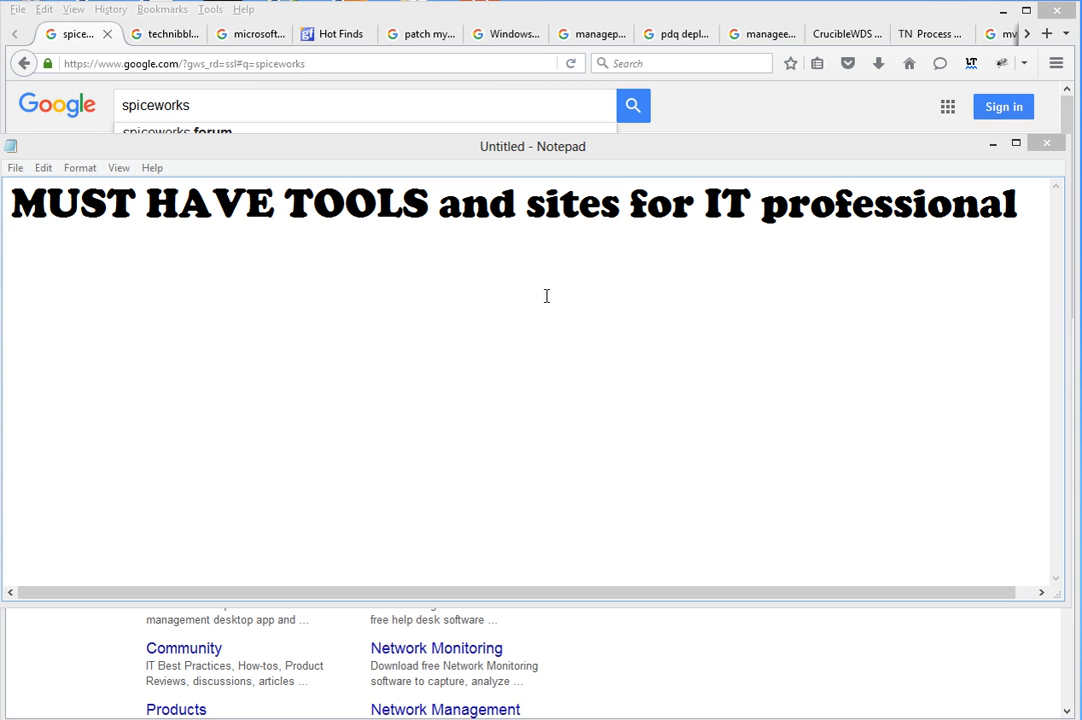
pyautogui.moveTo(876, 254)
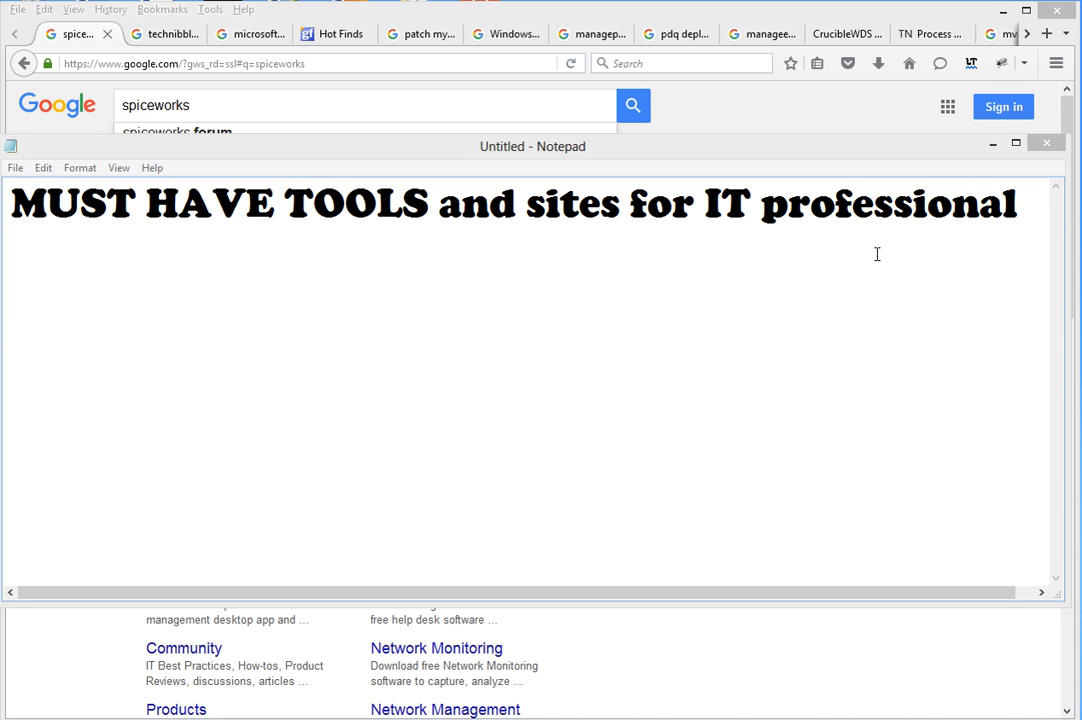
pyautogui.moveTo(356, 240)
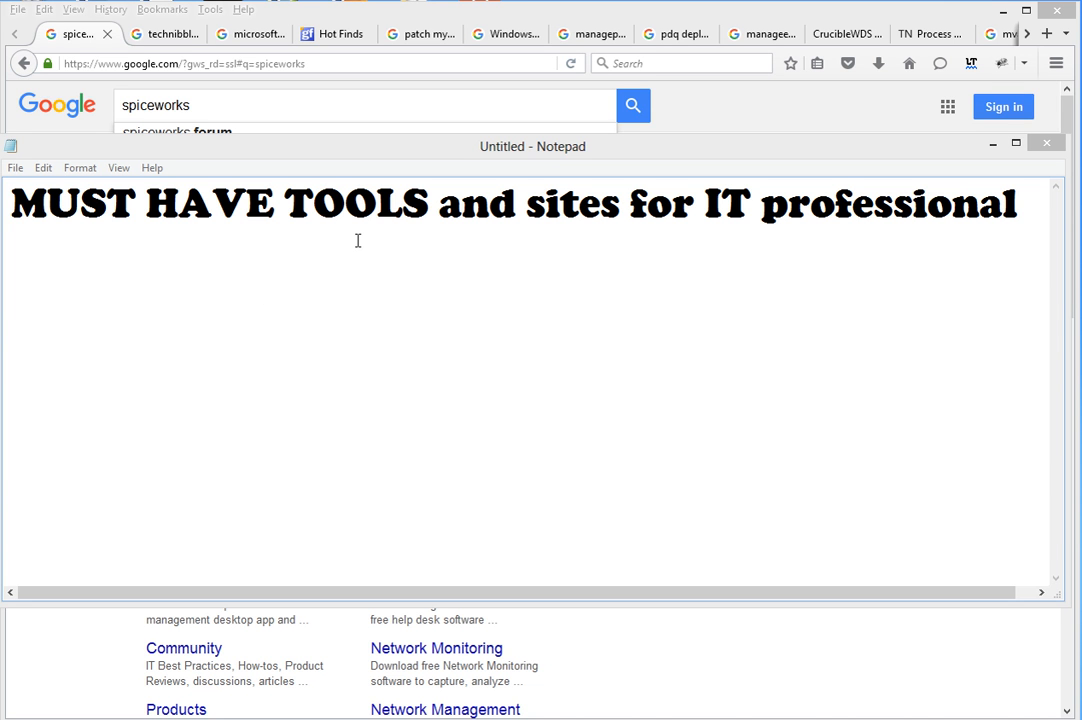
pyautogui.moveTo(530, 232)
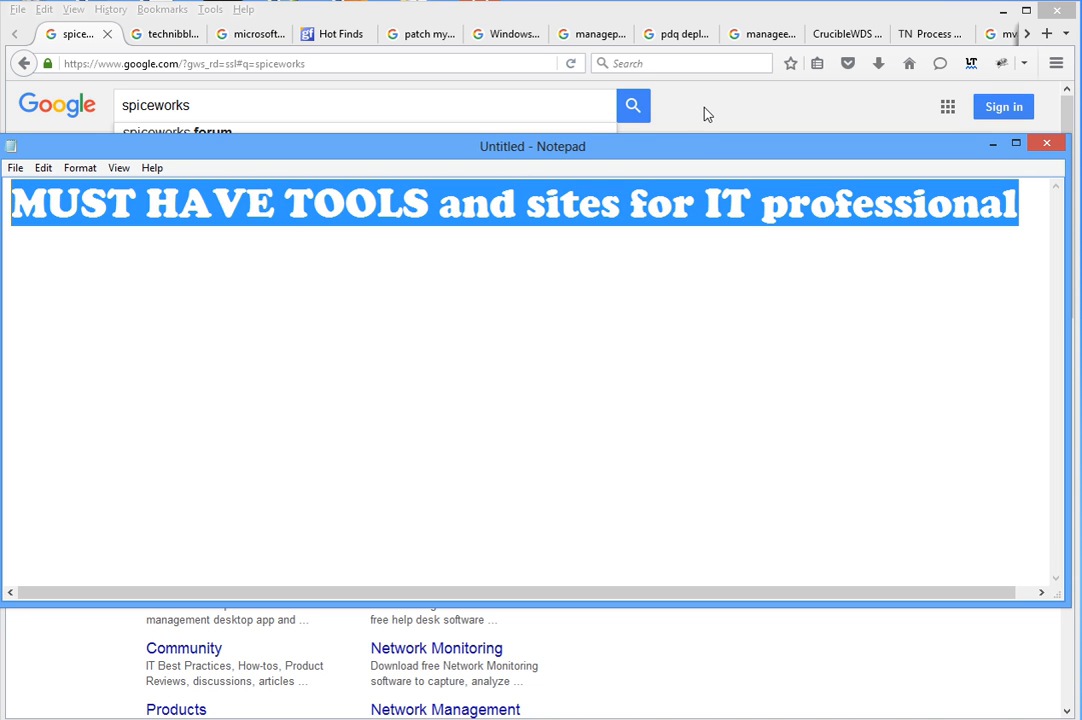
# - Bring the Firefox spiceworks Google results forward and scroll down through the listings
pyautogui.click(1046, 144)
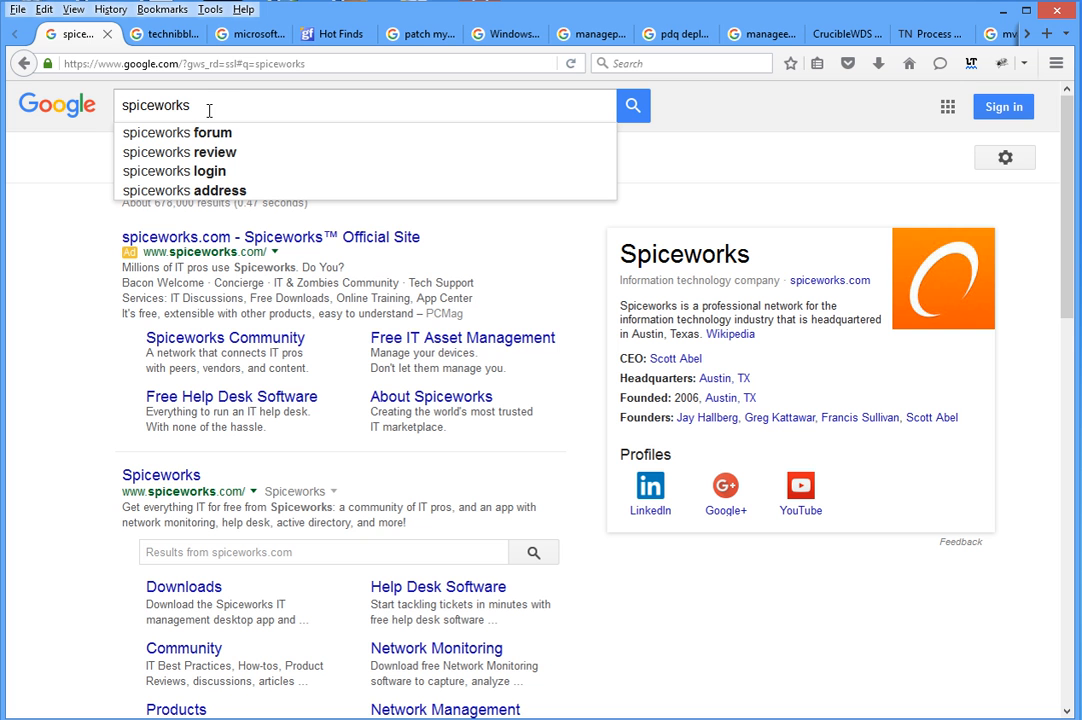
pyautogui.moveTo(220, 92)
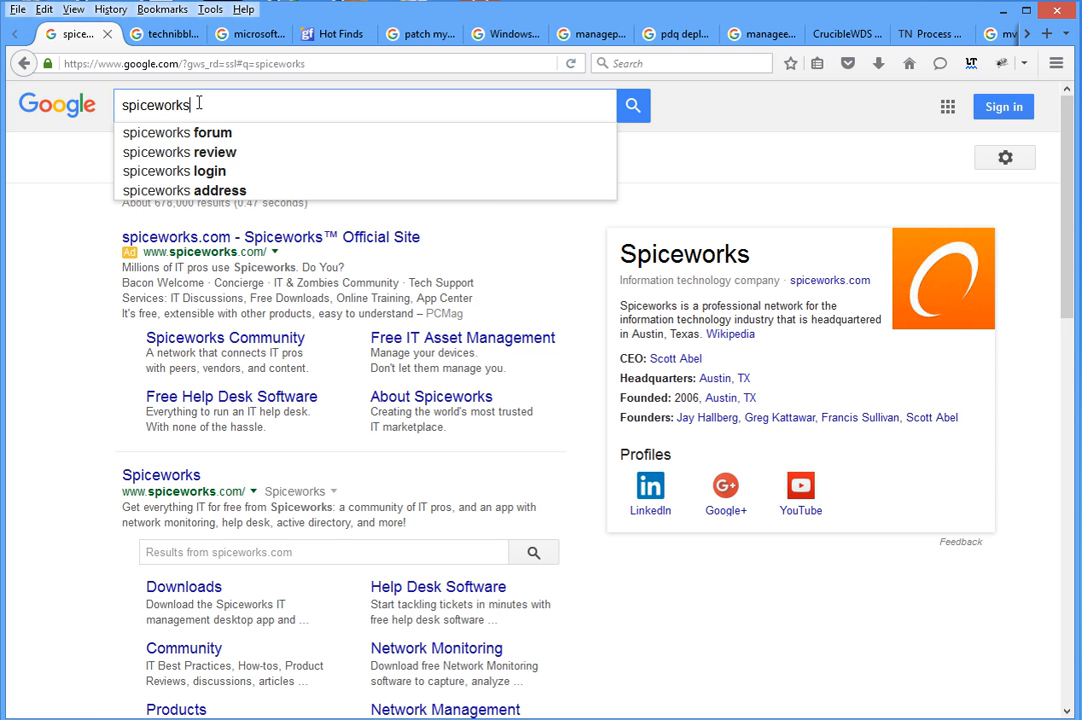
pyautogui.scroll(-3)
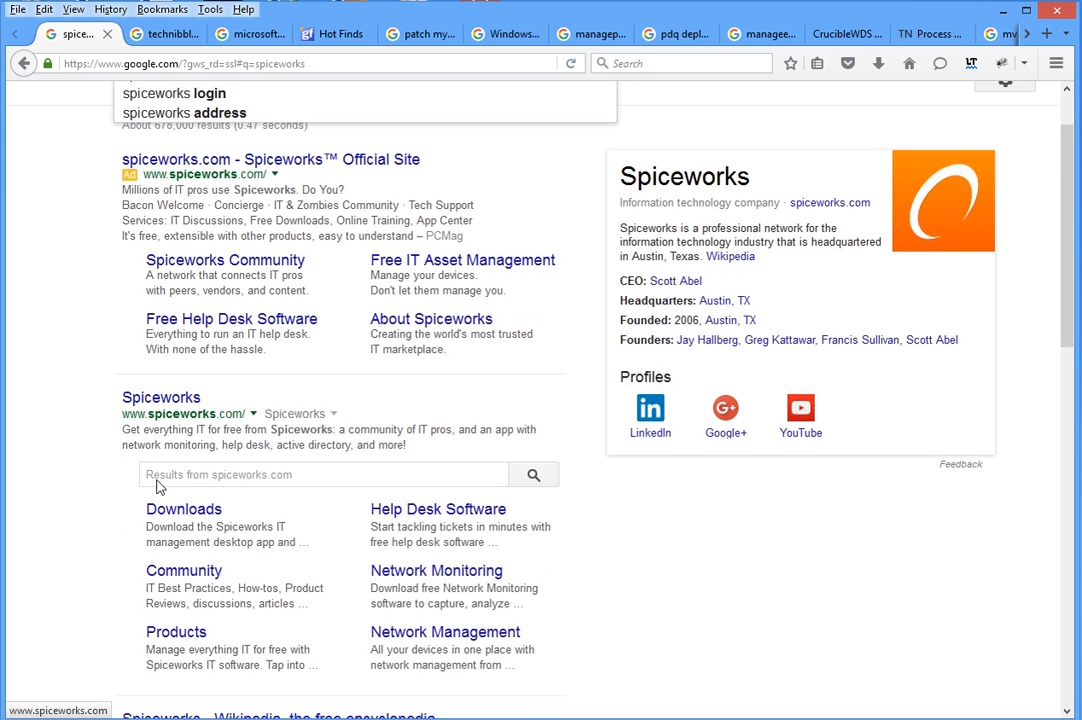
pyautogui.scroll(-3)
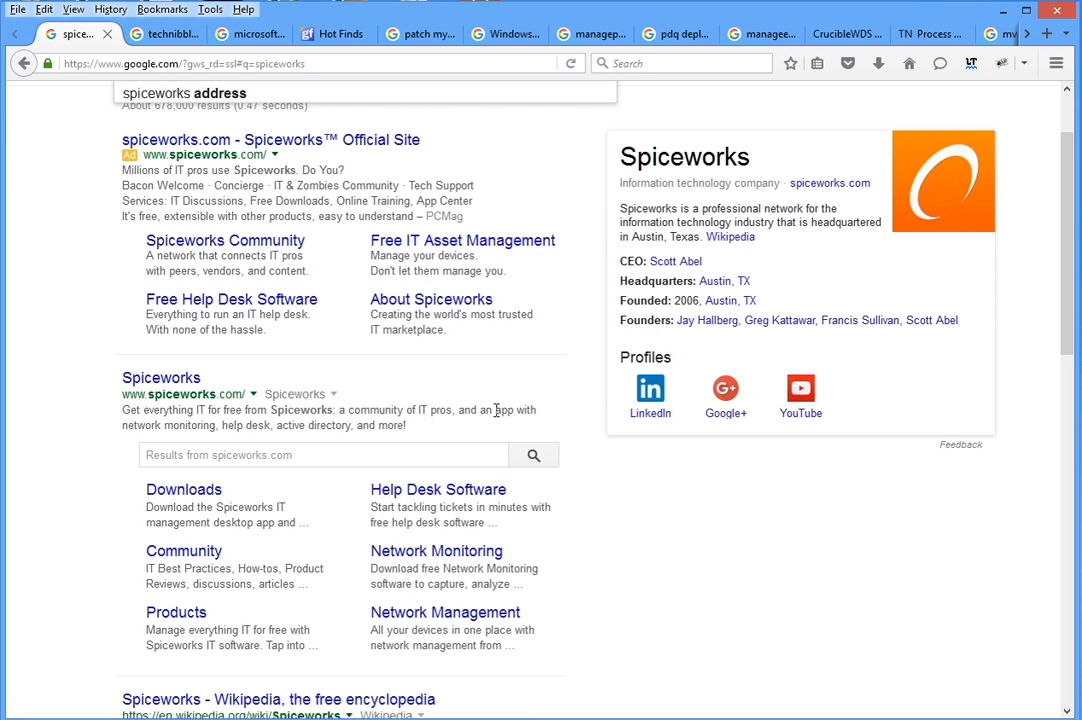
pyautogui.moveTo(150, 428)
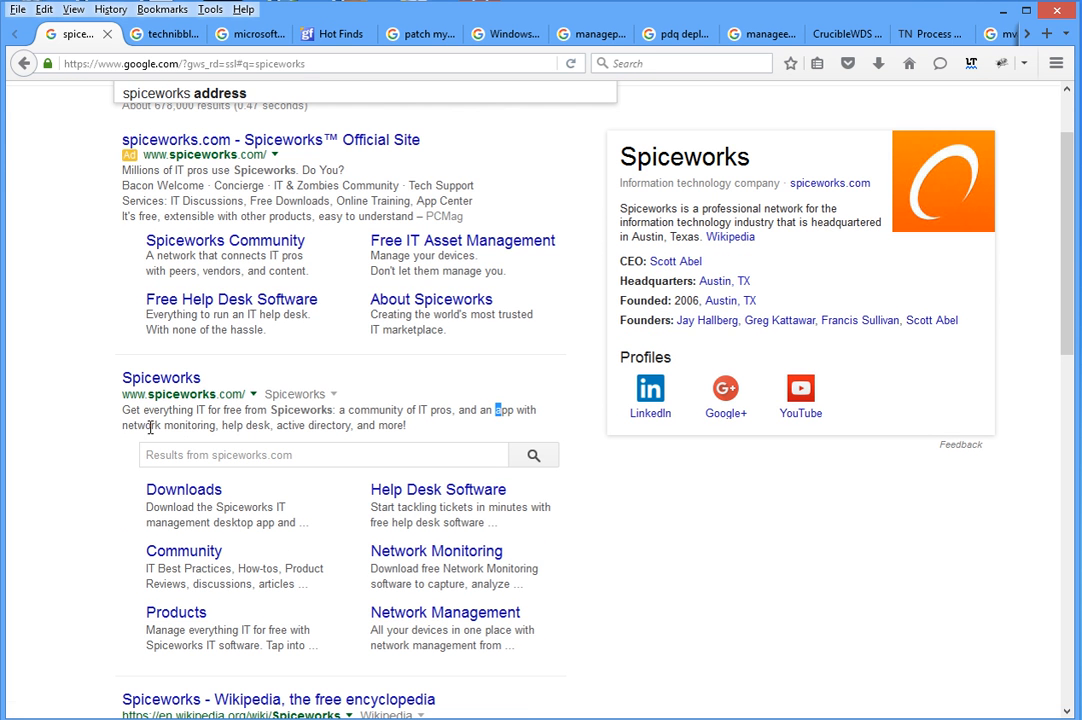
pyautogui.moveTo(250, 426)
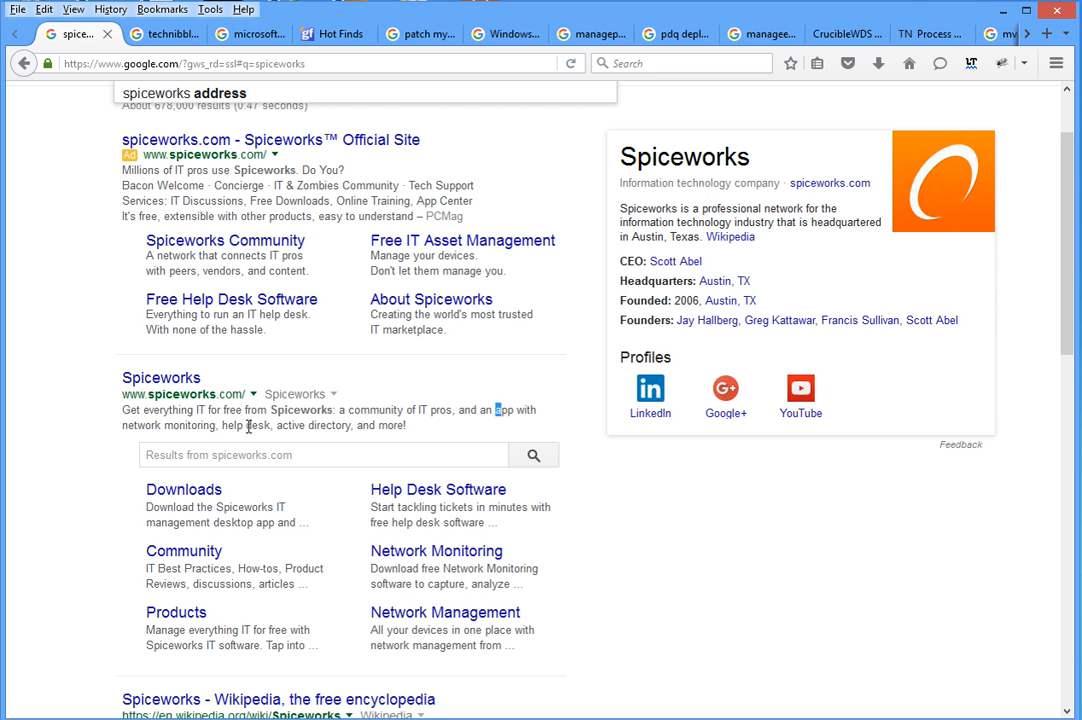
pyautogui.moveTo(416, 428)
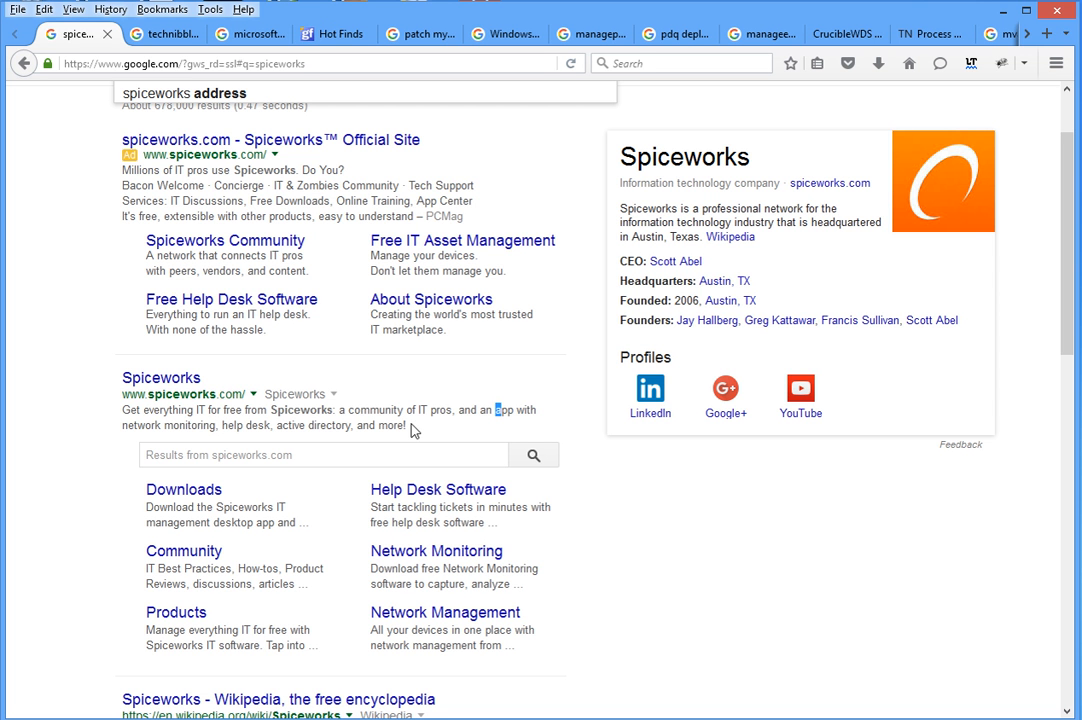
pyautogui.scroll(-3)
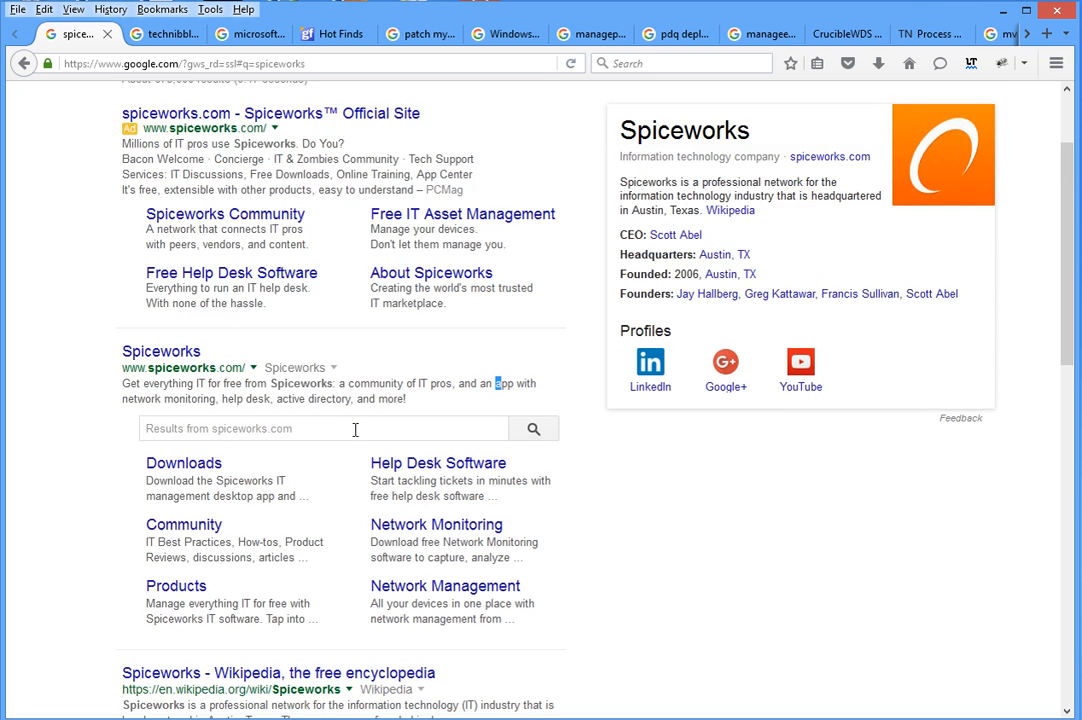
pyautogui.scroll(-3)
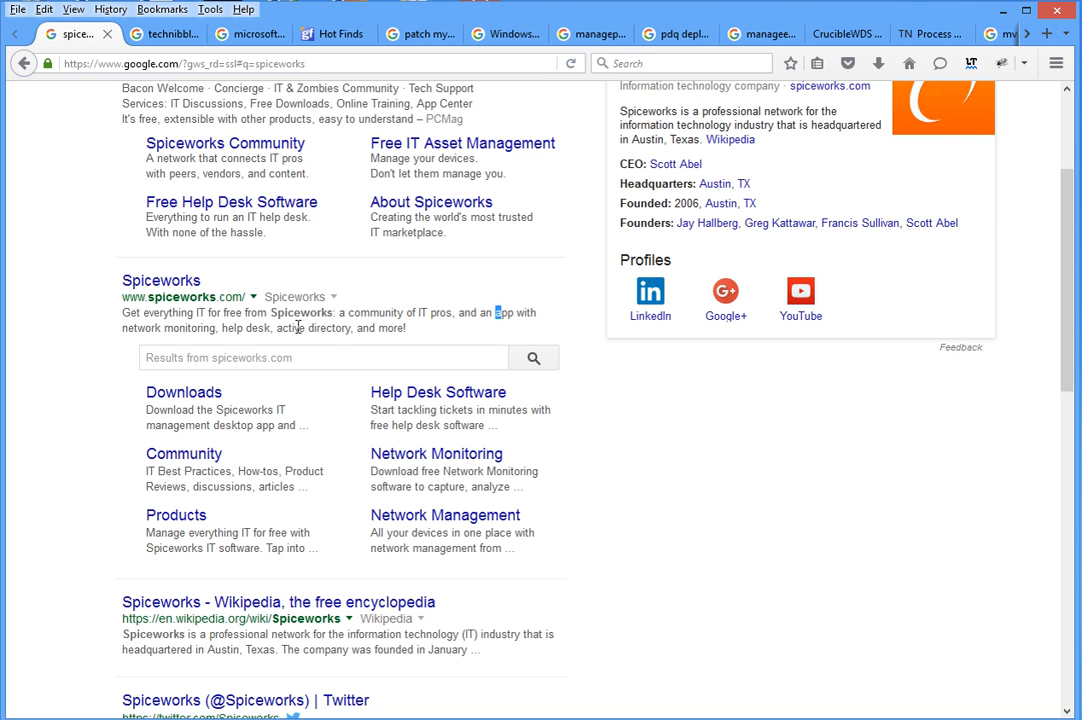
# - Highlight the phrase 'active directory' in the Spiceworks result and continue down the results
pyautogui.doubleClick(314, 328)
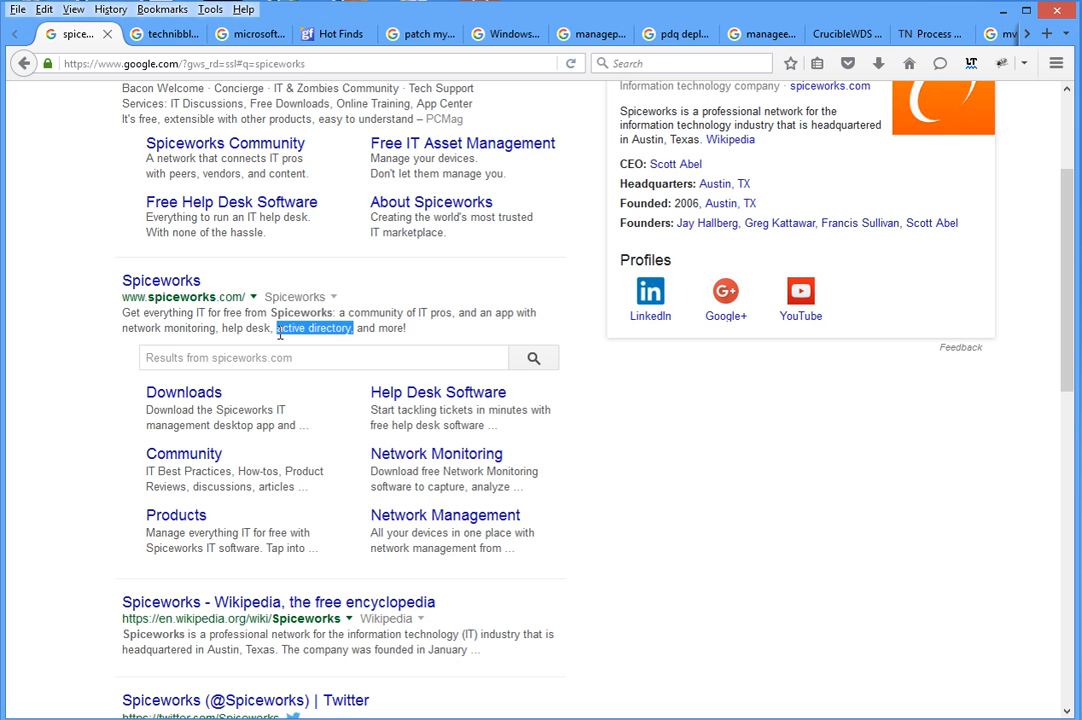
pyautogui.scroll(-3)
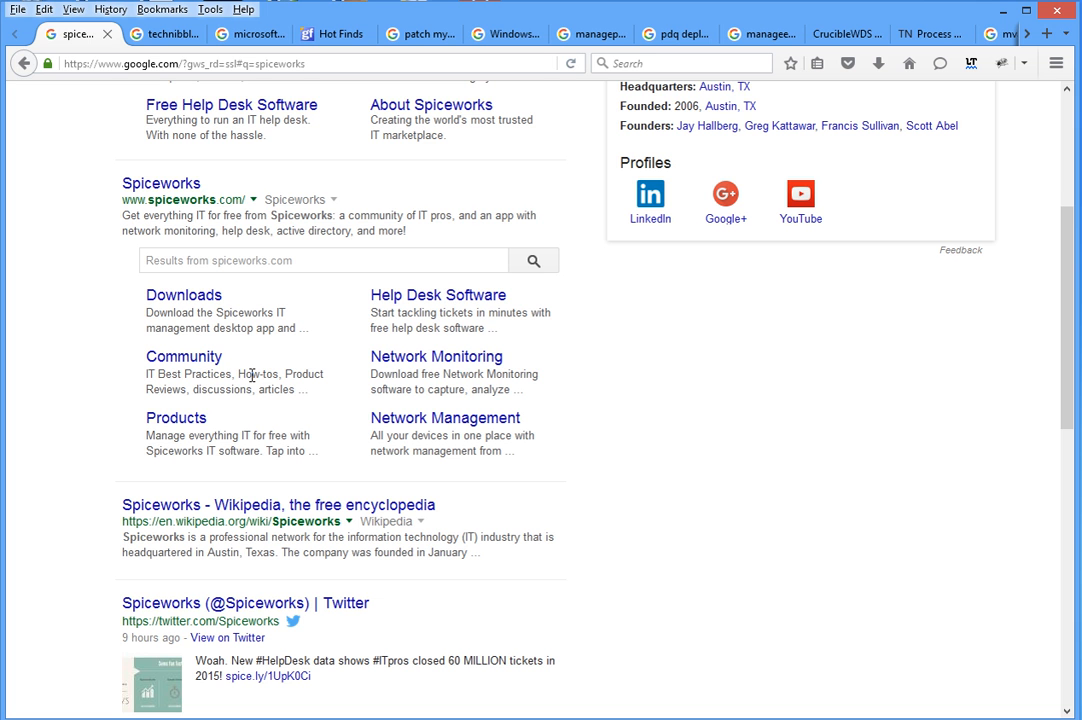
pyautogui.moveTo(314, 400)
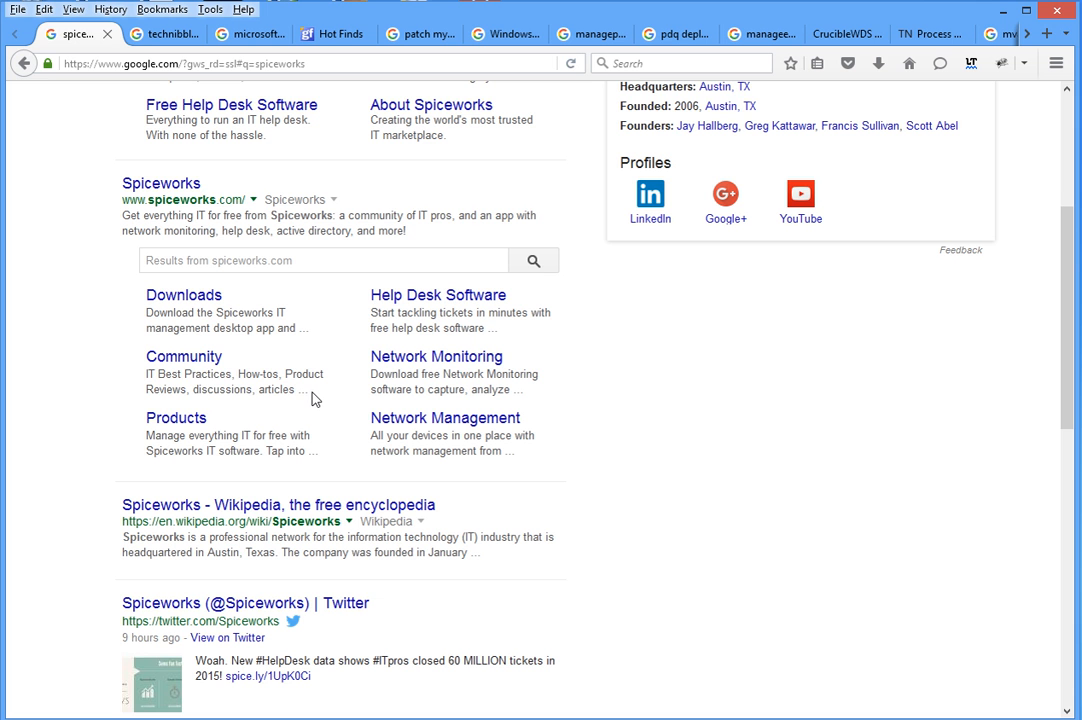
pyautogui.moveTo(184, 356)
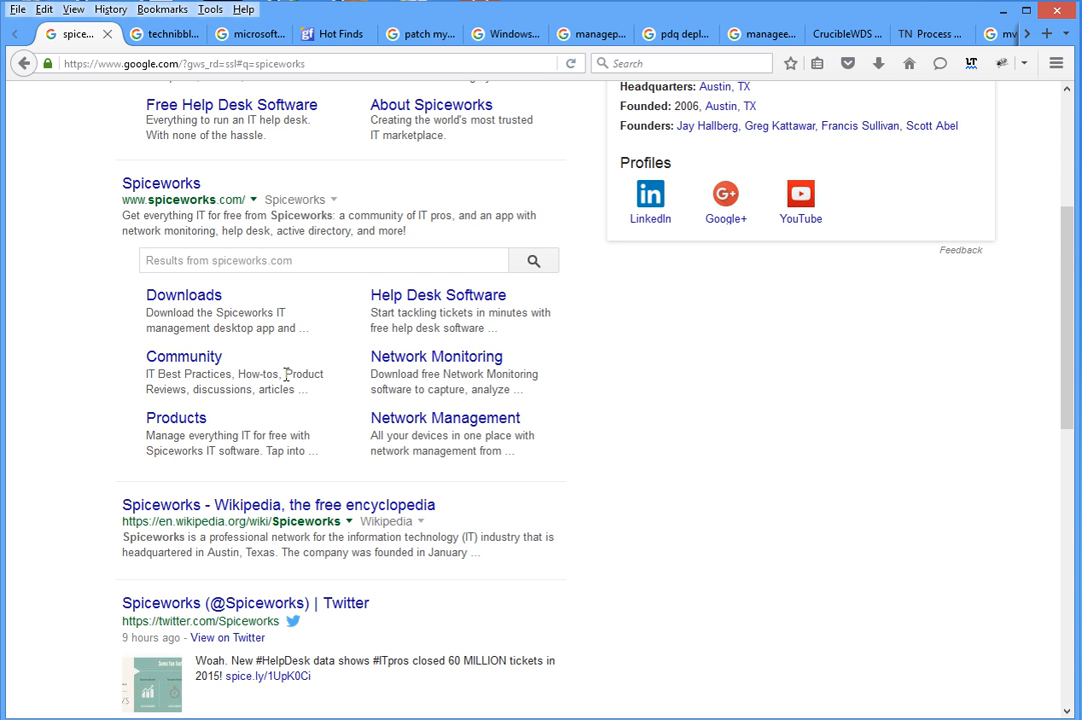
pyautogui.moveTo(308, 392)
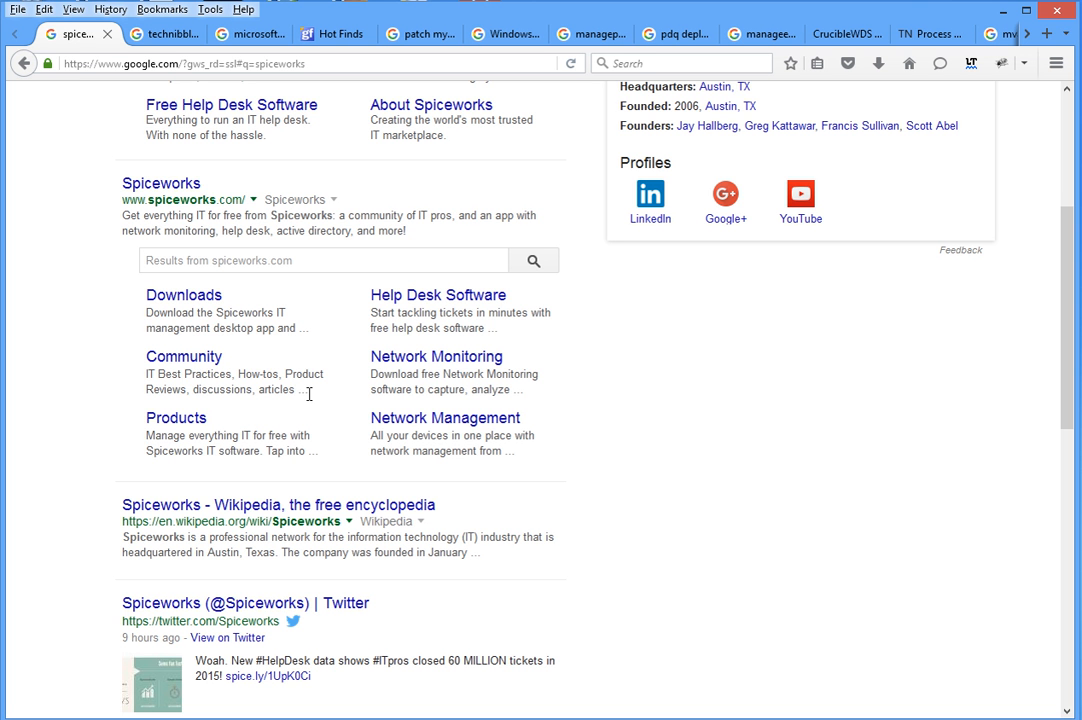
pyautogui.moveTo(332, 408)
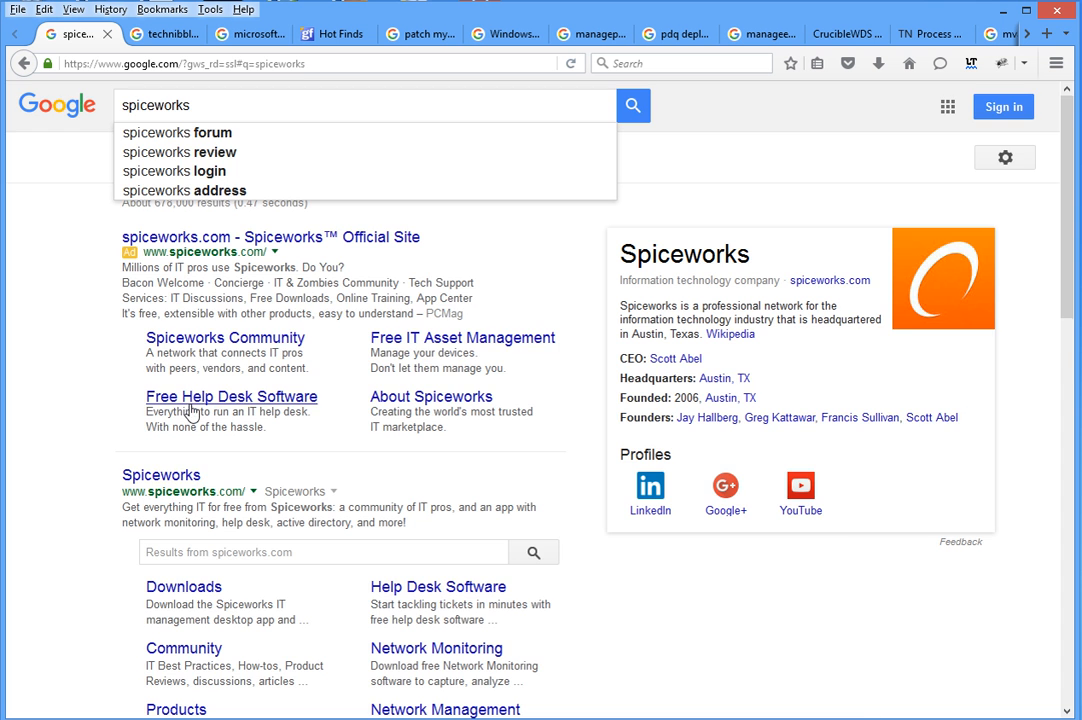
pyautogui.scroll(-3)
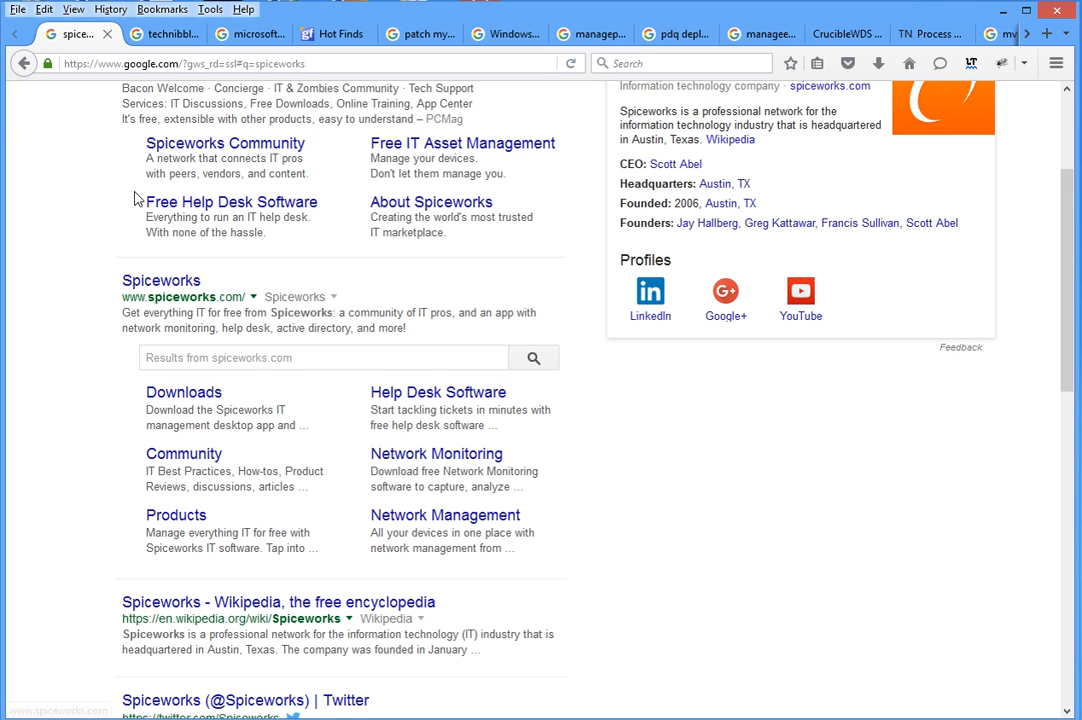
# - Switch to the technibble Google results and scroll down the listings
pyautogui.click(156, 32)
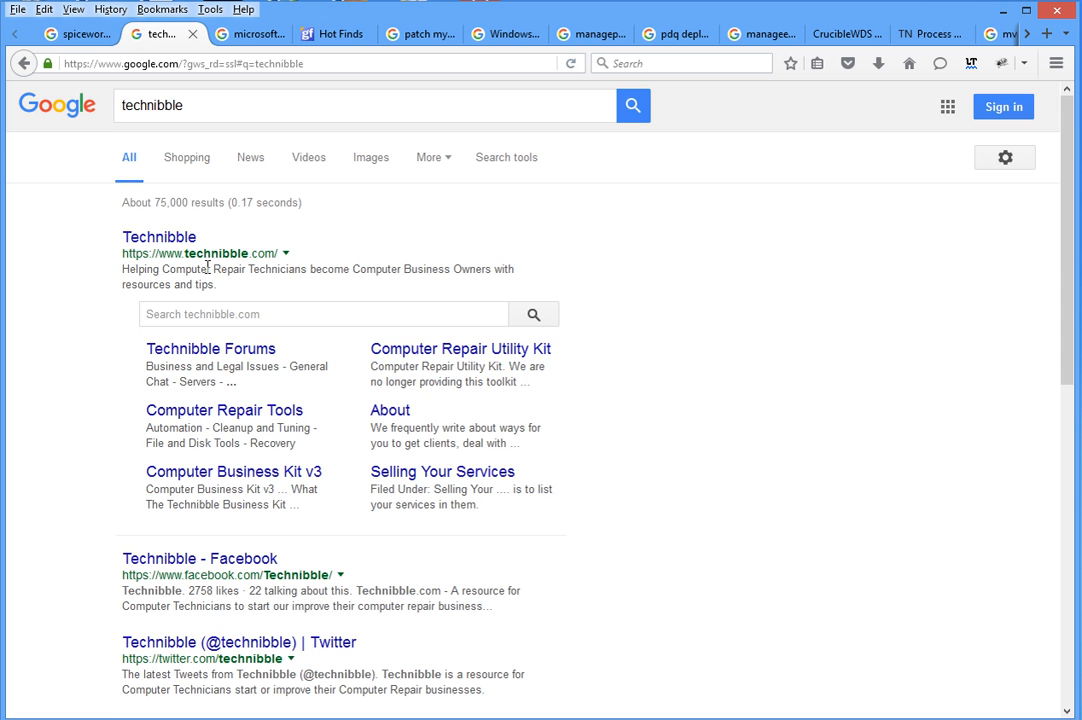
pyautogui.scroll(-3)
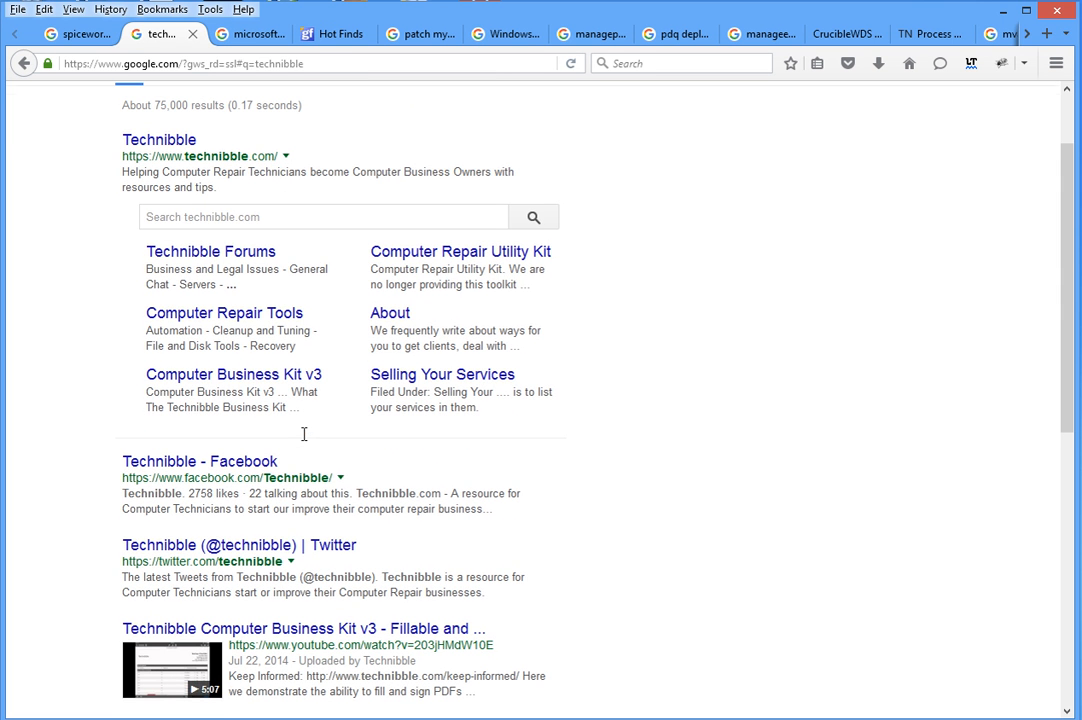
pyautogui.moveTo(264, 374)
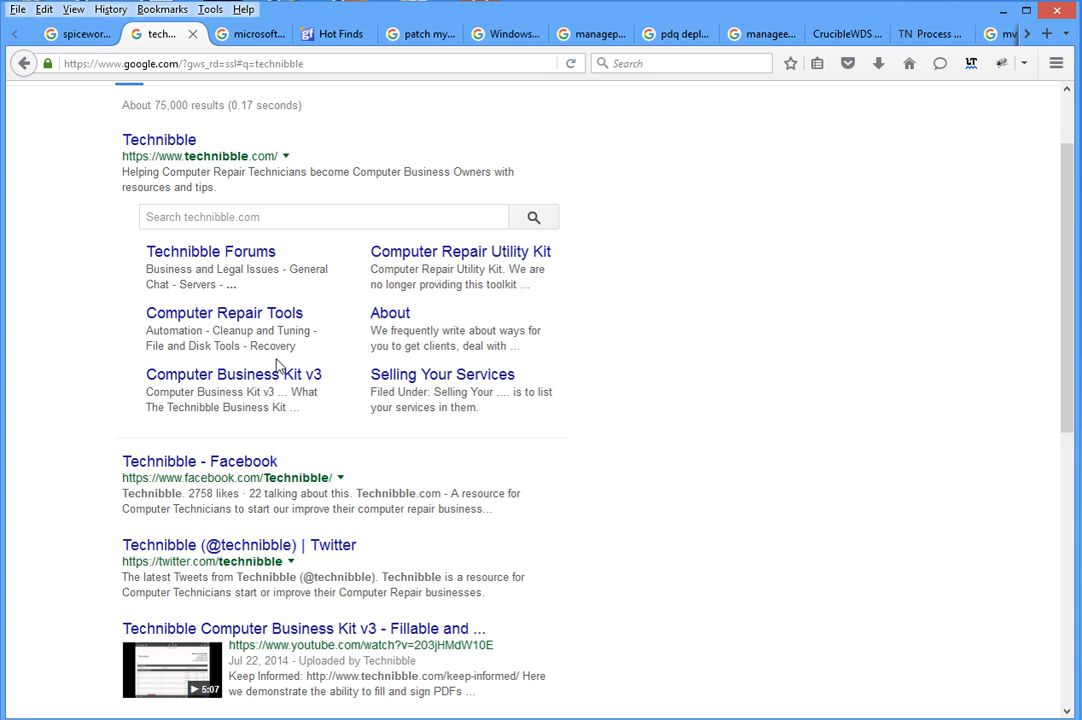
pyautogui.moveTo(304, 364)
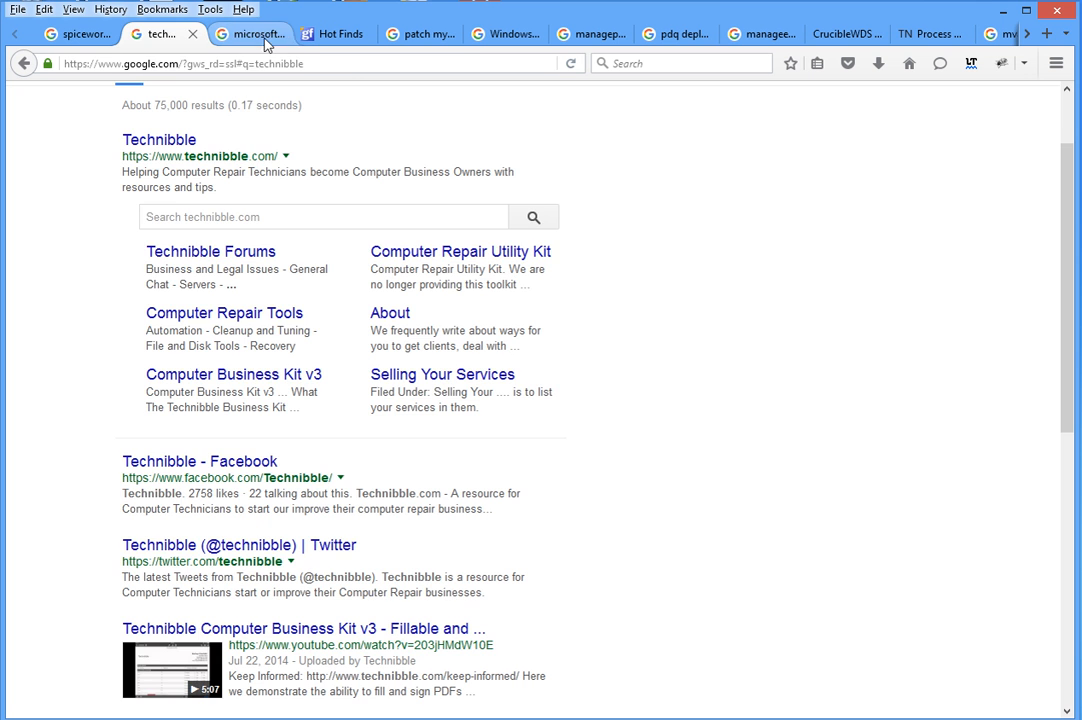
pyautogui.click(252, 34)
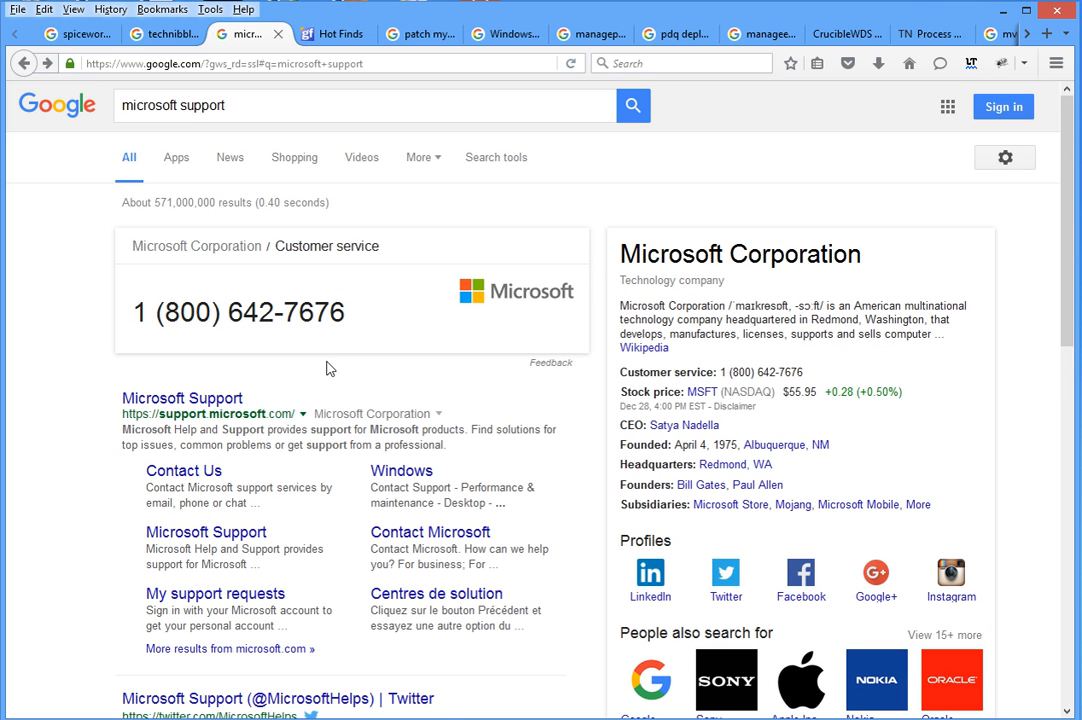
pyautogui.moveTo(368, 388)
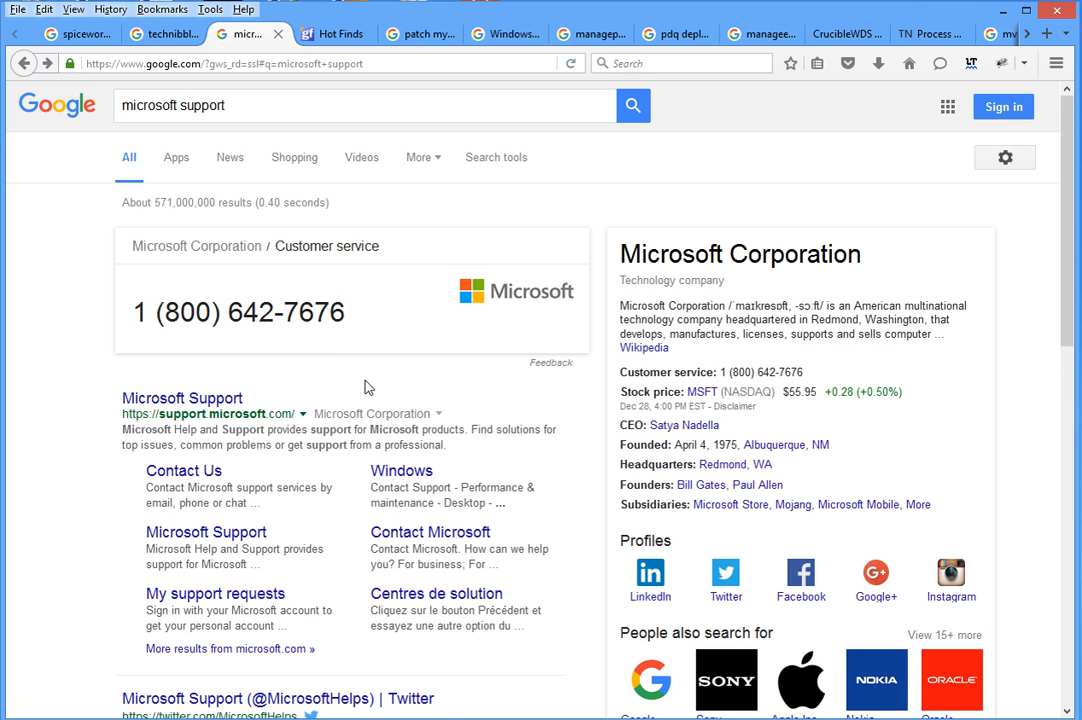
pyautogui.scroll(-3)
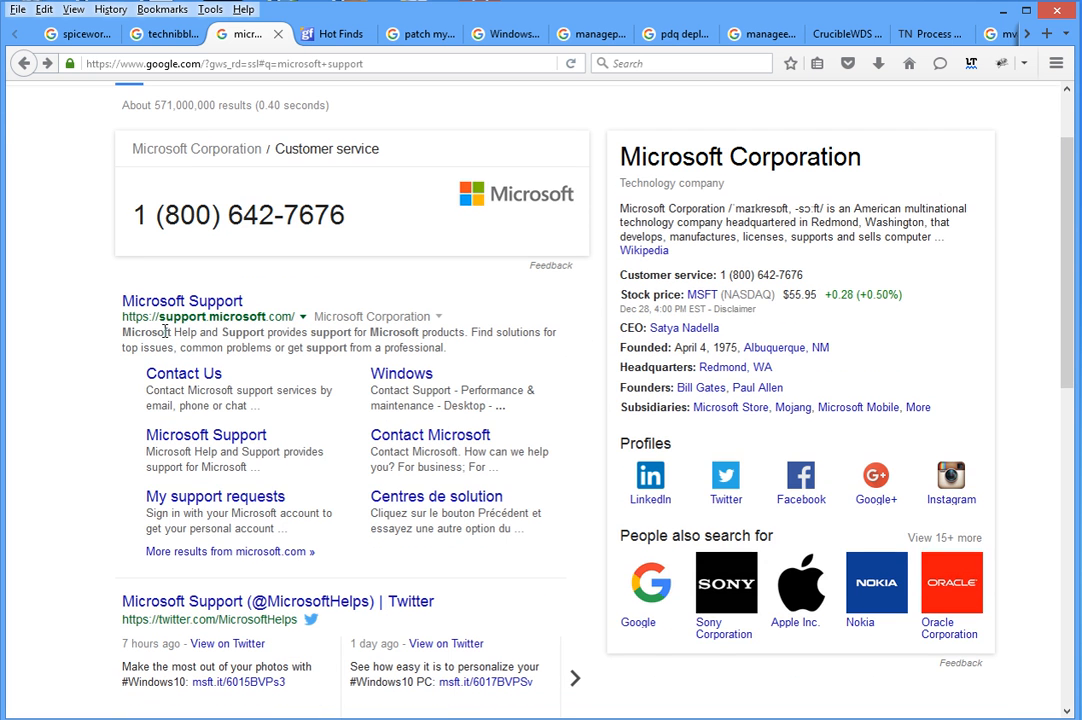
pyautogui.moveTo(240, 332)
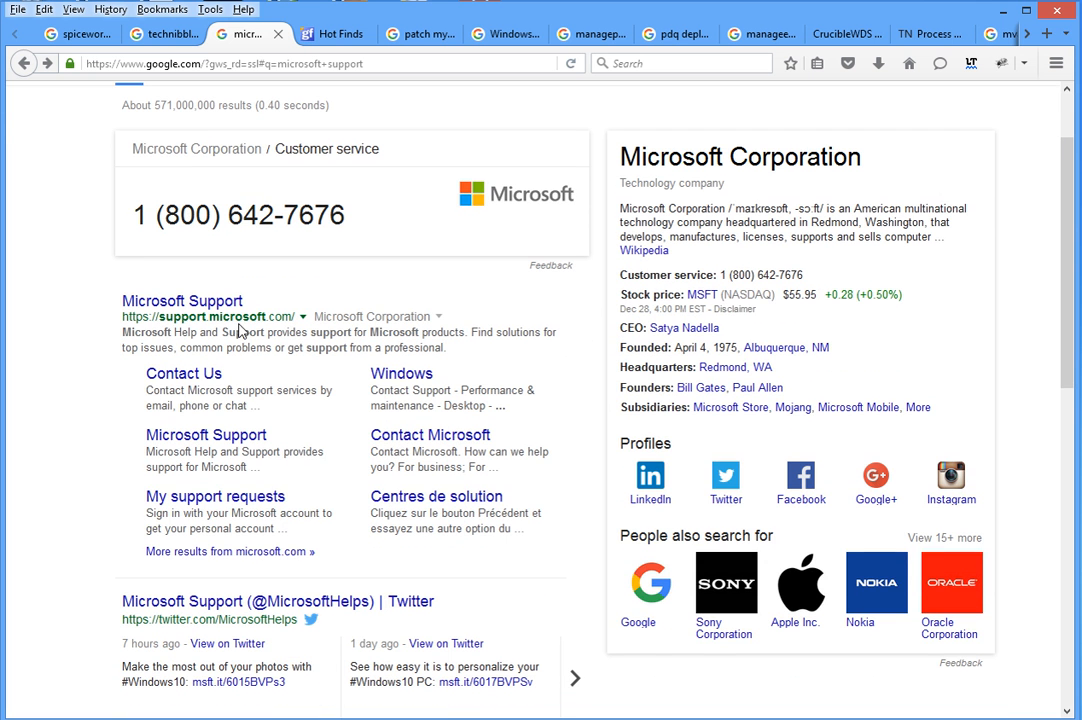
pyautogui.moveTo(296, 386)
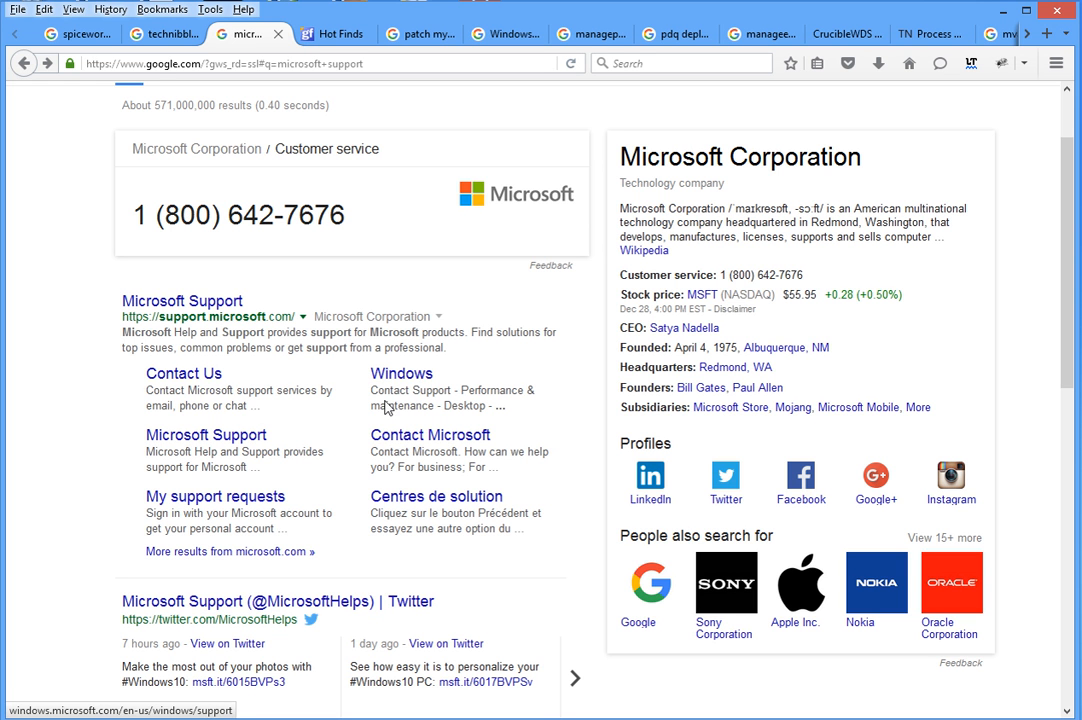
pyautogui.moveTo(384, 408)
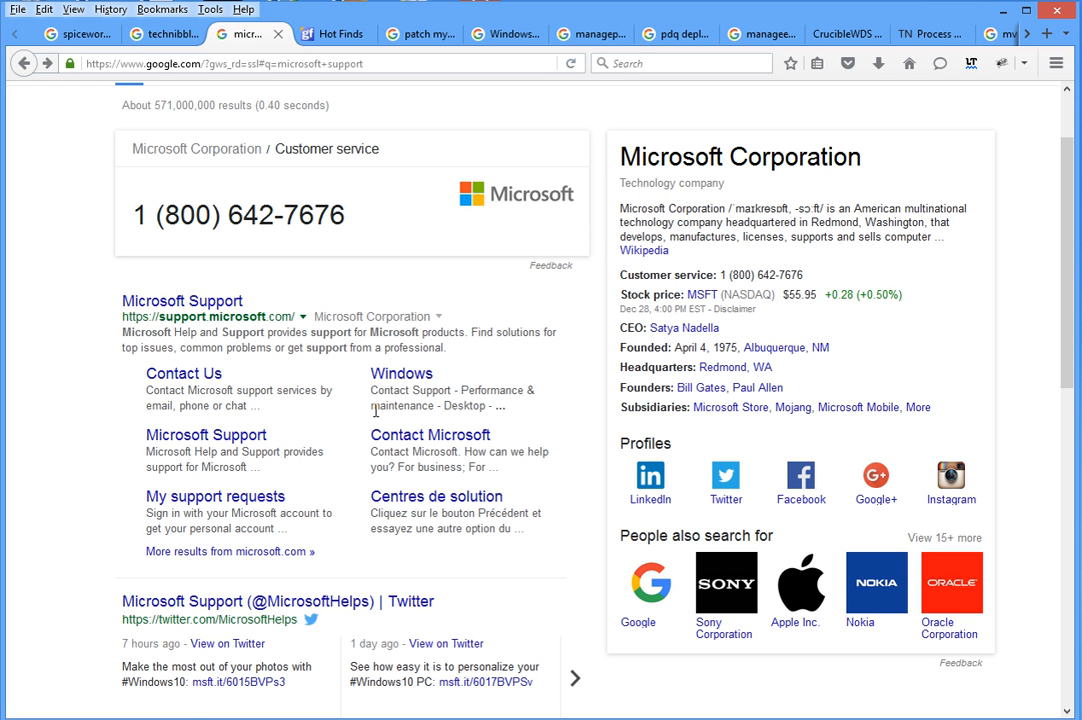
pyautogui.moveTo(296, 418)
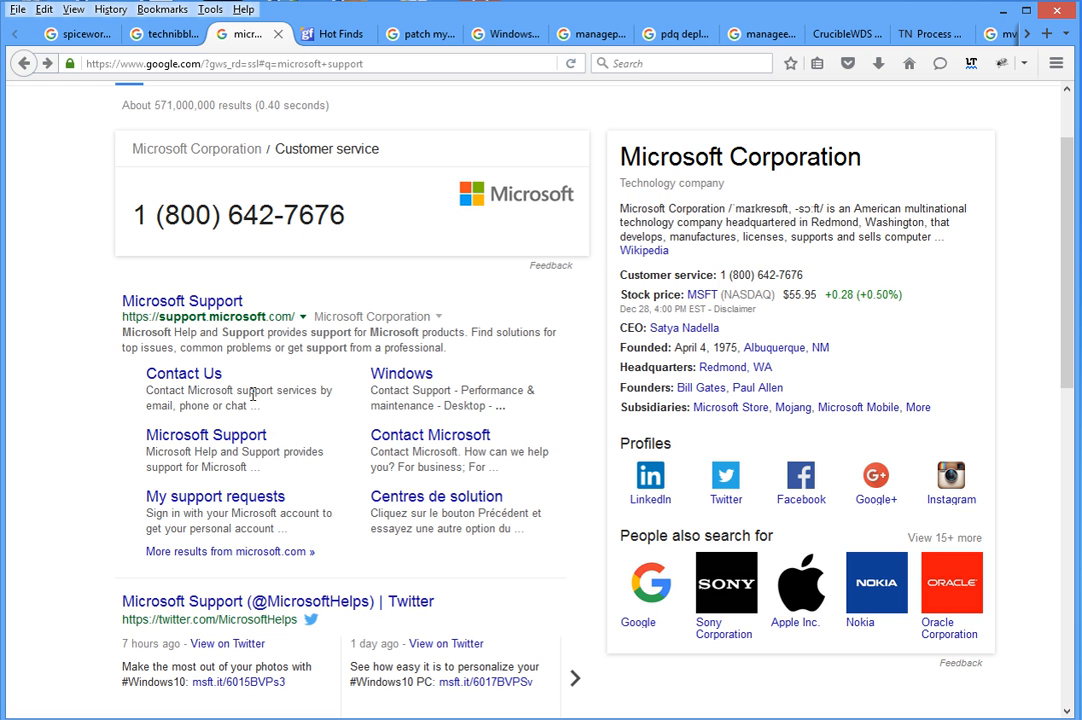
pyautogui.moveTo(312, 426)
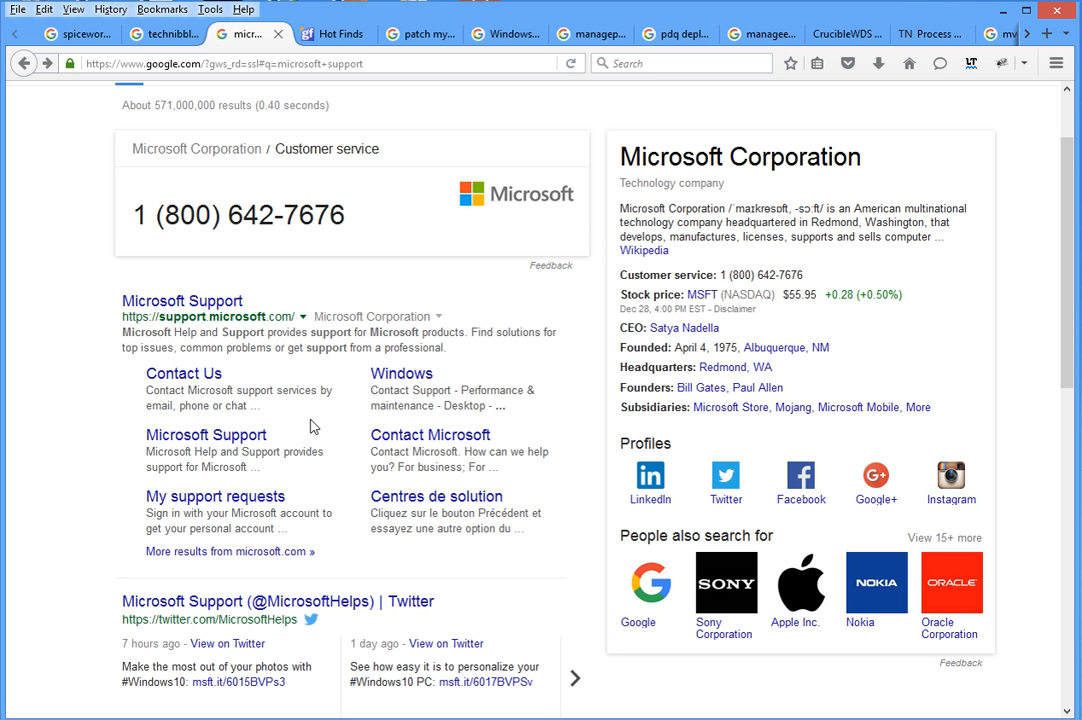
pyautogui.moveTo(316, 430)
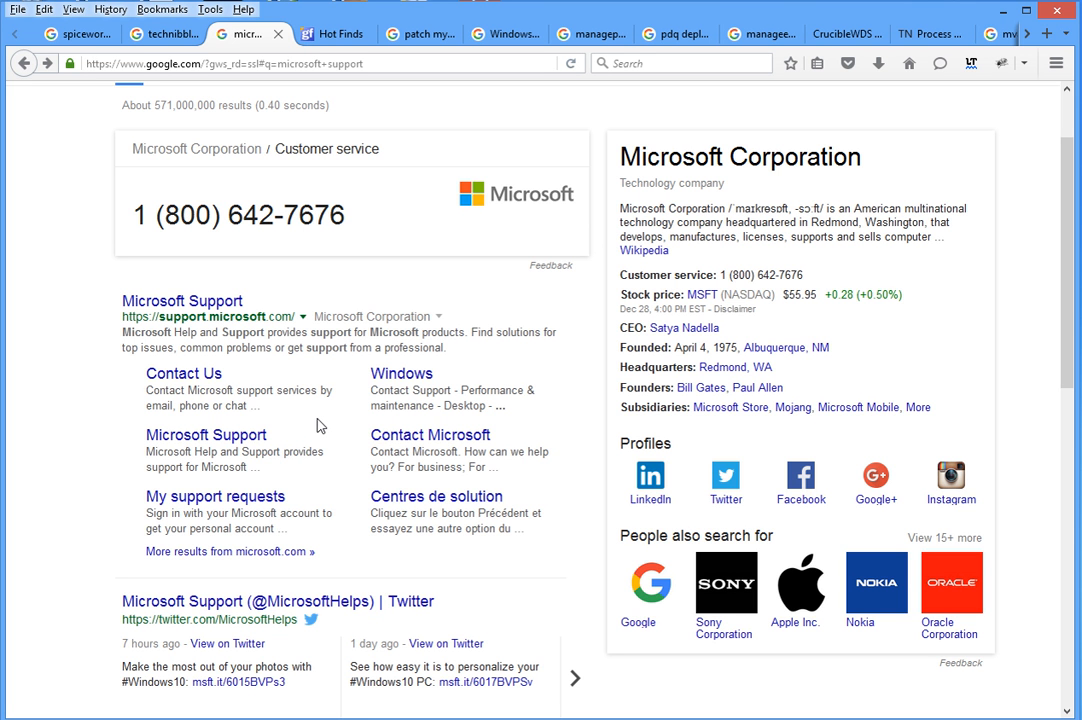
pyautogui.moveTo(316, 324)
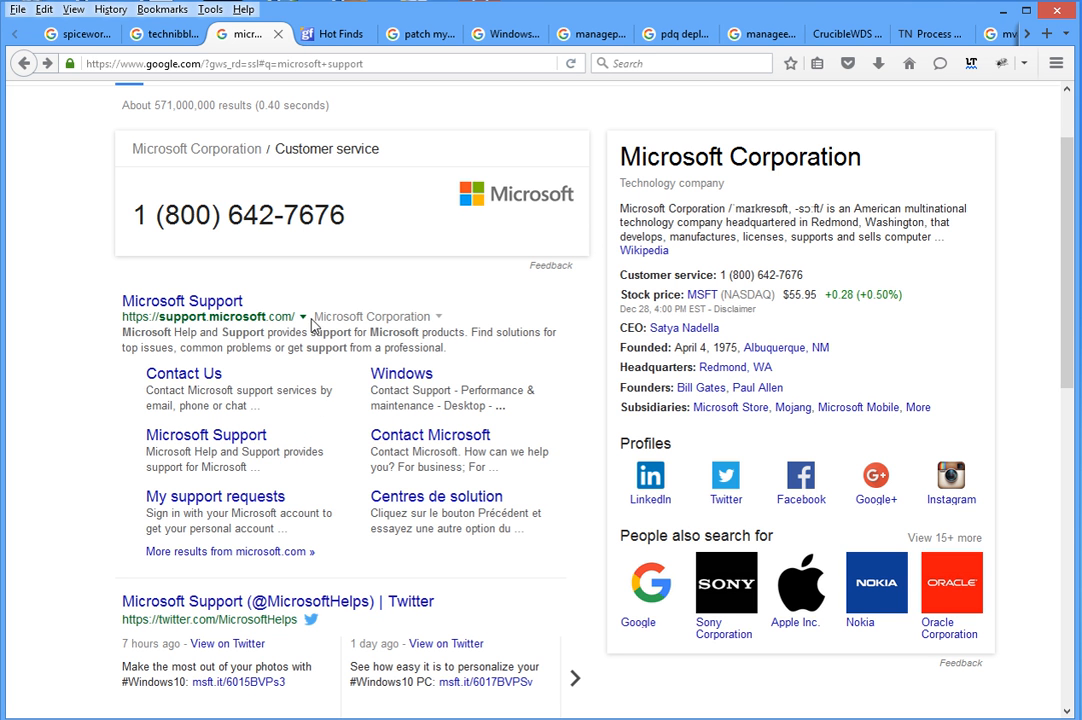
pyautogui.moveTo(376, 412)
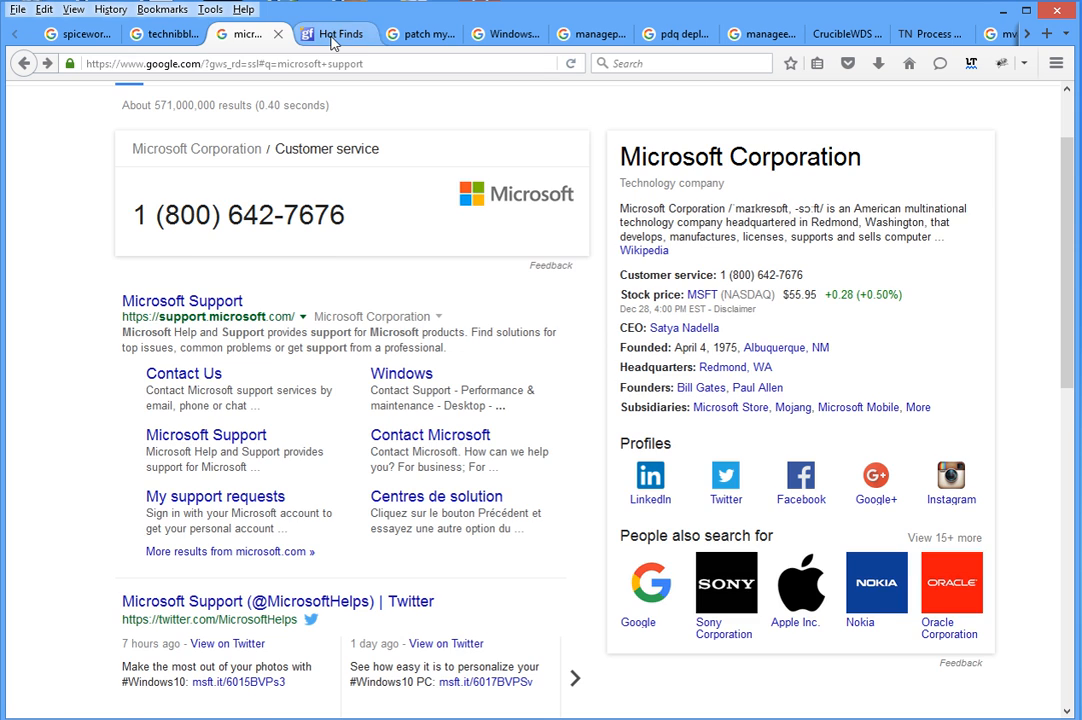
# - Switch to the gizmo hot results and open the Hot Finds - Gizmo's Tech Support Alert page
pyautogui.click(336, 32)
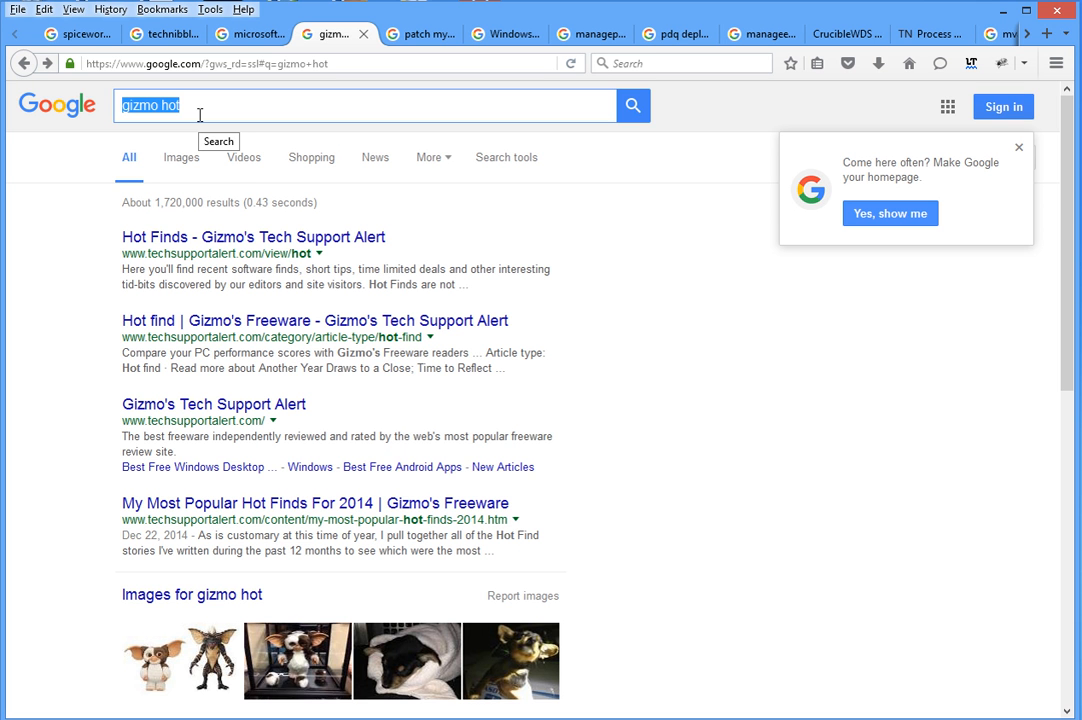
pyautogui.moveTo(308, 232)
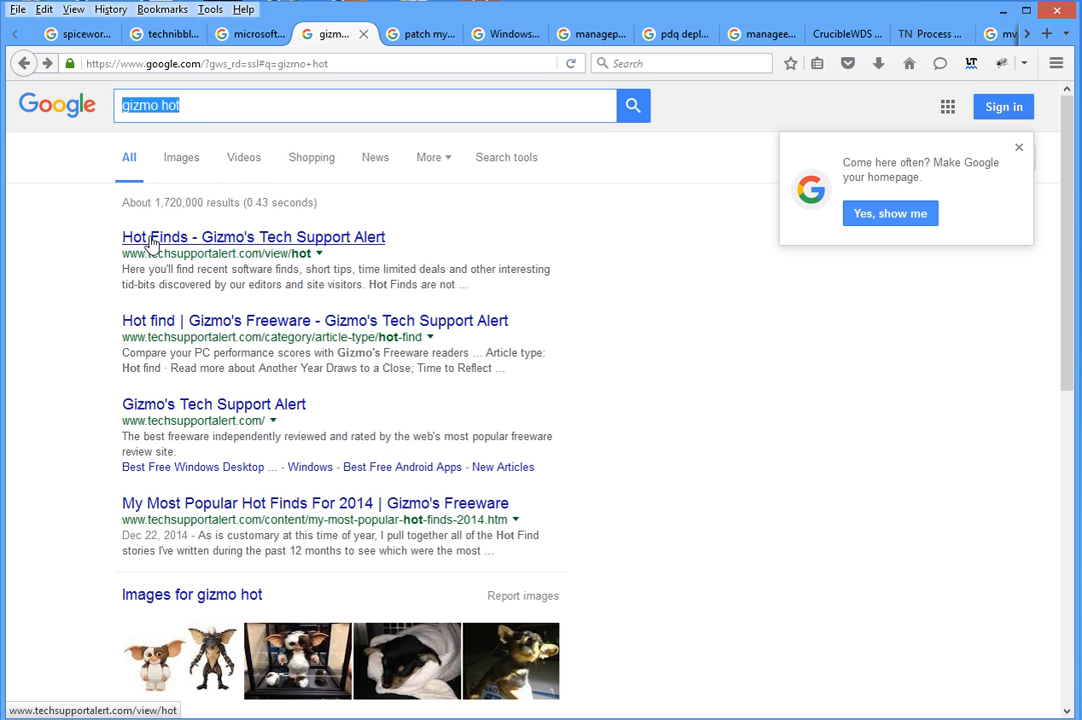
pyautogui.click(252, 236)
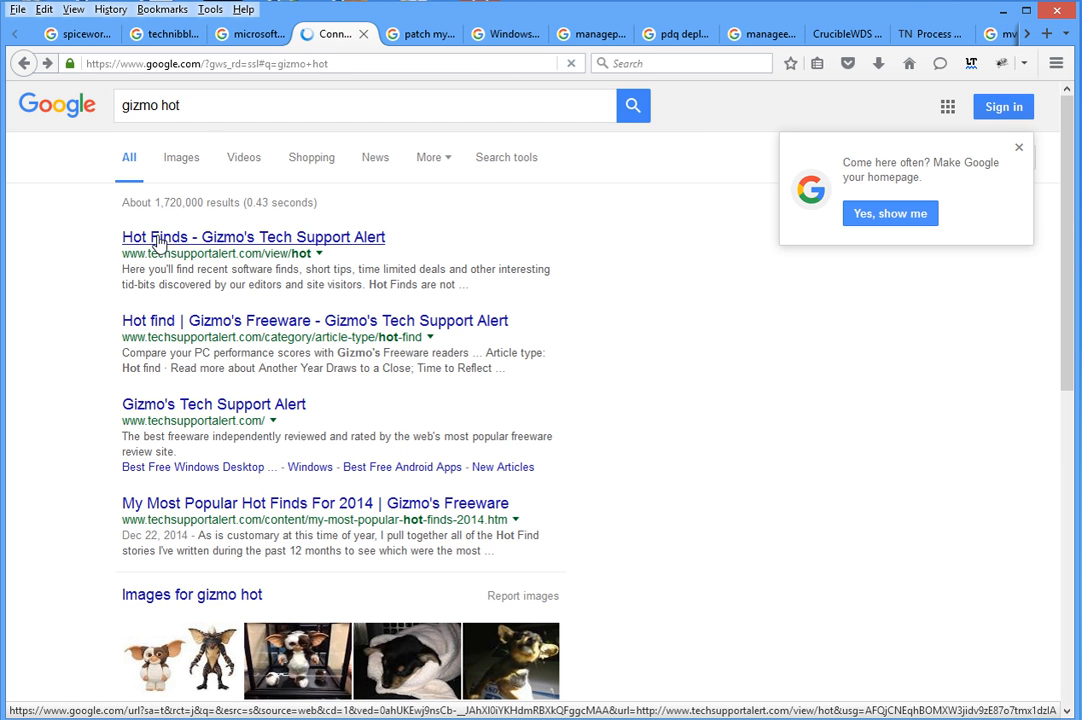
pyautogui.click(252, 236)
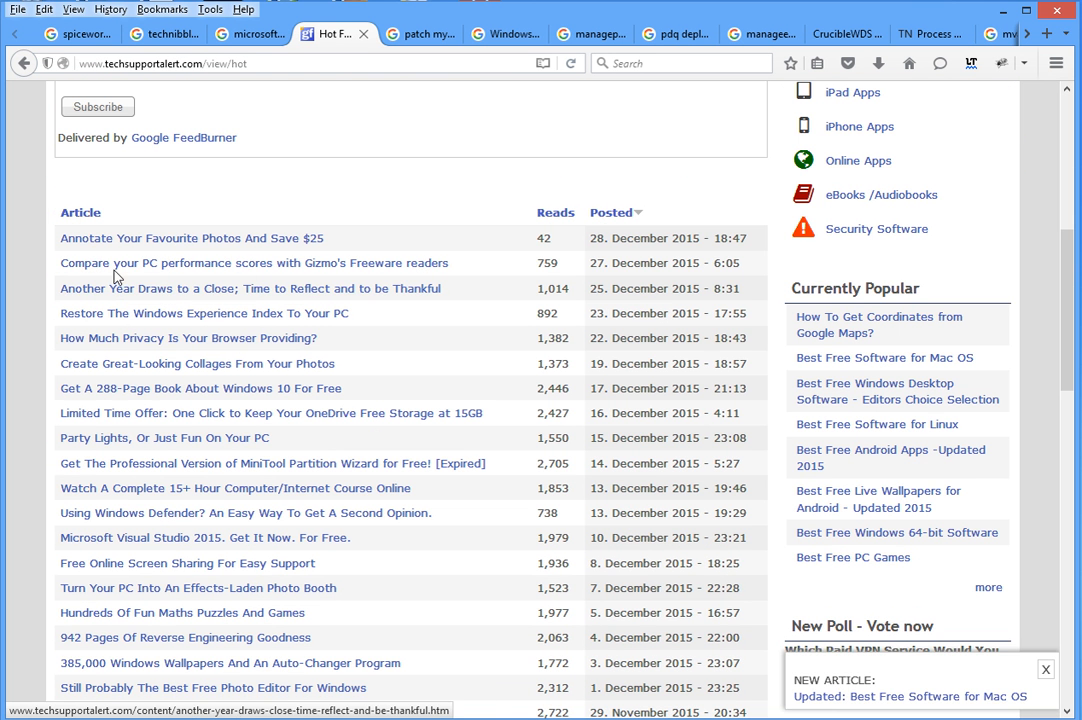
pyautogui.moveTo(156, 420)
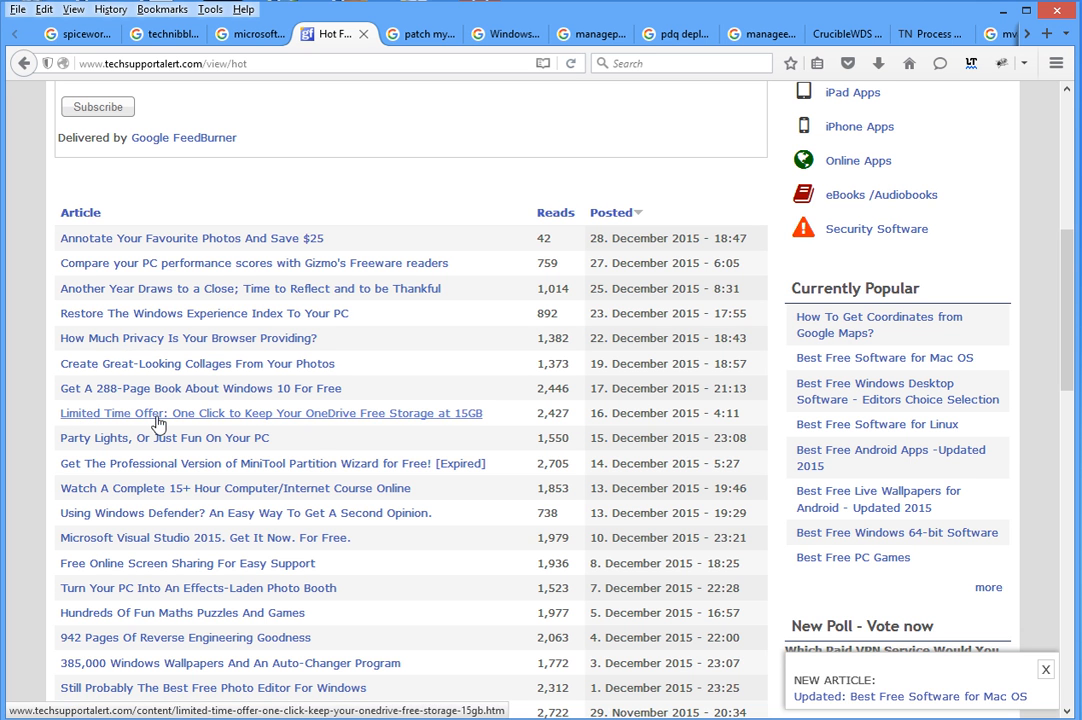
pyautogui.moveTo(532, 400)
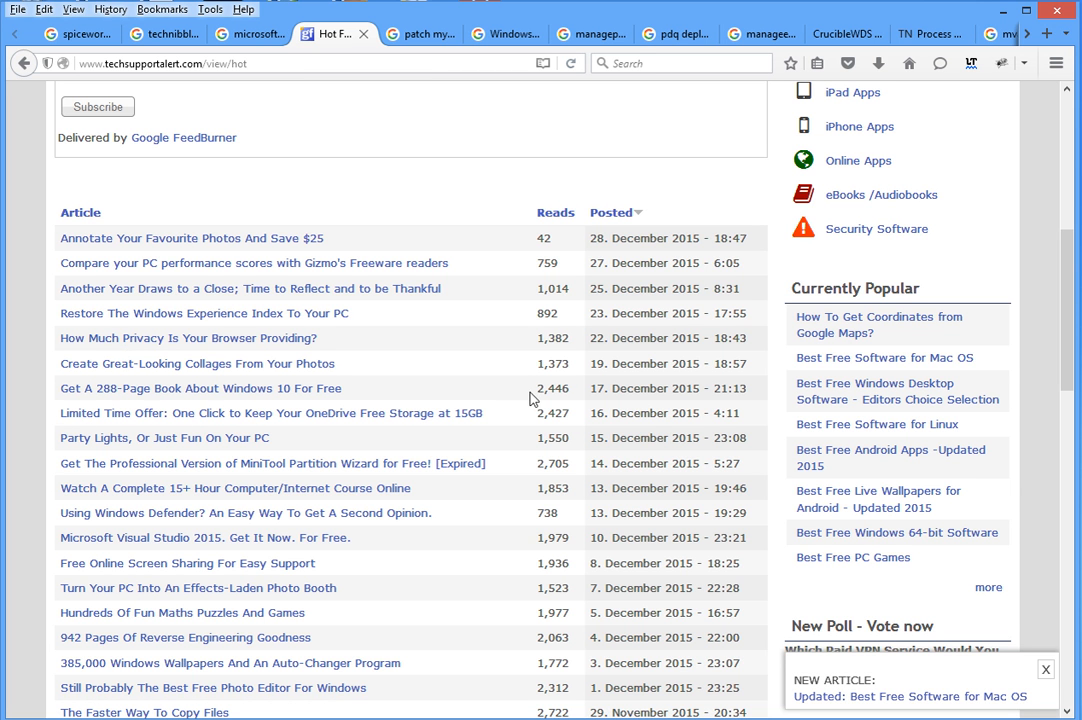
# - Highlight the 2,446 read count in the Hot Finds article table and scroll down
pyautogui.doubleClick(552, 388)
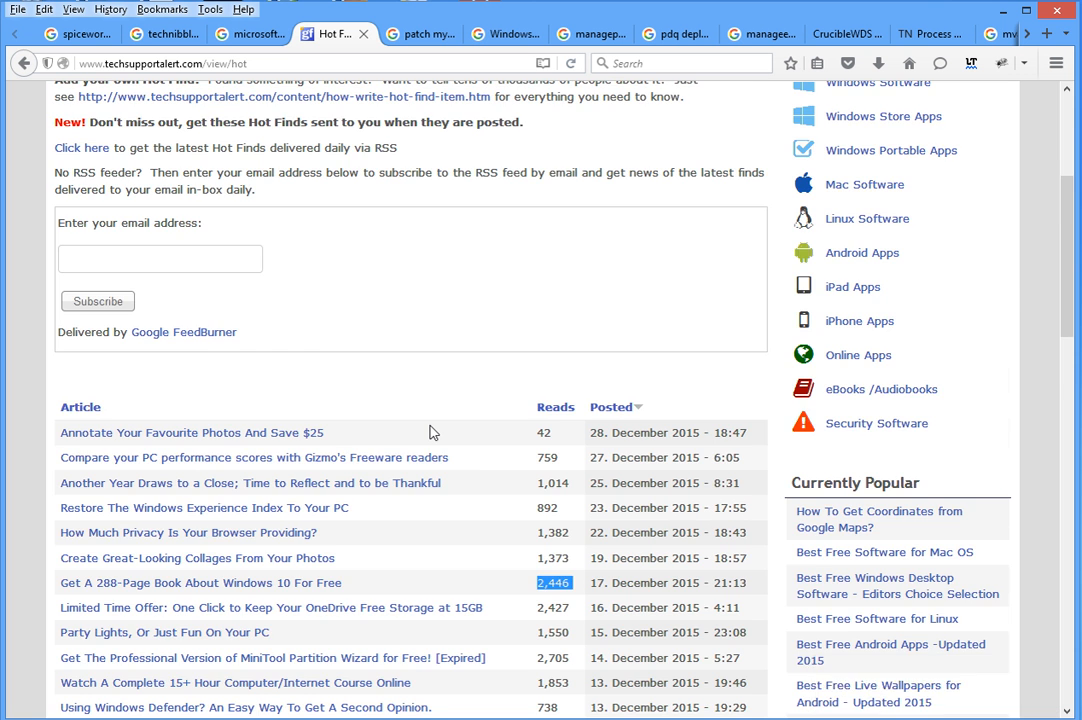
pyautogui.scroll(-3)
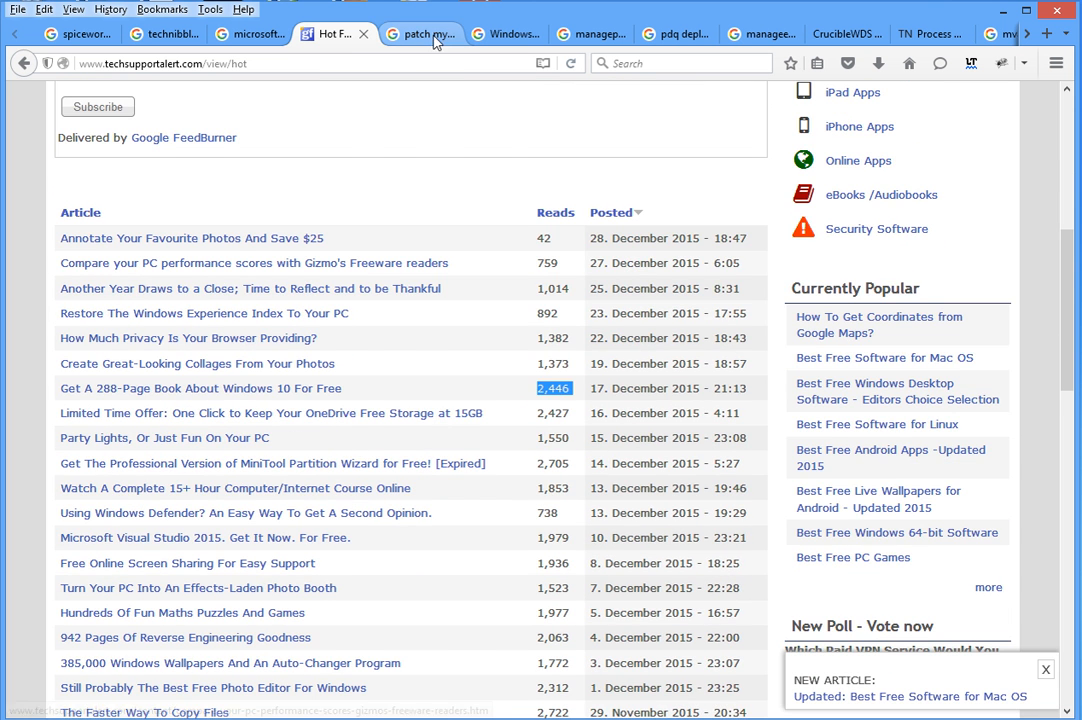
# - Switch to the patch my pc Google results led by patchmypc.net
pyautogui.click(412, 32)
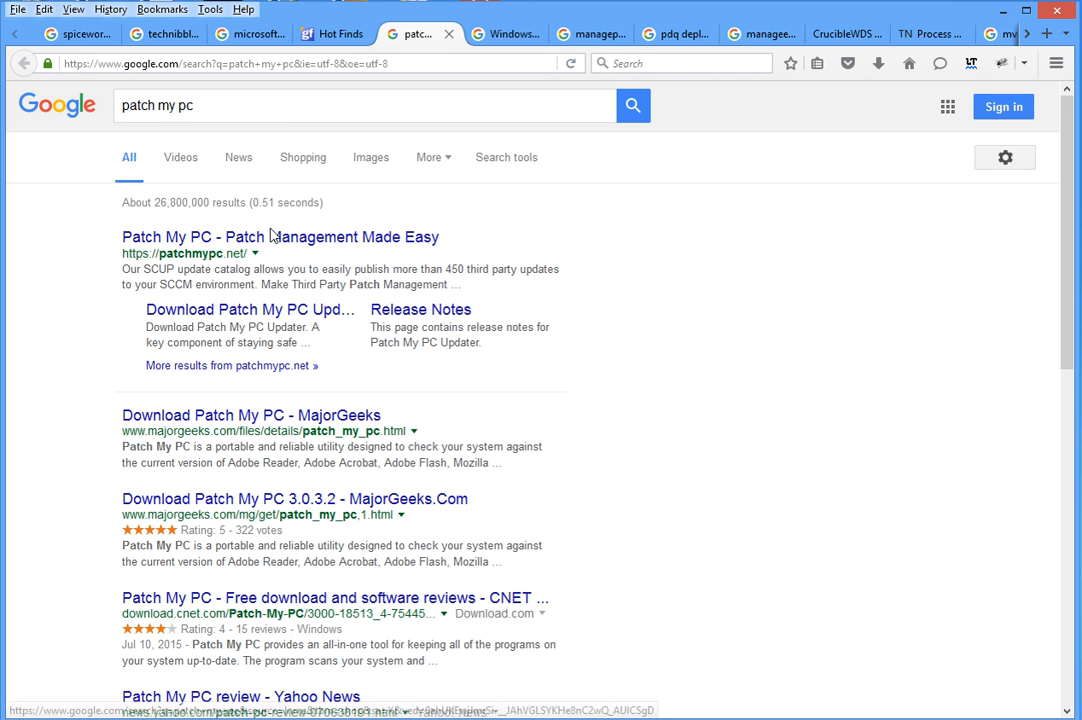
pyautogui.moveTo(392, 272)
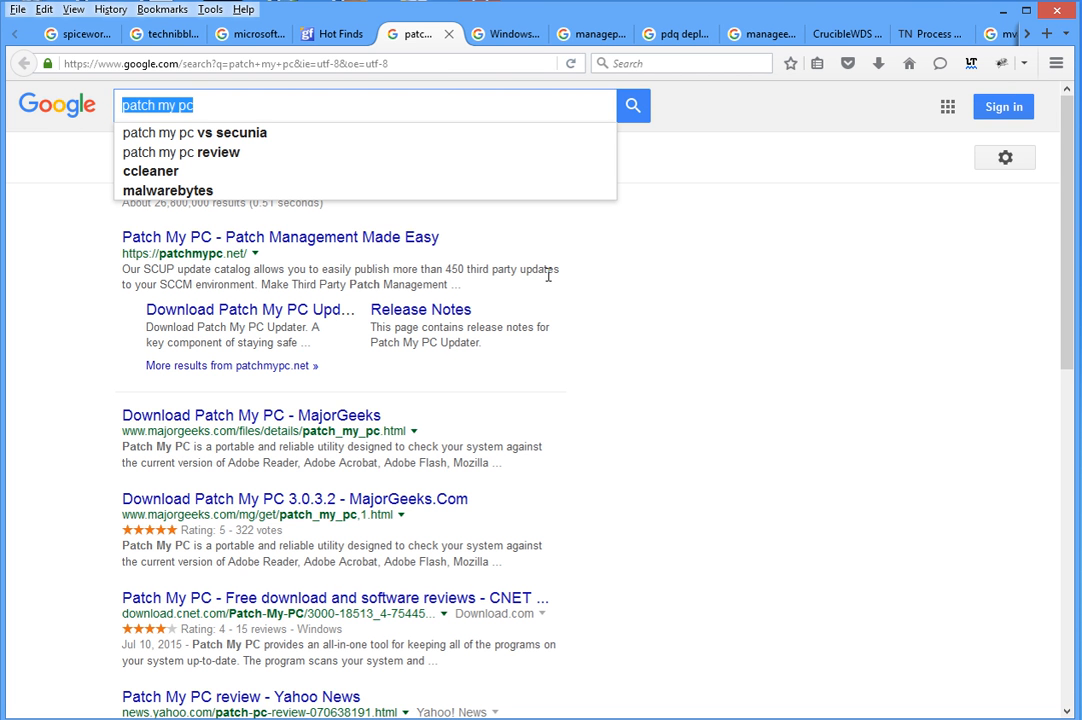
pyautogui.moveTo(616, 298)
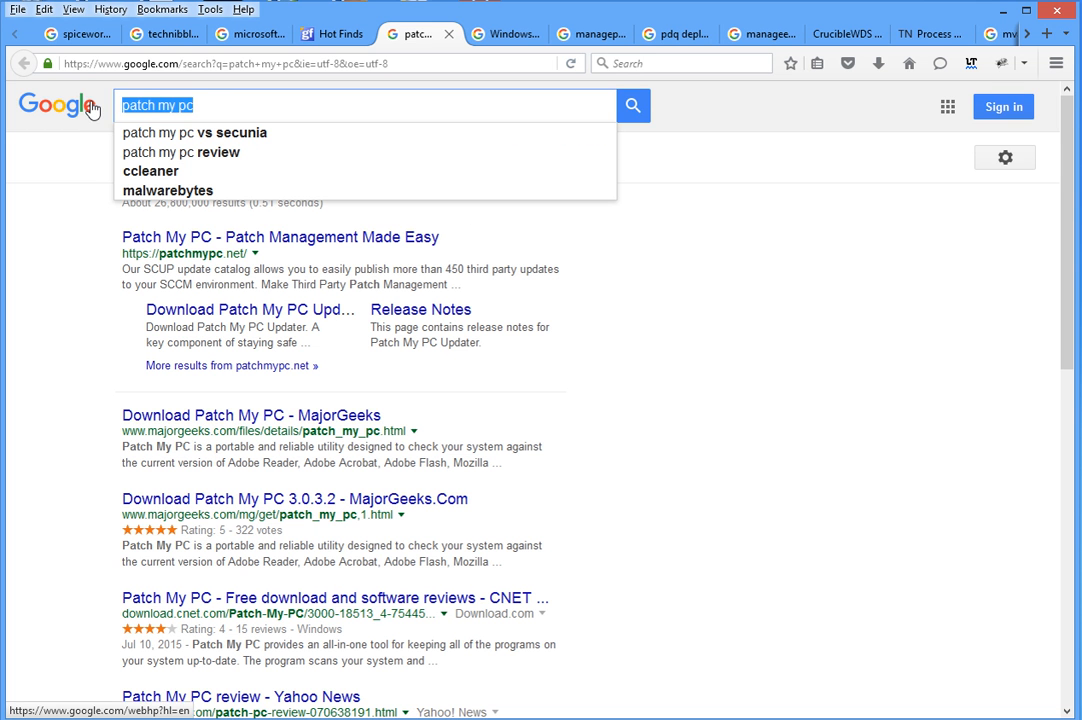
# - Show the Windows Inspection Tool Google results, then move on to the managepc results
pyautogui.click(508, 32)
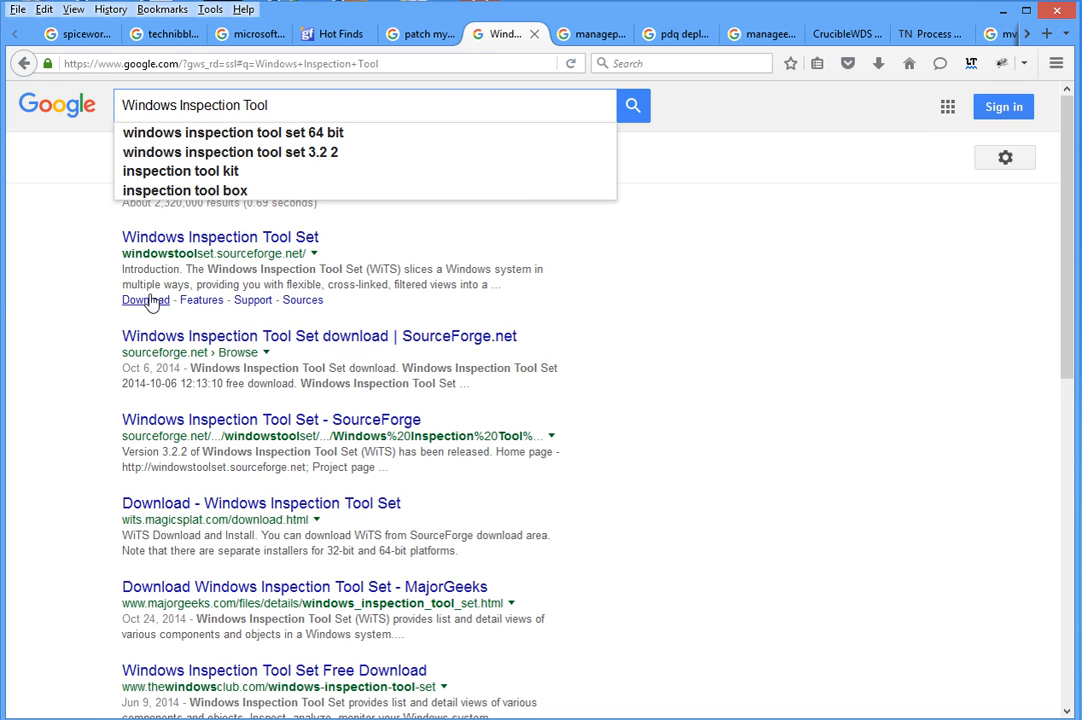
pyautogui.moveTo(670, 330)
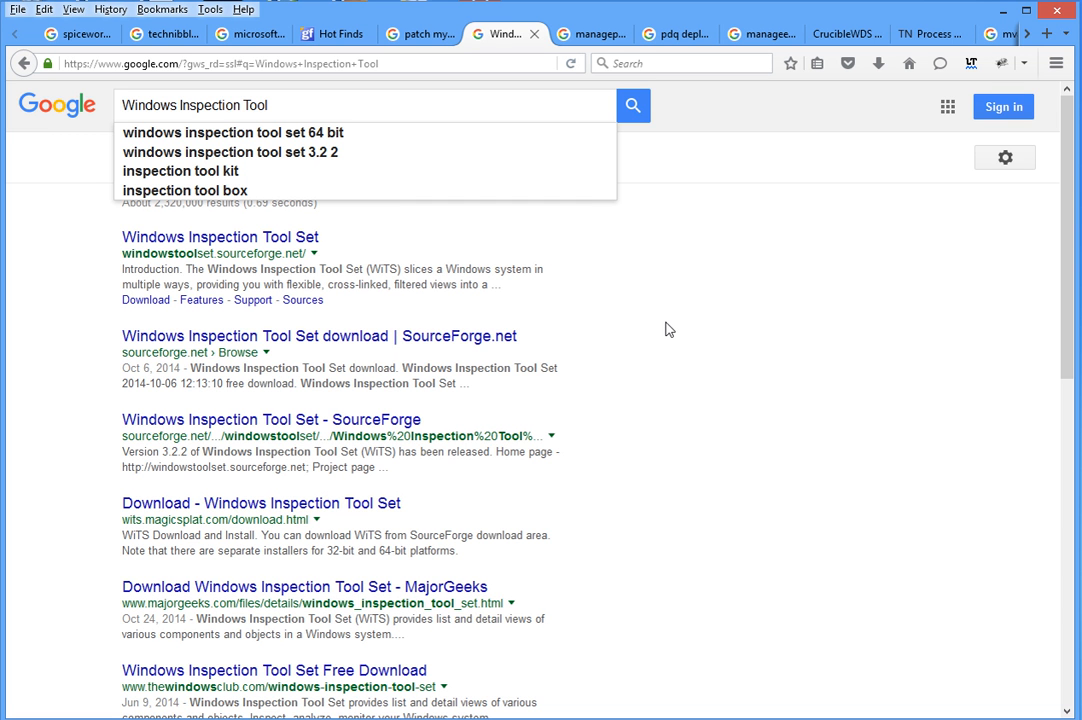
pyautogui.moveTo(460, 284)
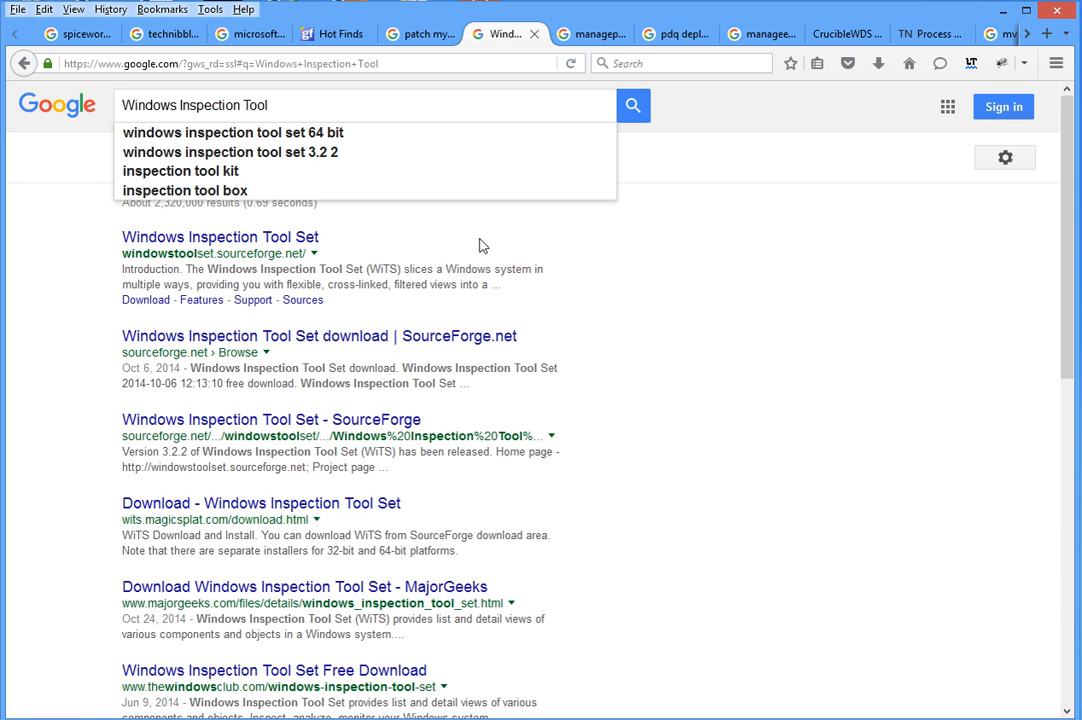
pyautogui.moveTo(528, 204)
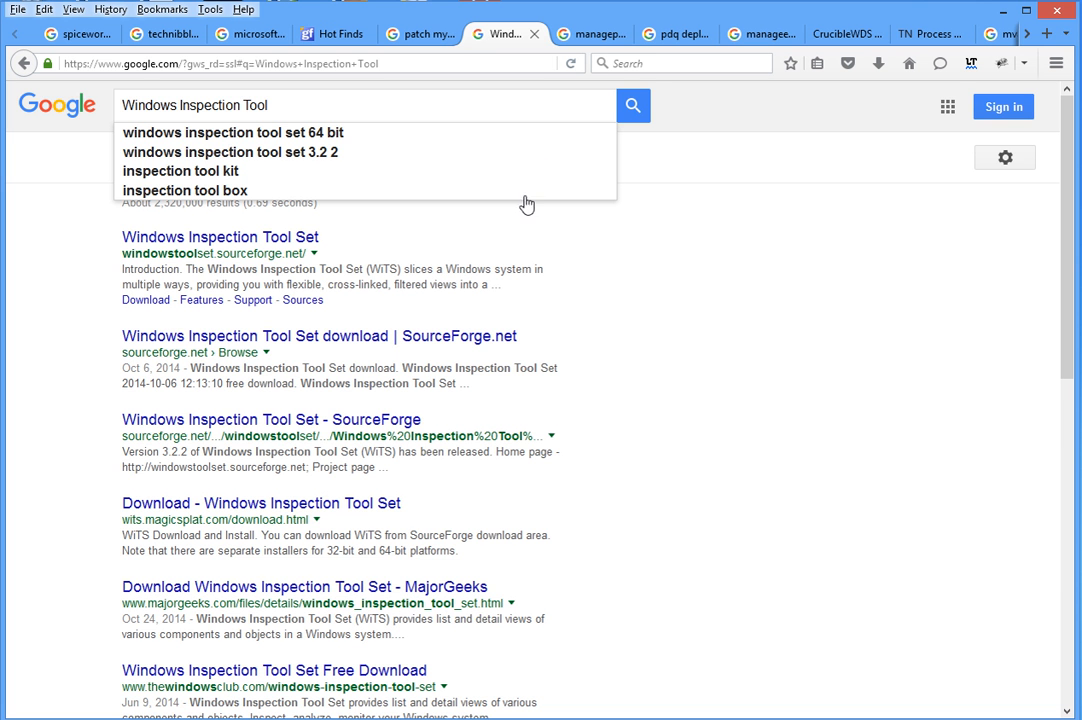
pyautogui.click(588, 32)
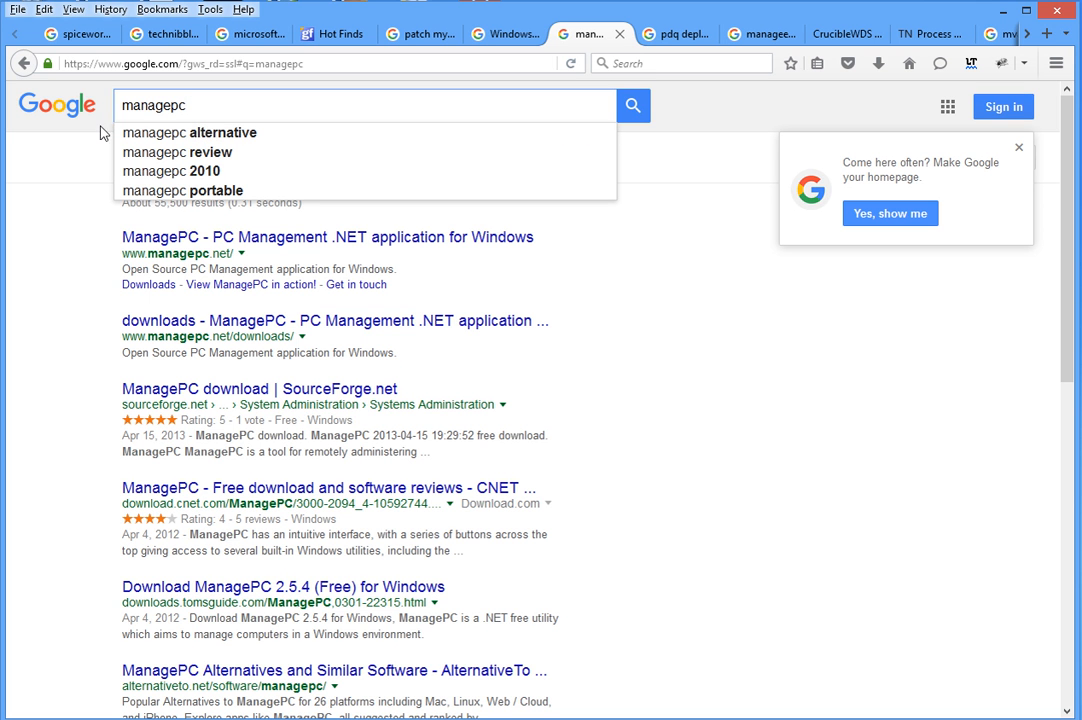
pyautogui.moveTo(36, 270)
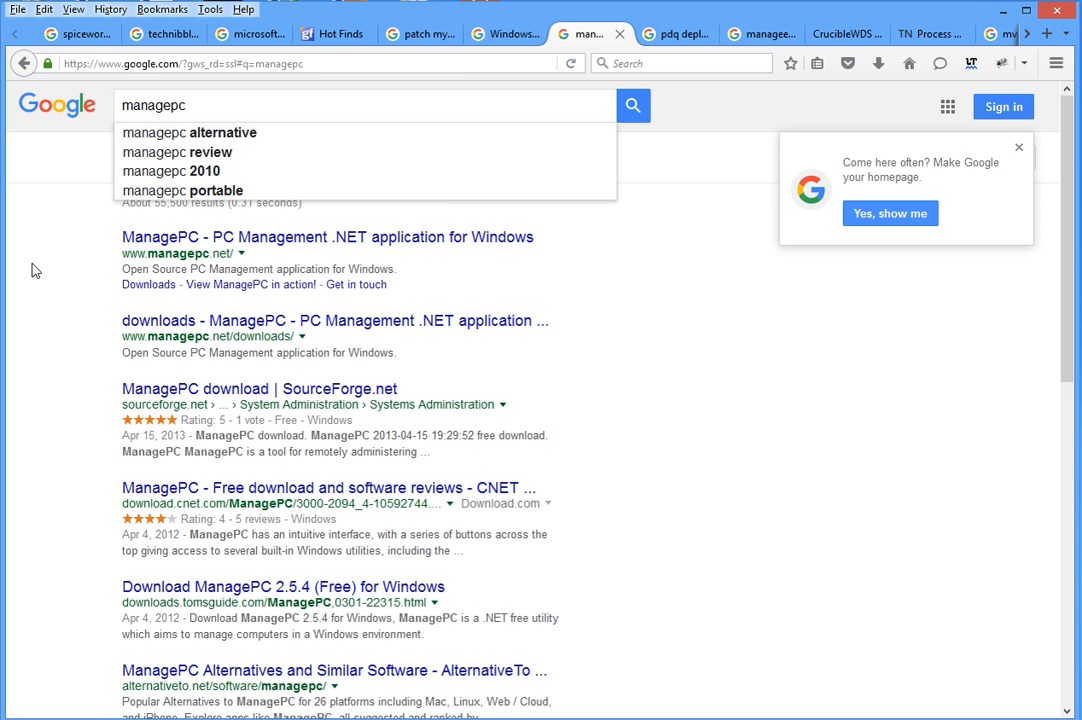
pyautogui.moveTo(158, 248)
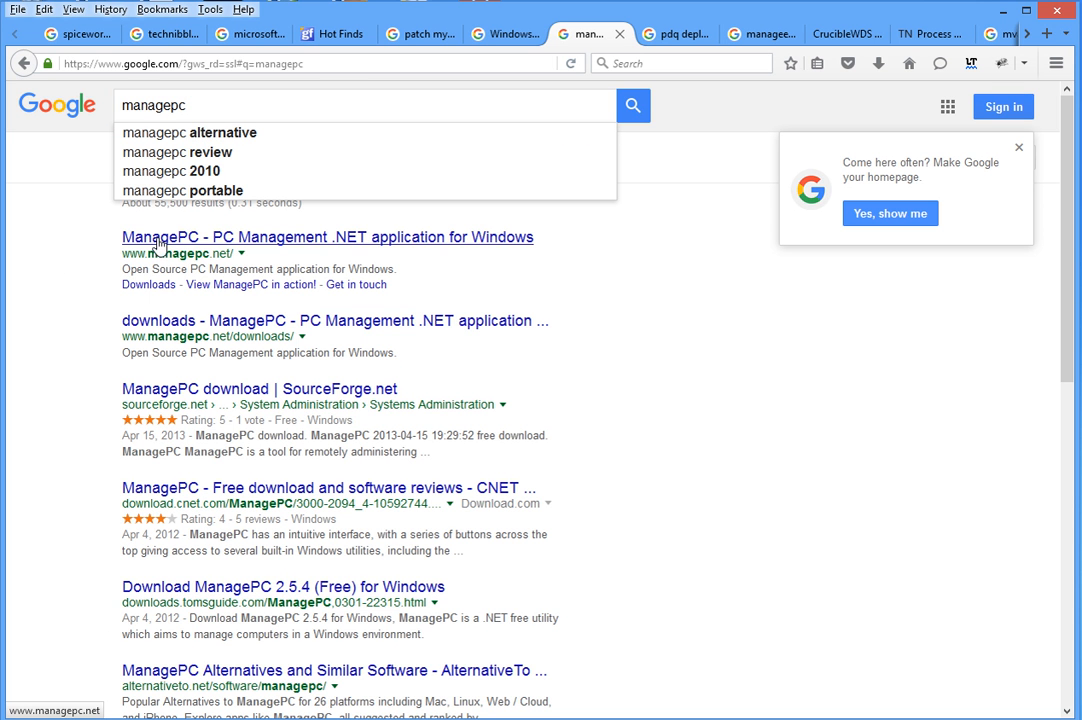
pyautogui.moveTo(256, 320)
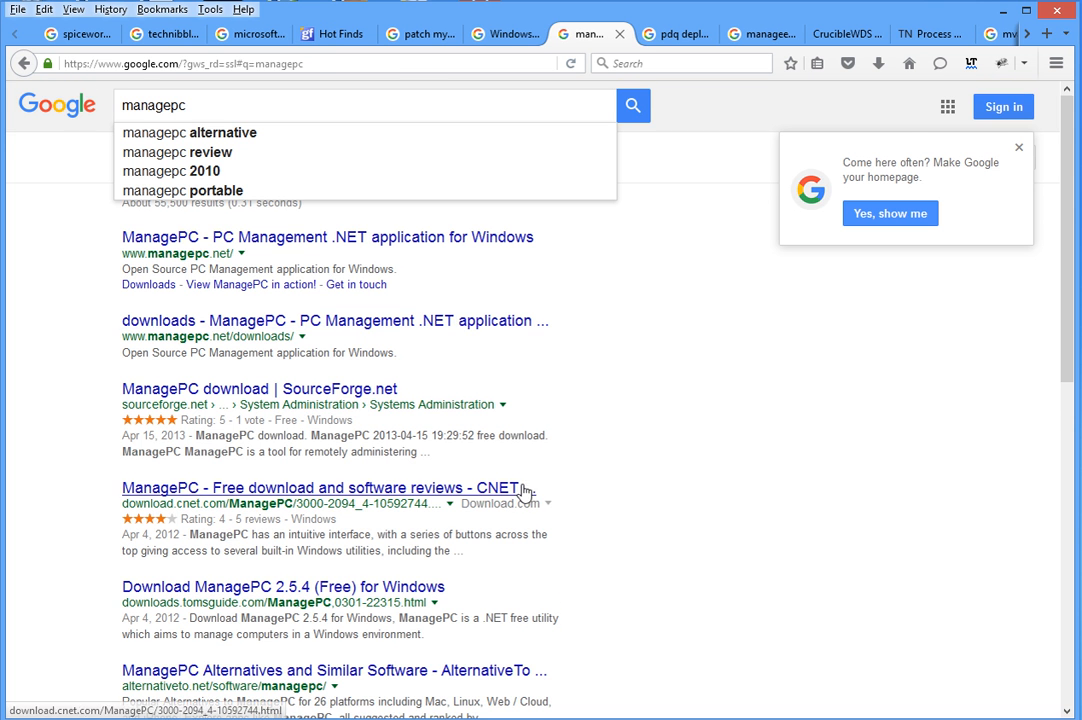
# - Scroll down the ManagePC results to the Tom's Guide, AlternativeTo and 4sysops listings
pyautogui.scroll(-3)
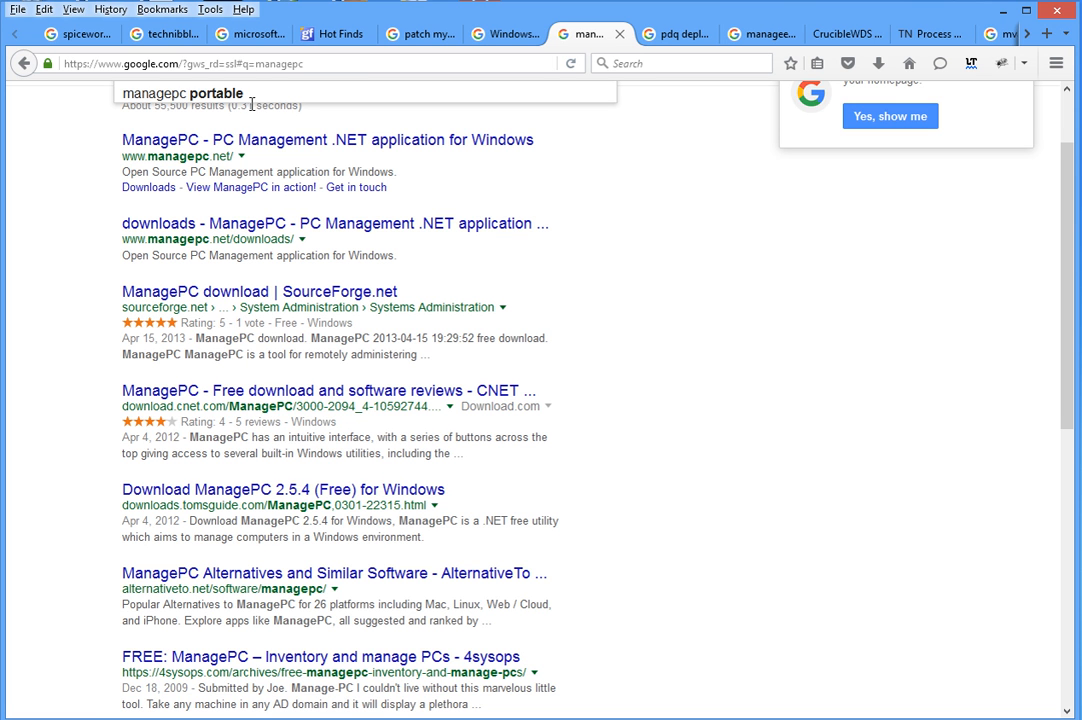
pyautogui.moveTo(180, 158)
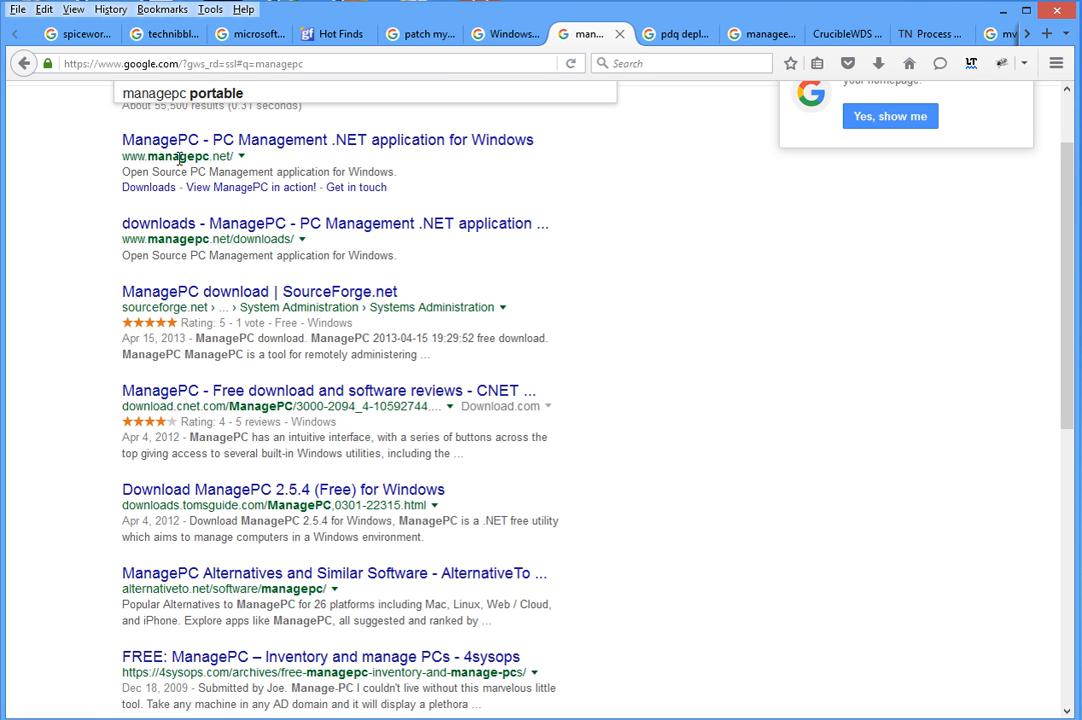
pyautogui.moveTo(200, 144)
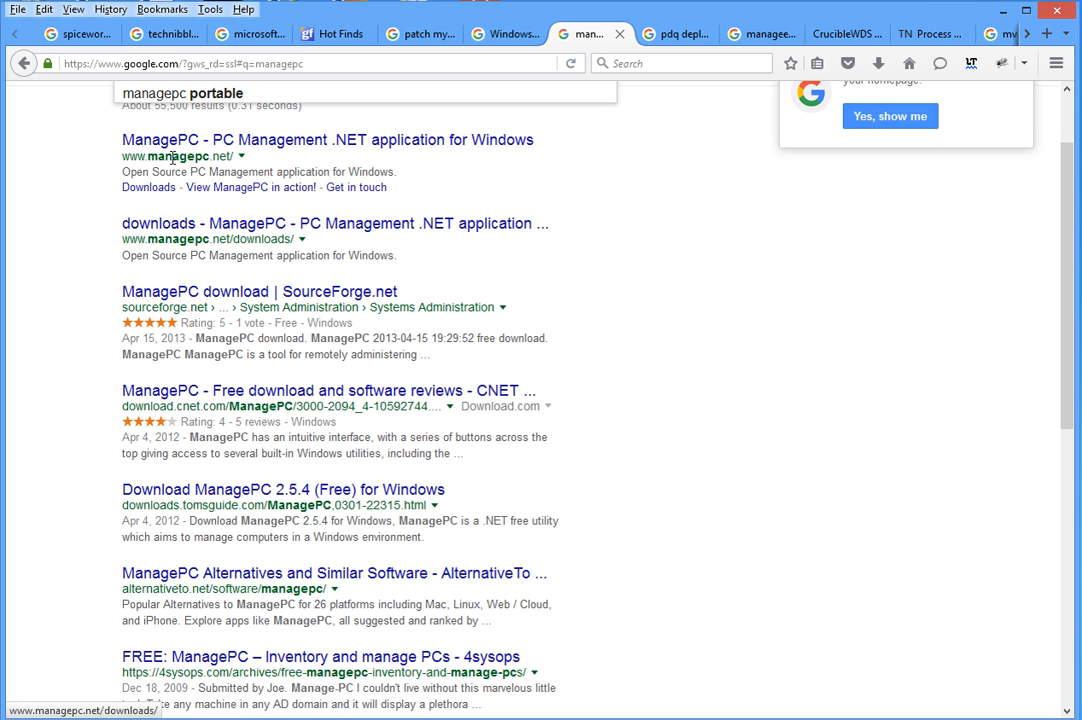
pyautogui.moveTo(72, 142)
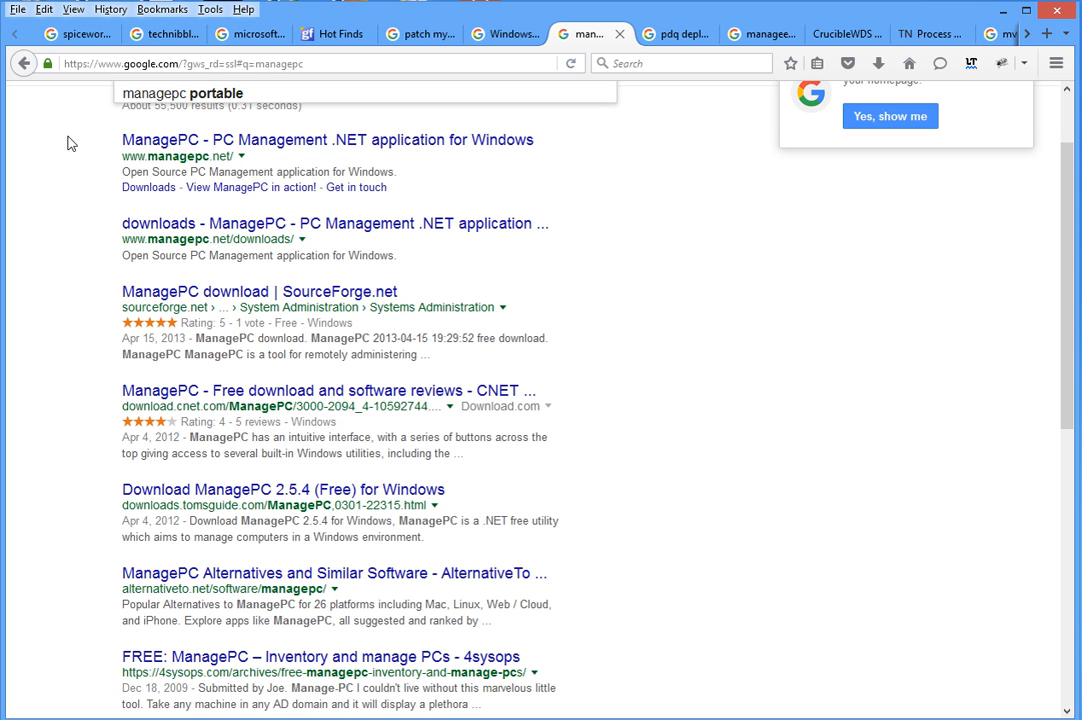
pyautogui.moveTo(250, 188)
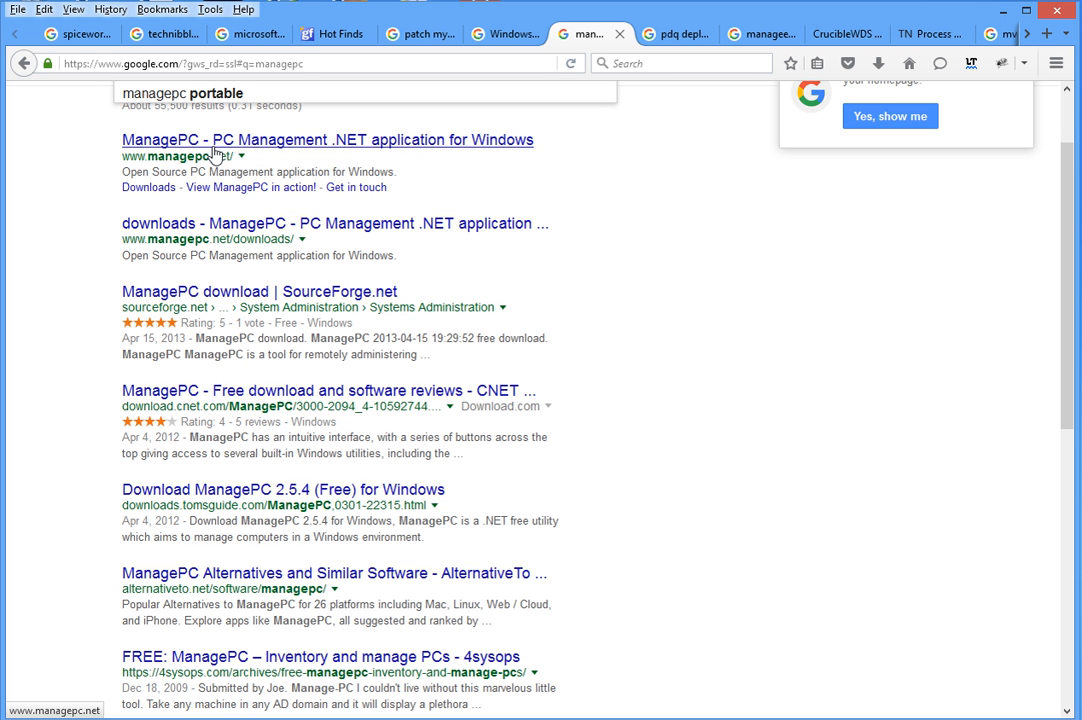
pyautogui.moveTo(278, 172)
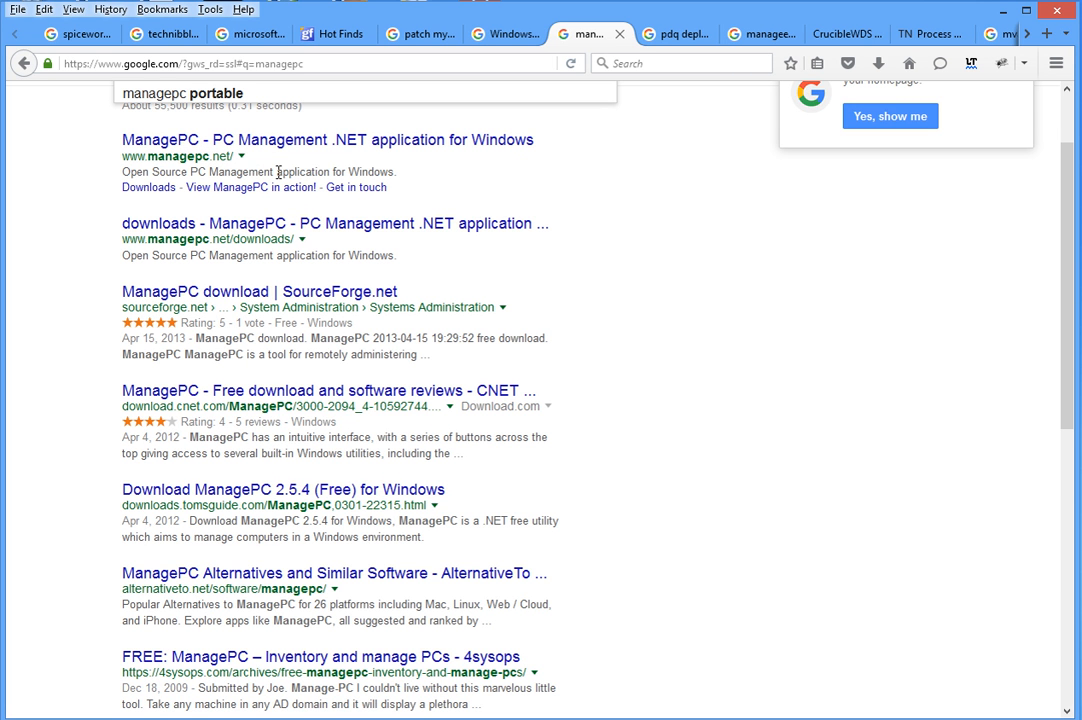
pyautogui.moveTo(256, 156)
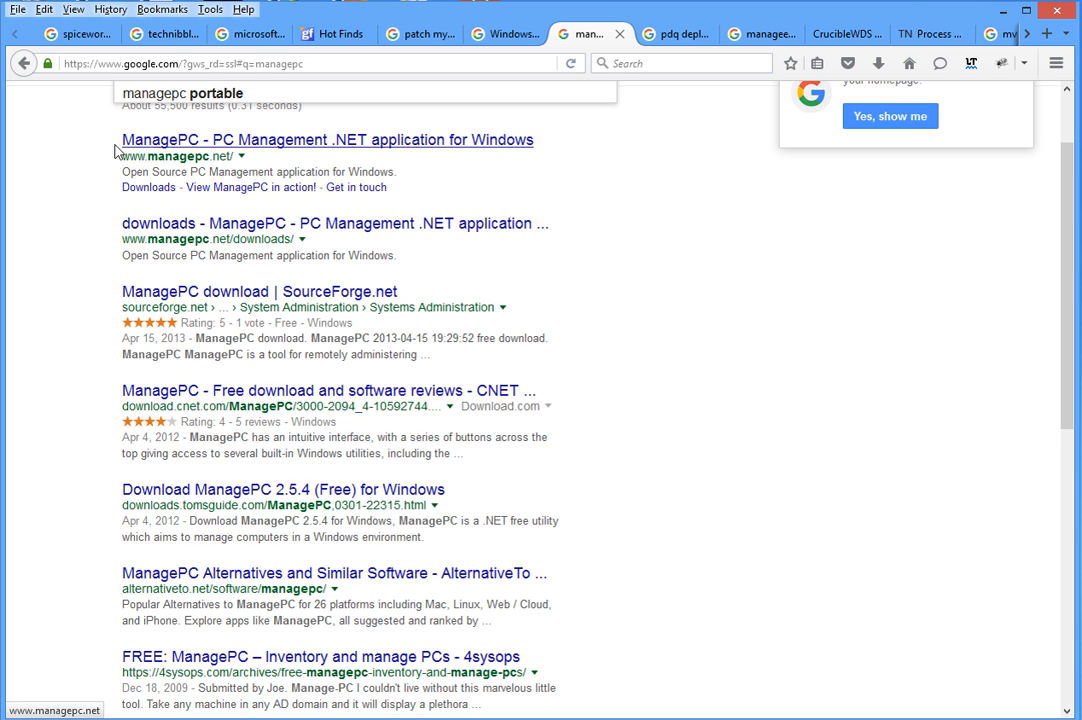
# - Switch to the PDQ Deploy Google results led by the Admin Arsenal page
pyautogui.click(672, 32)
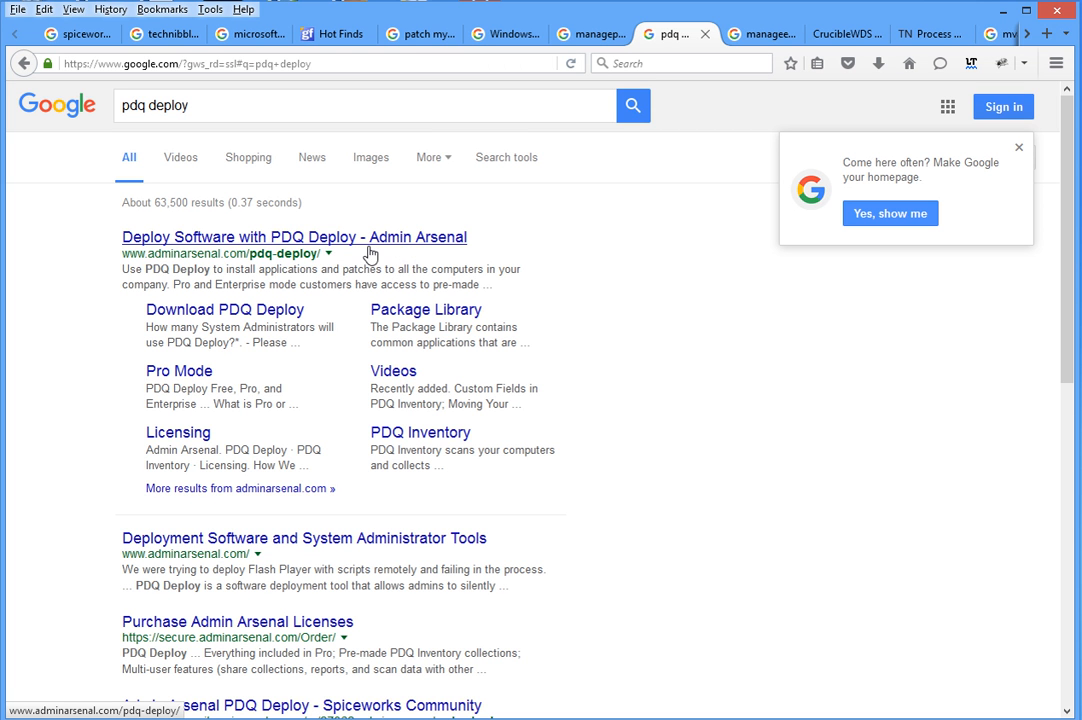
pyautogui.moveTo(292, 238)
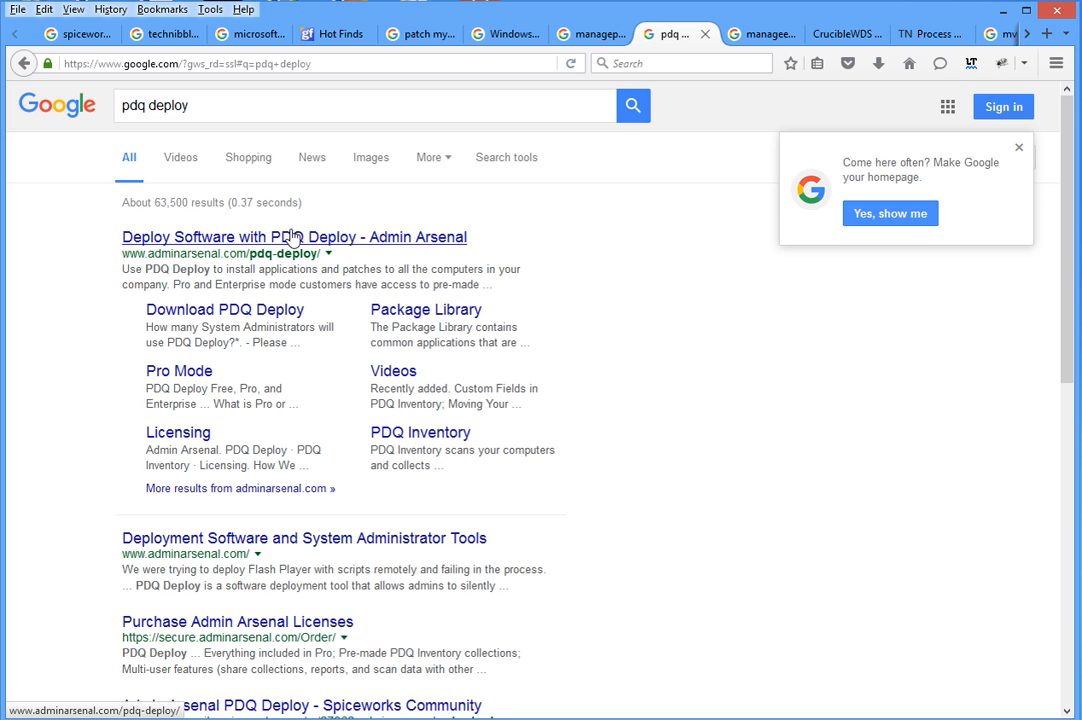
pyautogui.moveTo(336, 238)
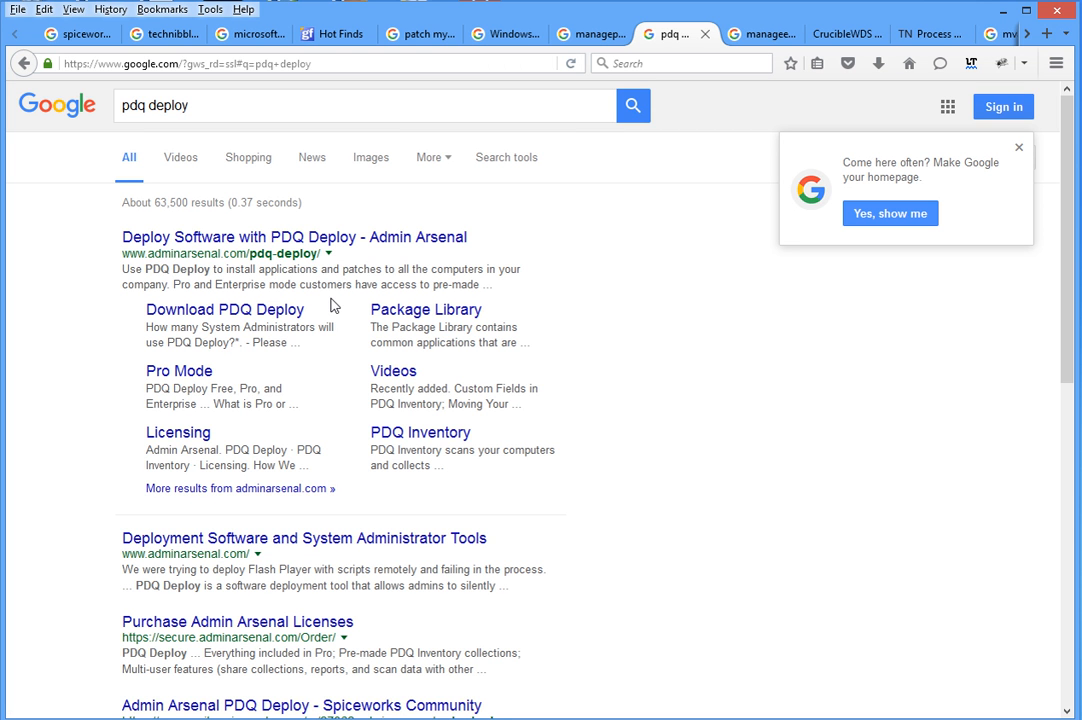
pyautogui.moveTo(256, 236)
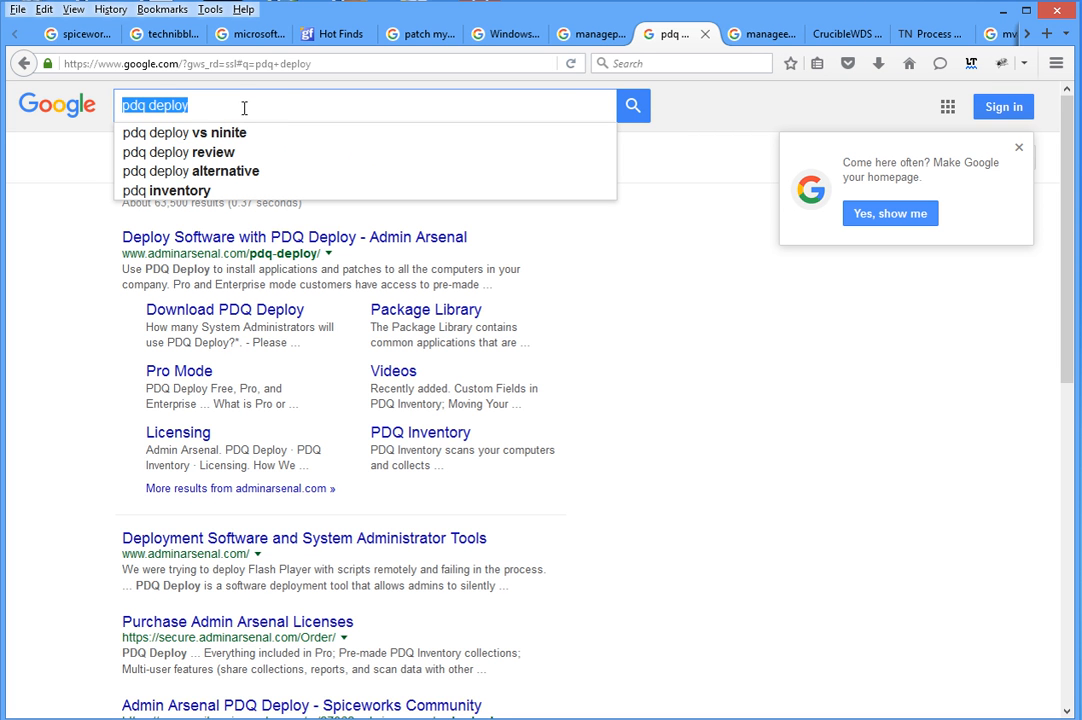
pyautogui.moveTo(116, 112)
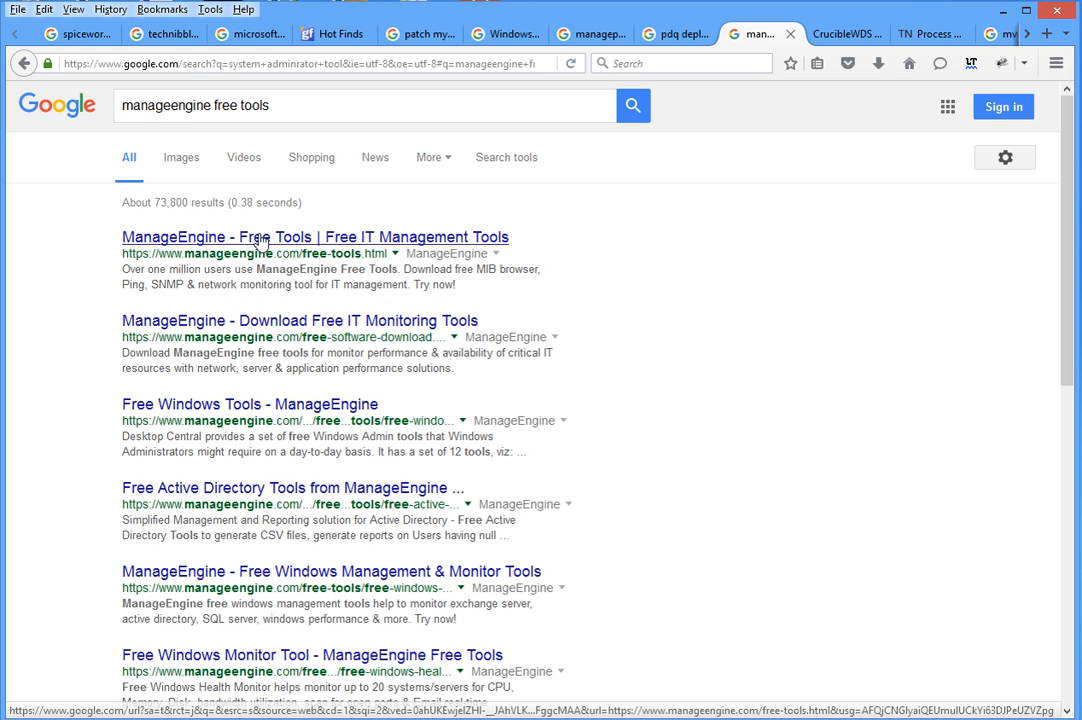
# - Open the ManageEngine Free Tools page and scroll through the tool download cards
pyautogui.click(316, 236)
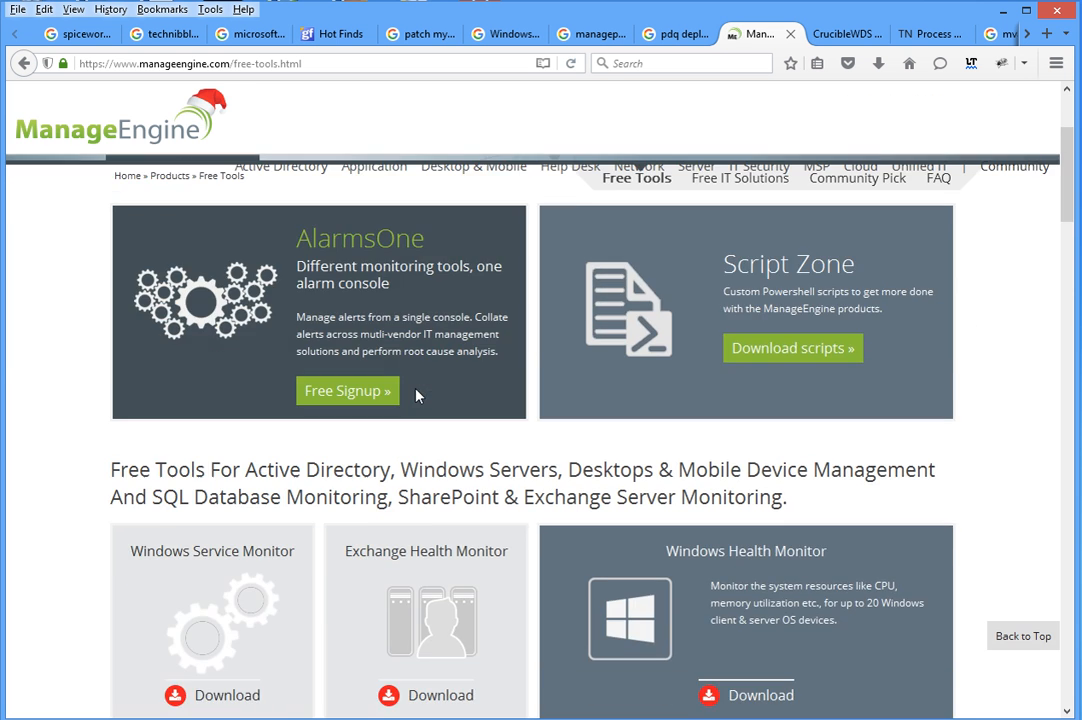
pyautogui.scroll(-3)
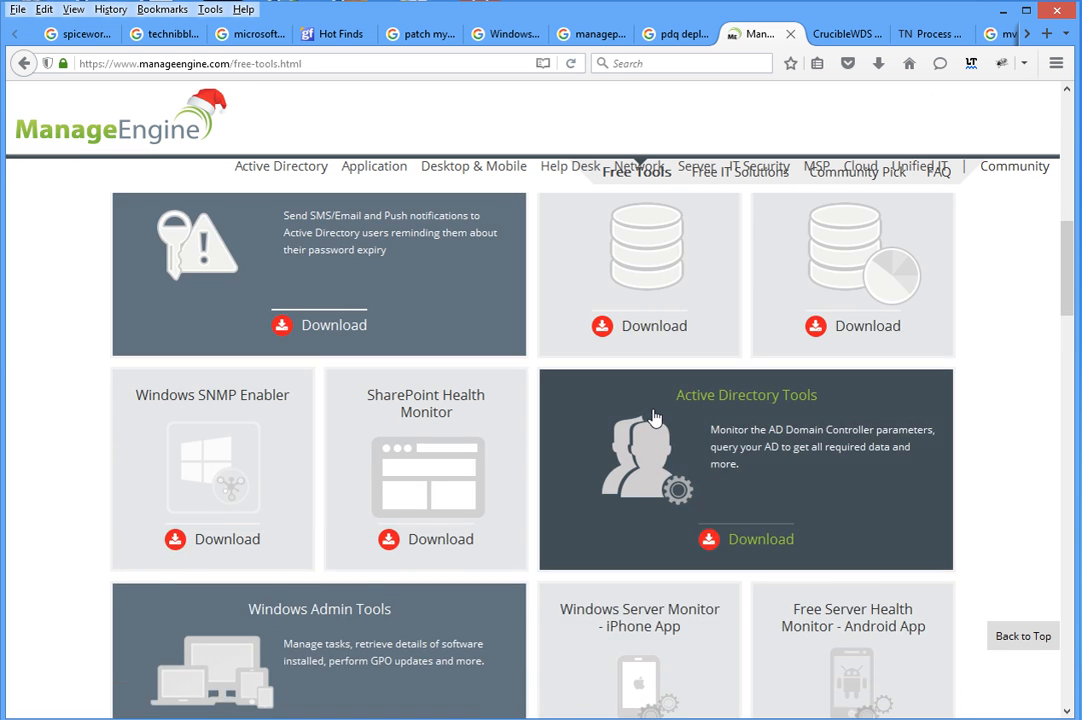
pyautogui.scroll(-3)
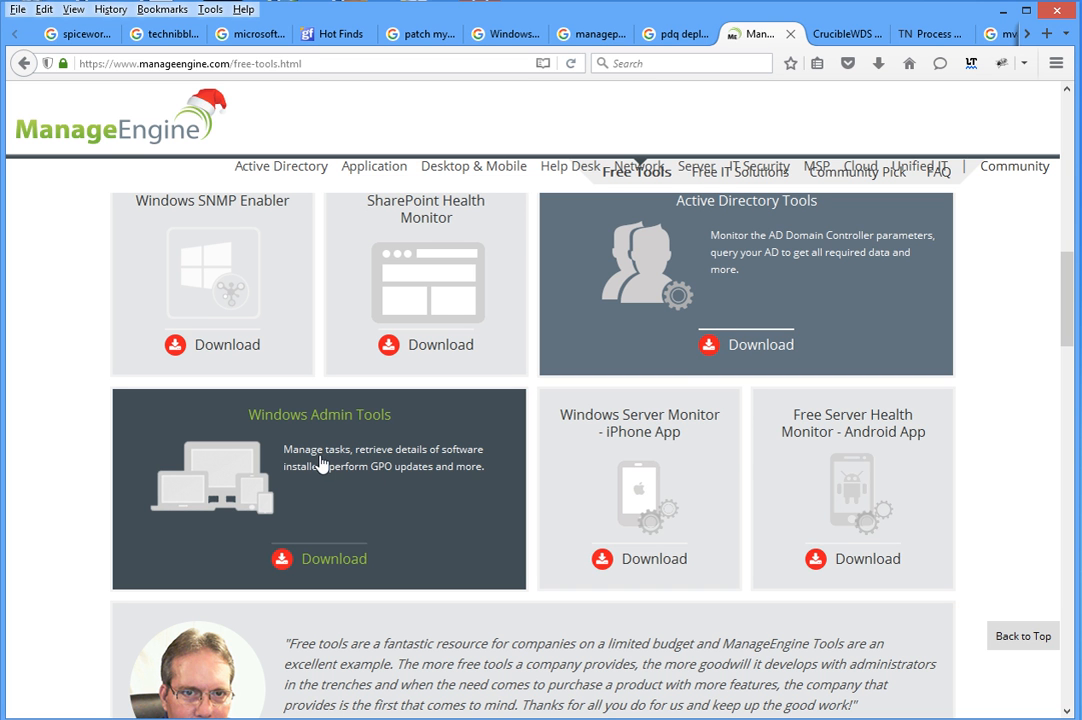
pyautogui.moveTo(400, 492)
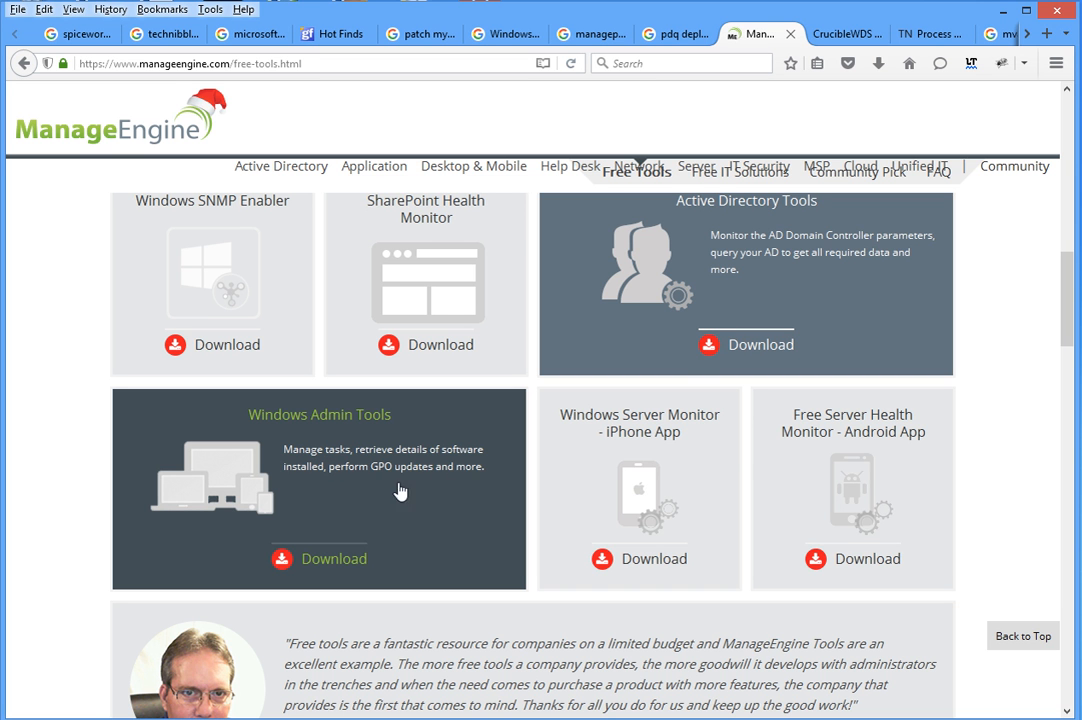
pyautogui.moveTo(350, 478)
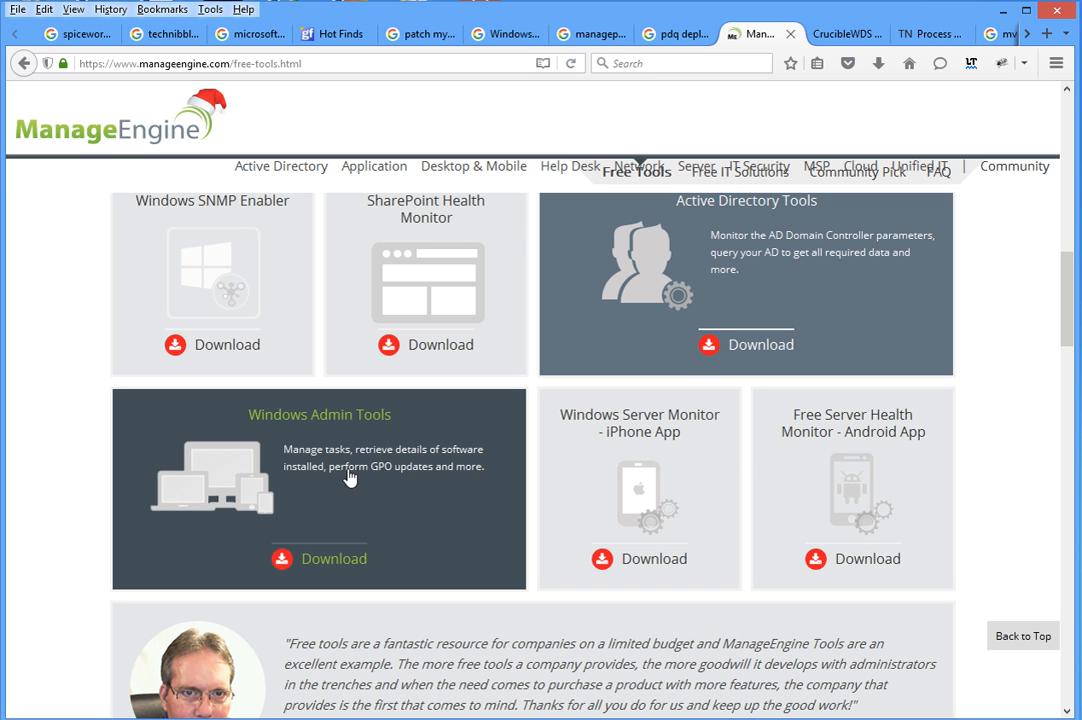
pyautogui.moveTo(452, 500)
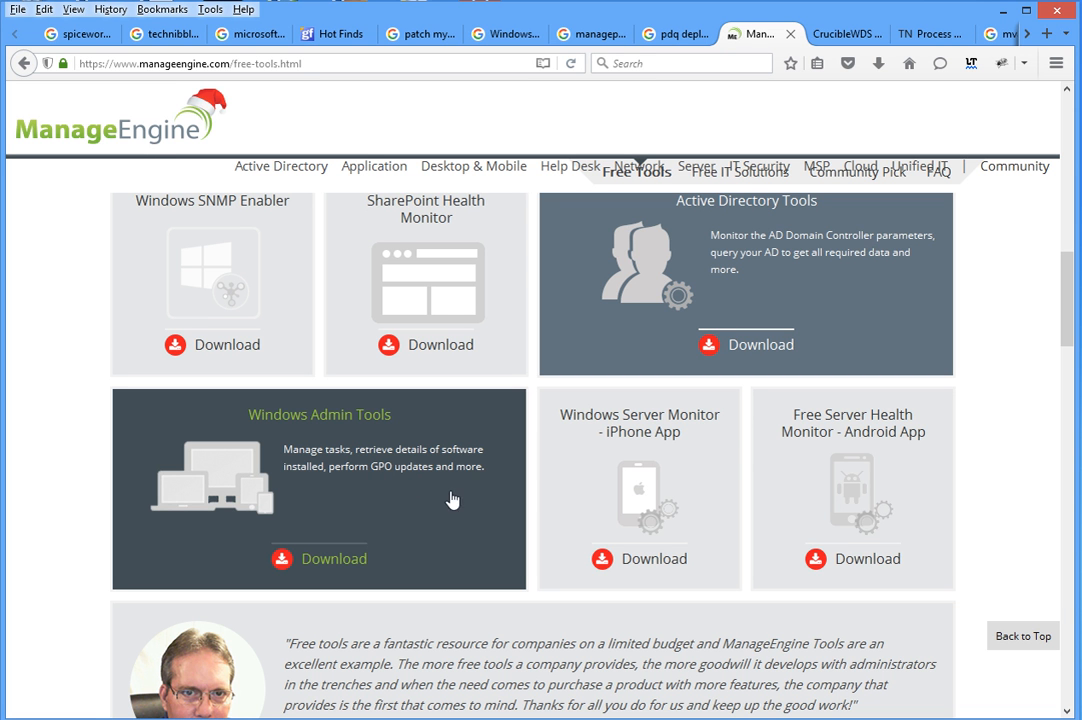
pyautogui.moveTo(396, 500)
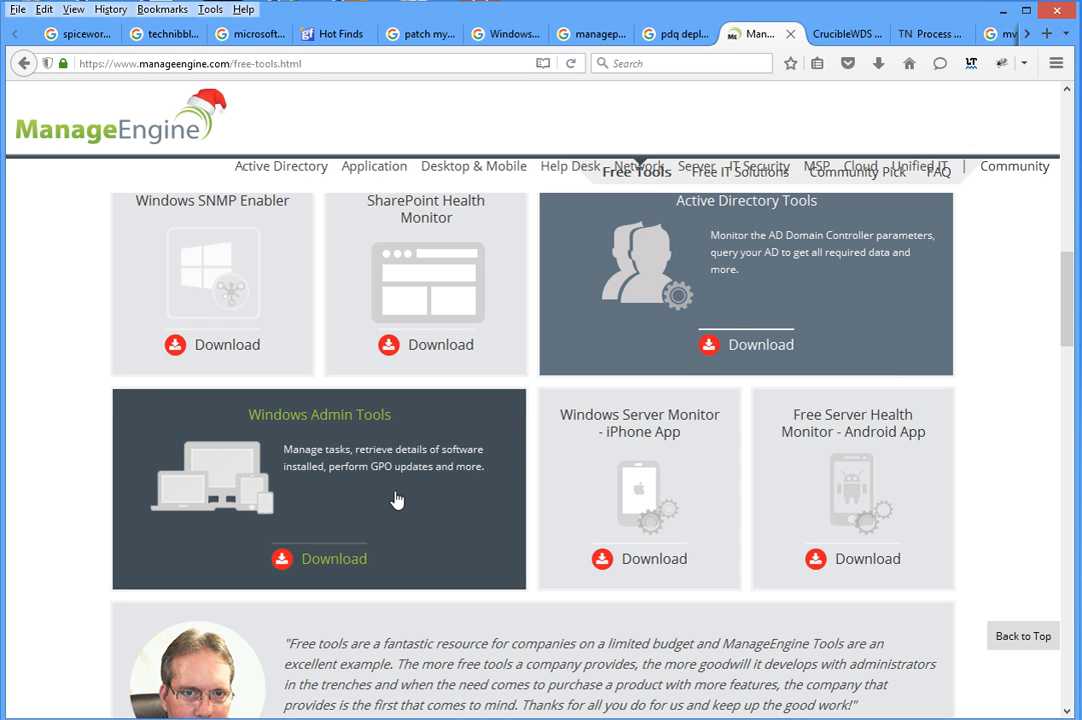
pyautogui.scroll(-3)
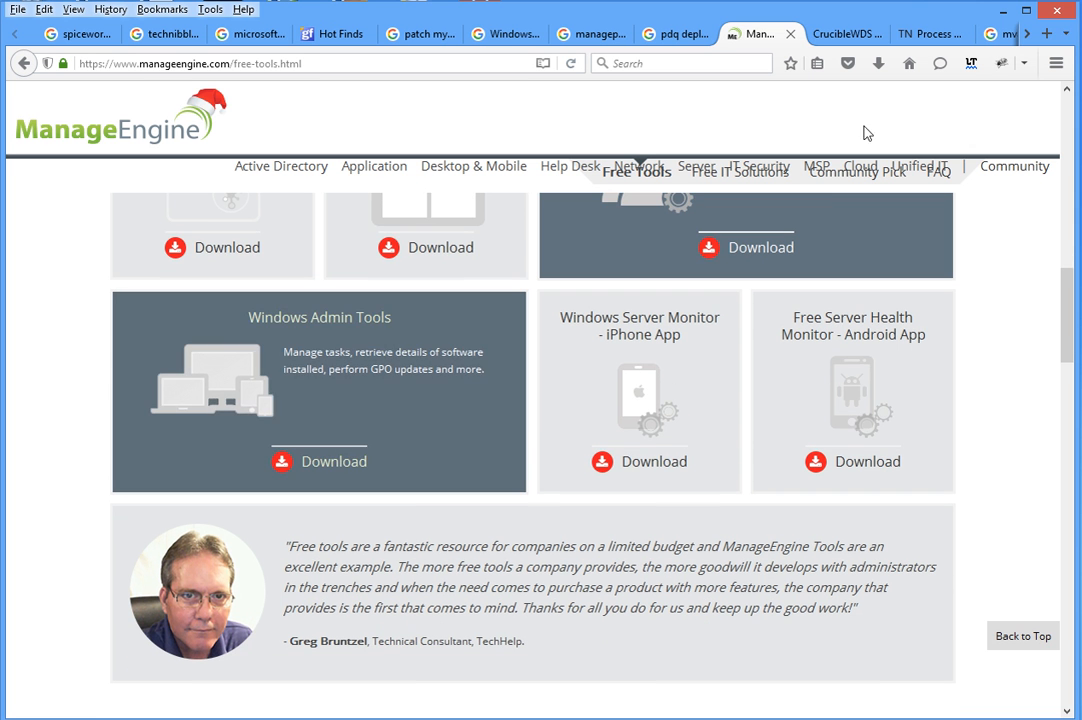
pyautogui.moveTo(344, 368)
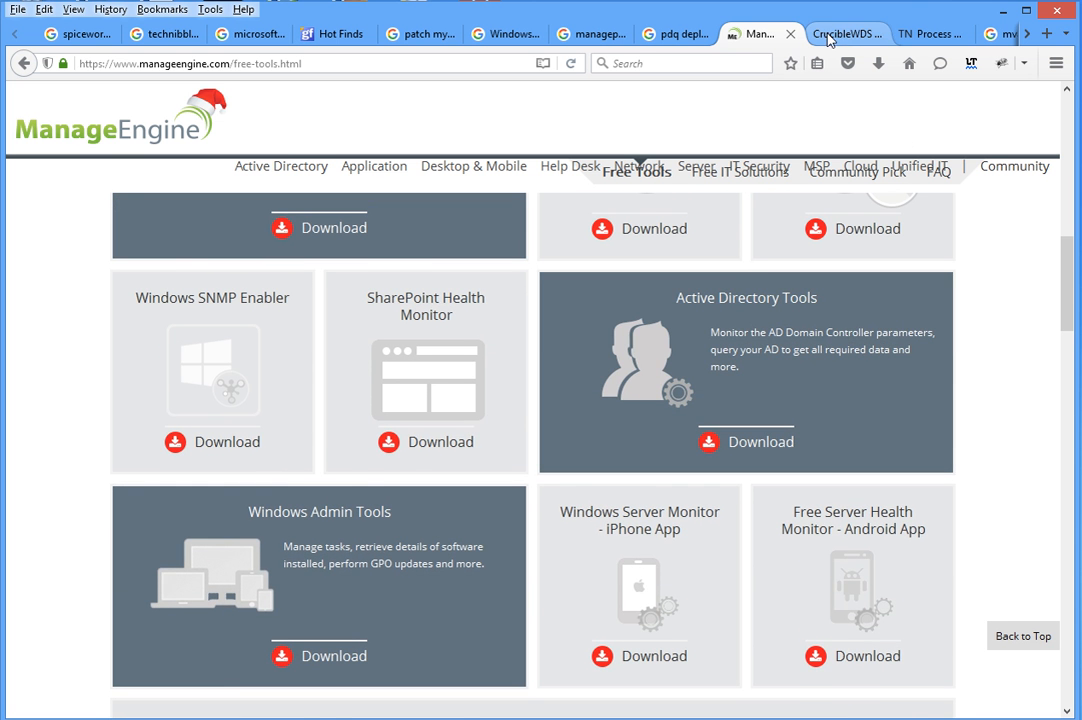
# - Switch to the CrucibleWDS site and scroll to the 2.3.3 release notes
pyautogui.click(844, 32)
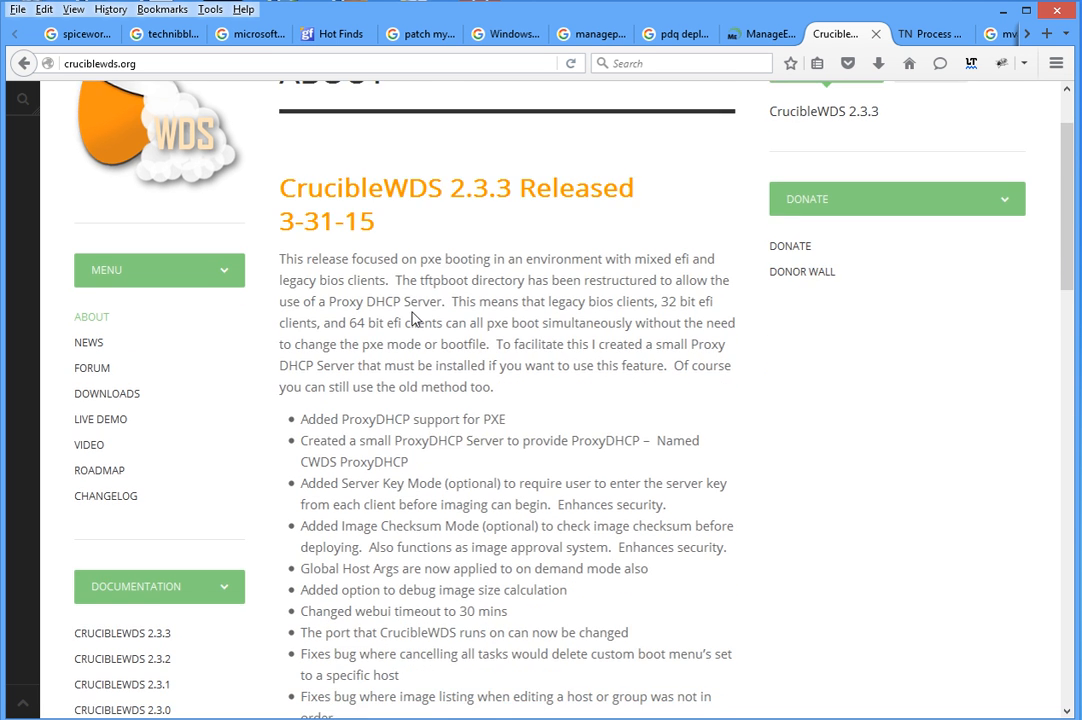
pyautogui.scroll(-3)
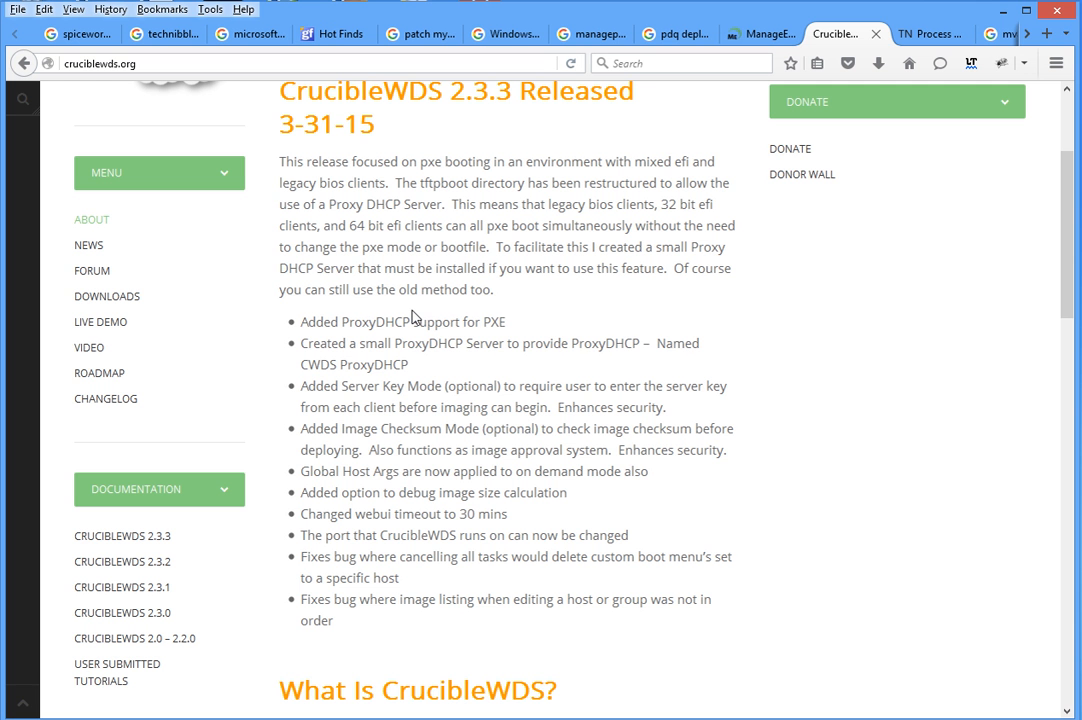
pyautogui.moveTo(596, 42)
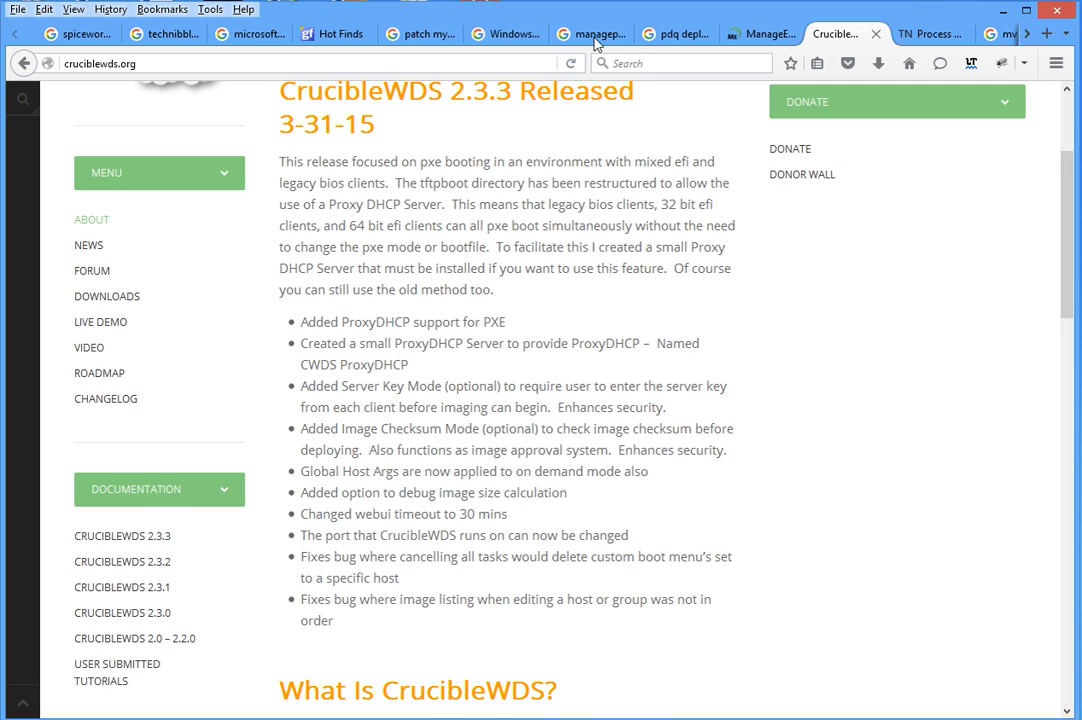
# - Switch to the TechNet Sysinternals page and highlight the 'Process Monitor v3.2' heading
pyautogui.click(930, 32)
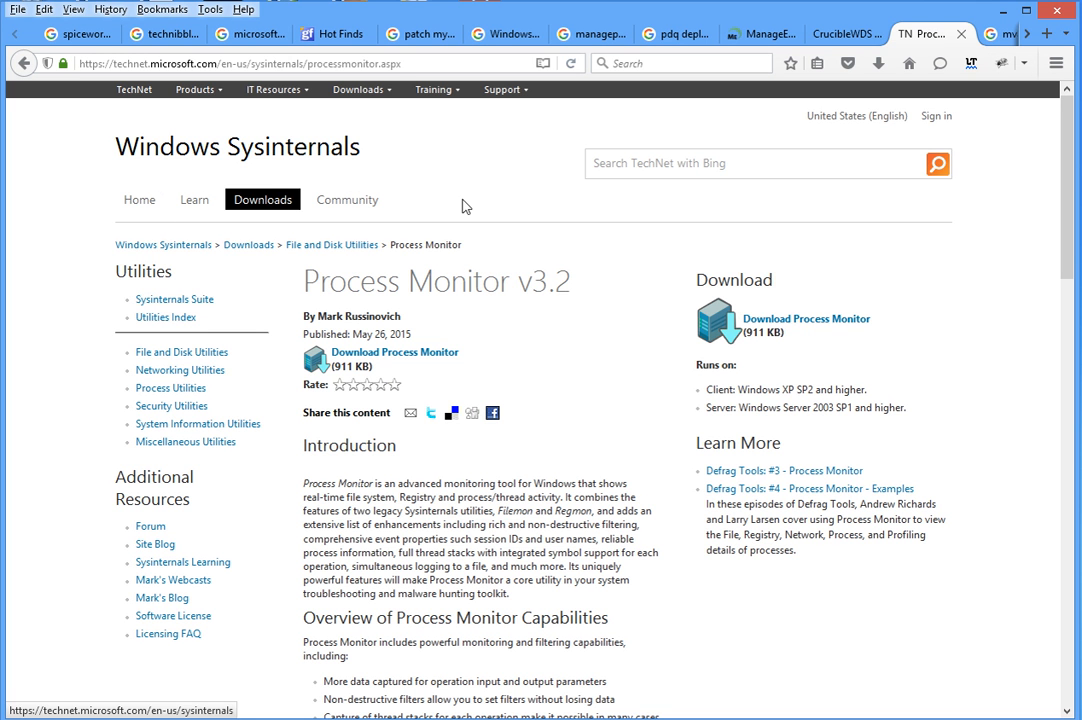
pyautogui.moveTo(196, 388)
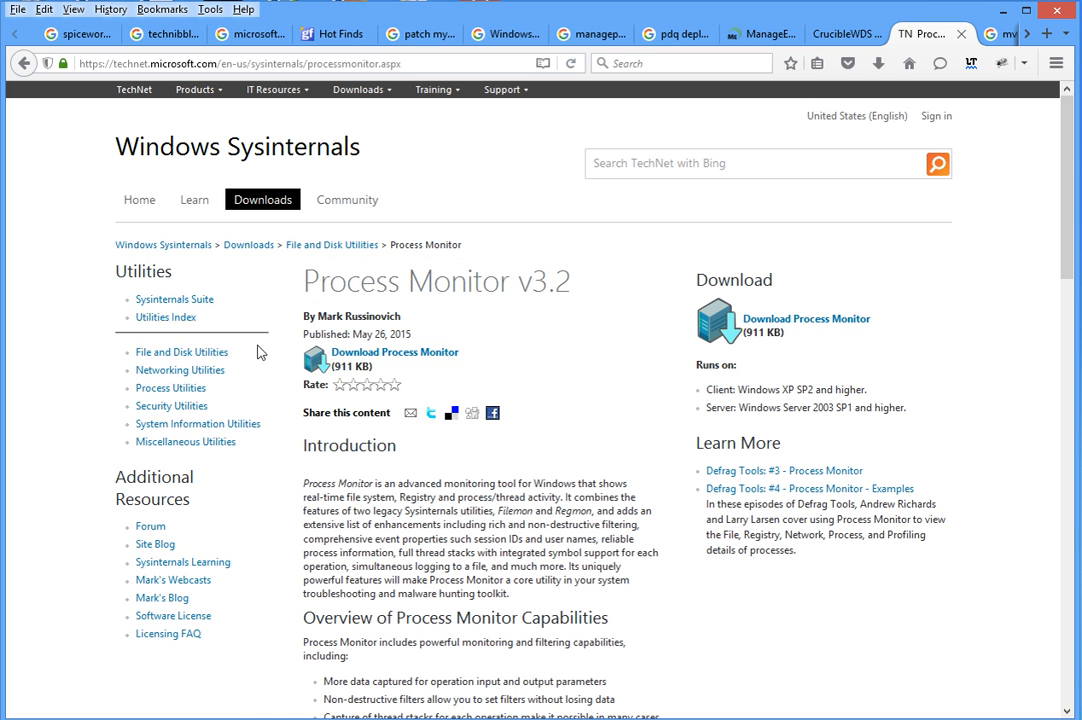
pyautogui.moveTo(374, 410)
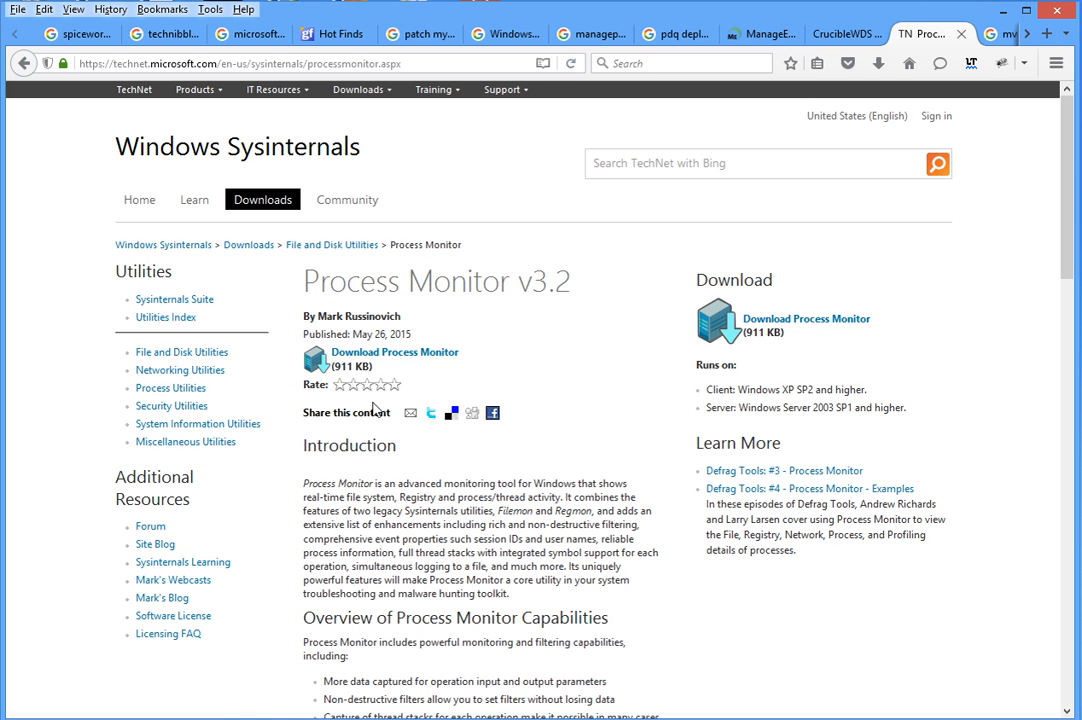
pyautogui.moveTo(396, 402)
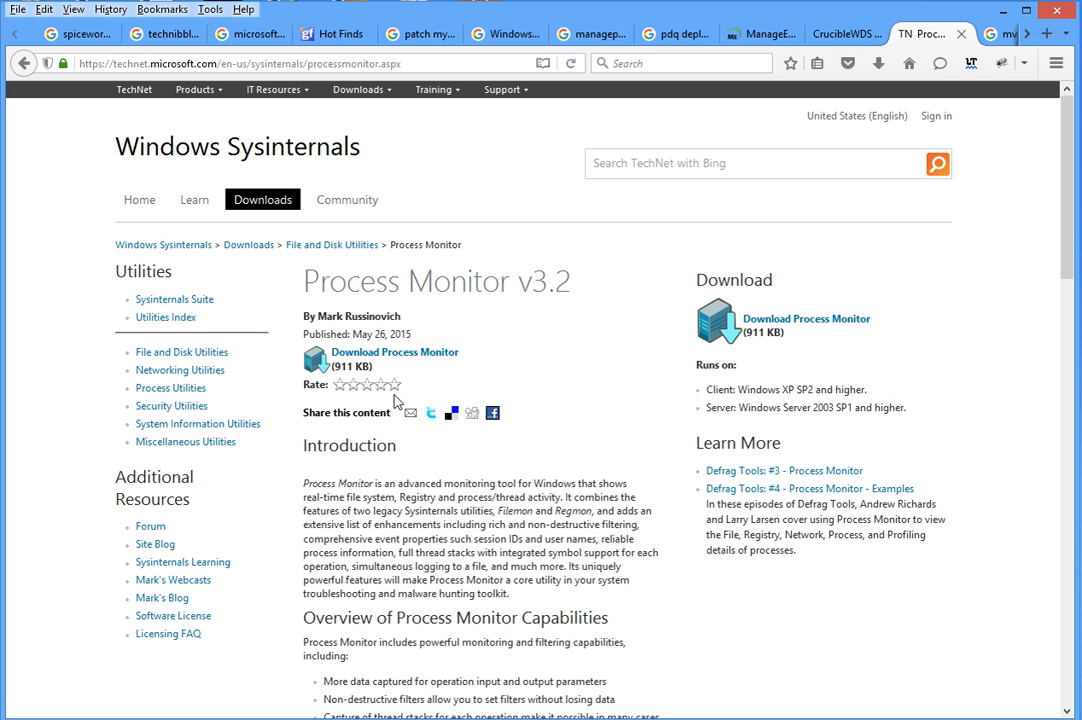
pyautogui.moveTo(456, 324)
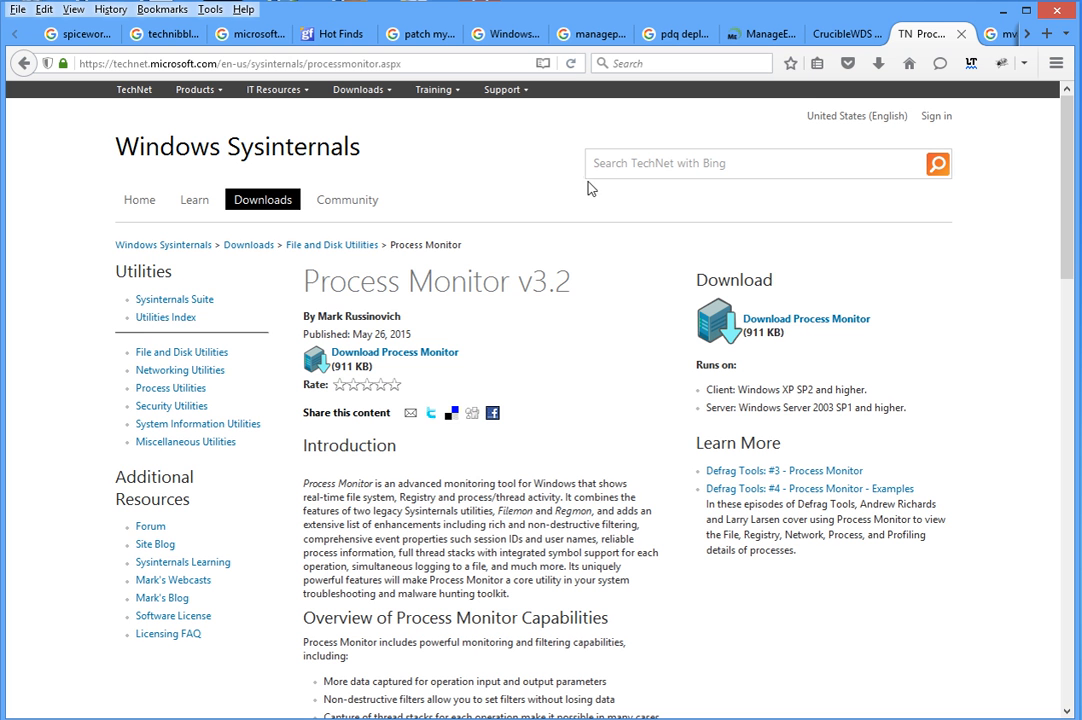
pyautogui.doubleClick(436, 280)
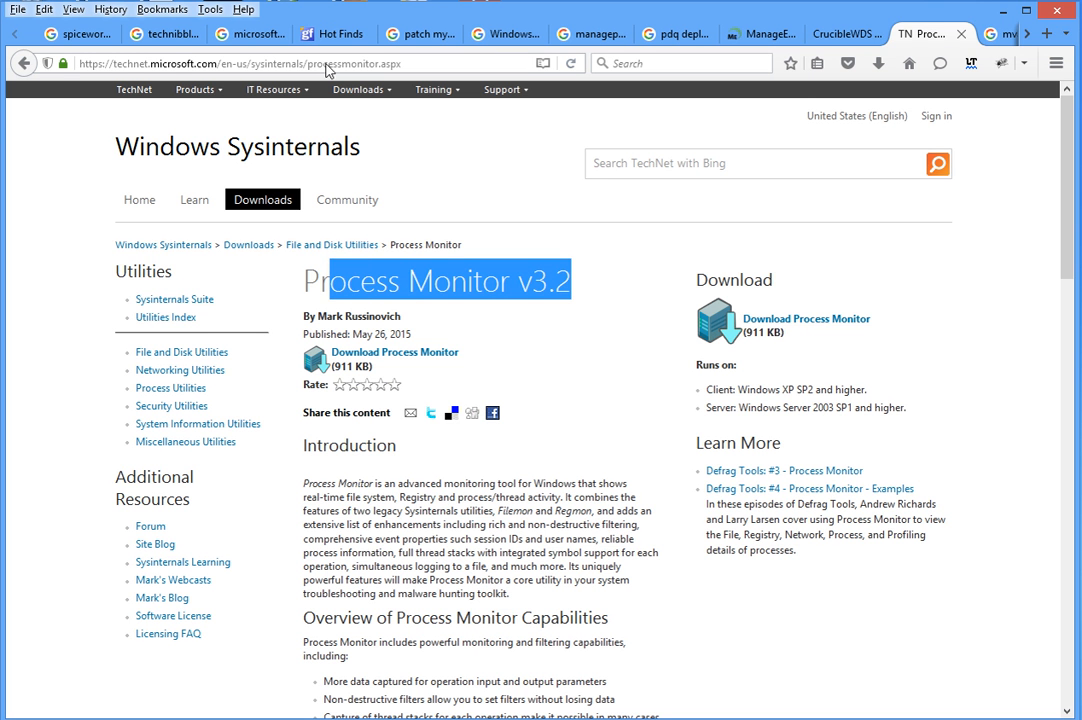
# - Switch to the 'mva microsoft' Google results and skim down to Microsoft Virtual Academy
pyautogui.click(958, 32)
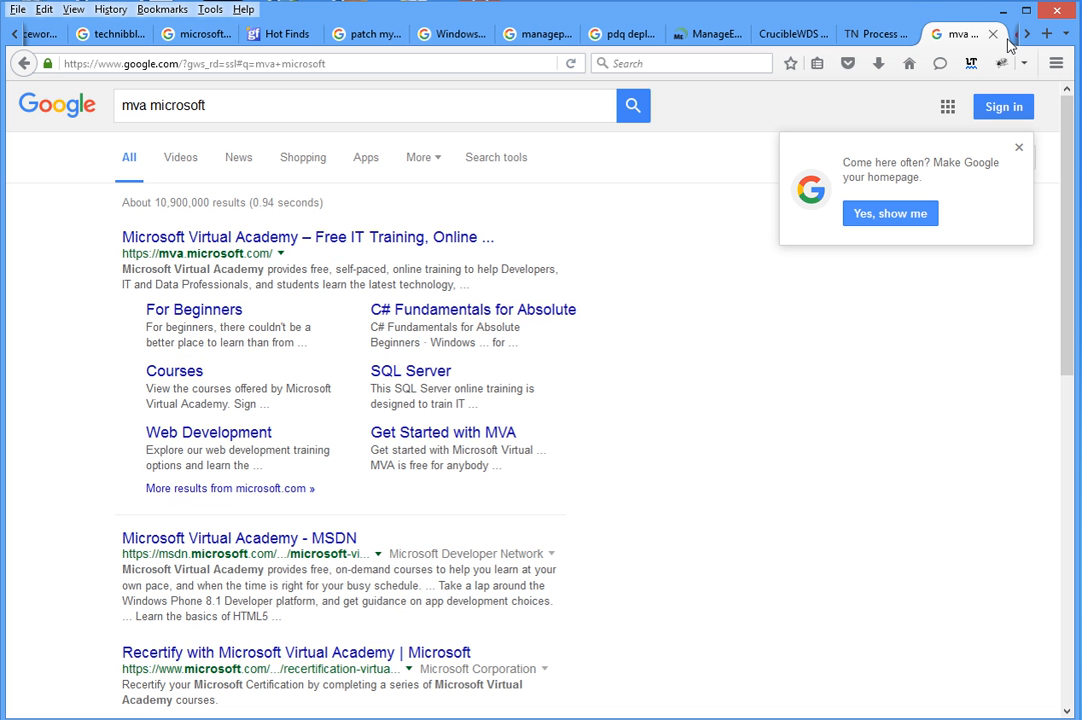
pyautogui.scroll(-3)
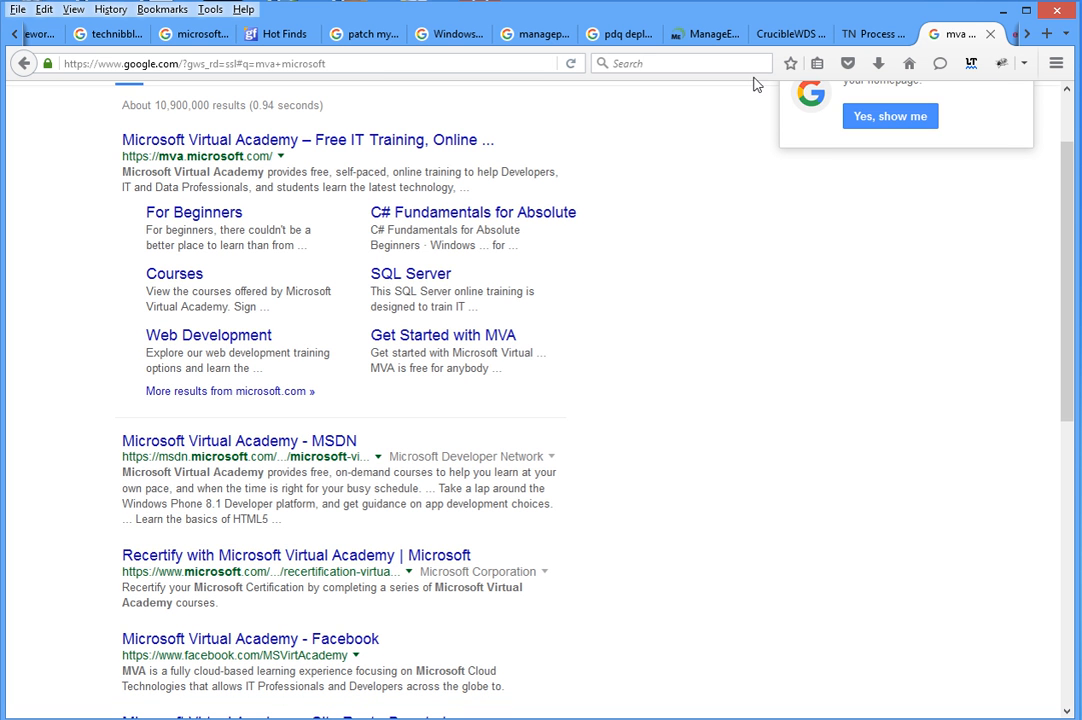
pyautogui.moveTo(284, 168)
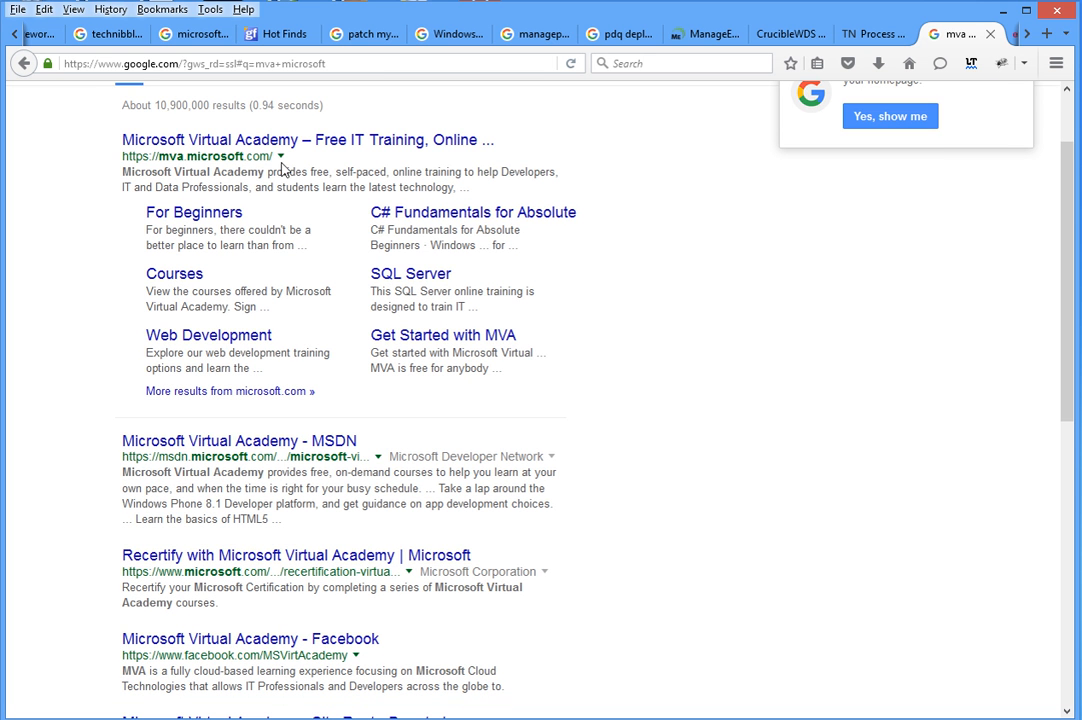
pyautogui.moveTo(288, 168)
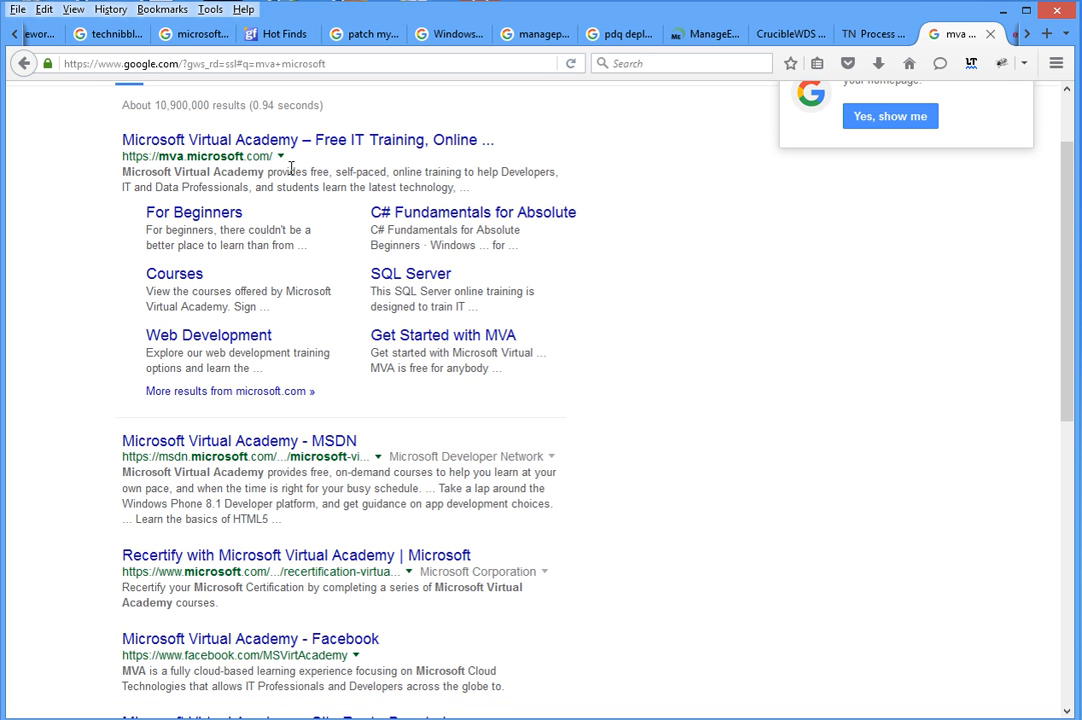
pyautogui.moveTo(316, 212)
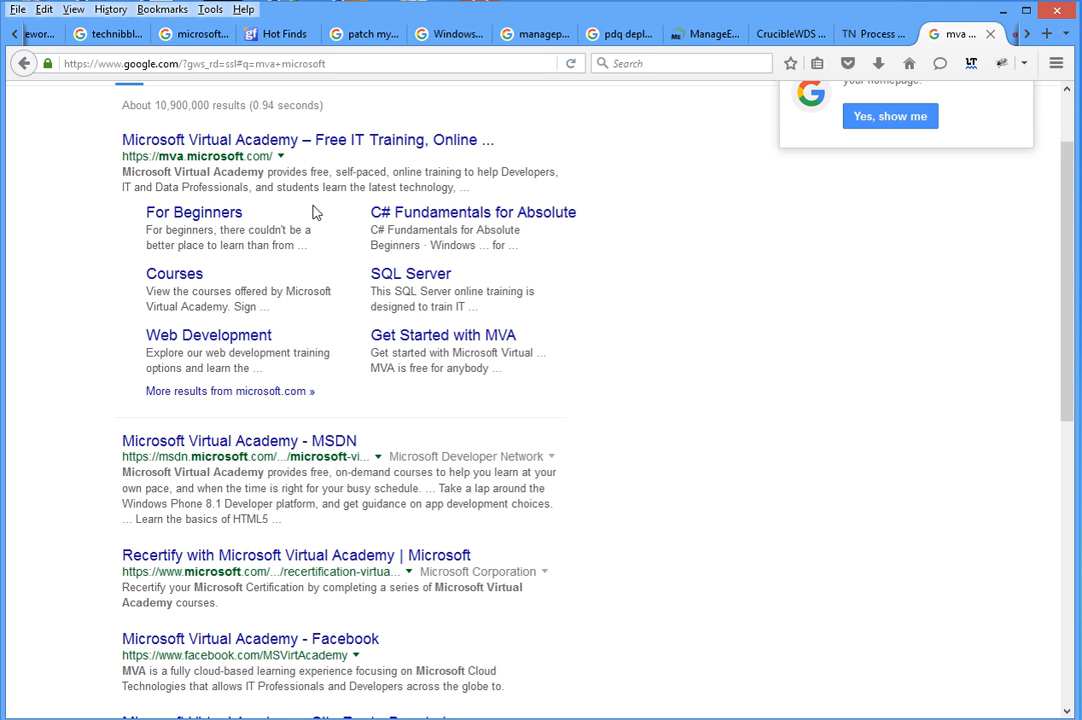
pyautogui.moveTo(464, 188)
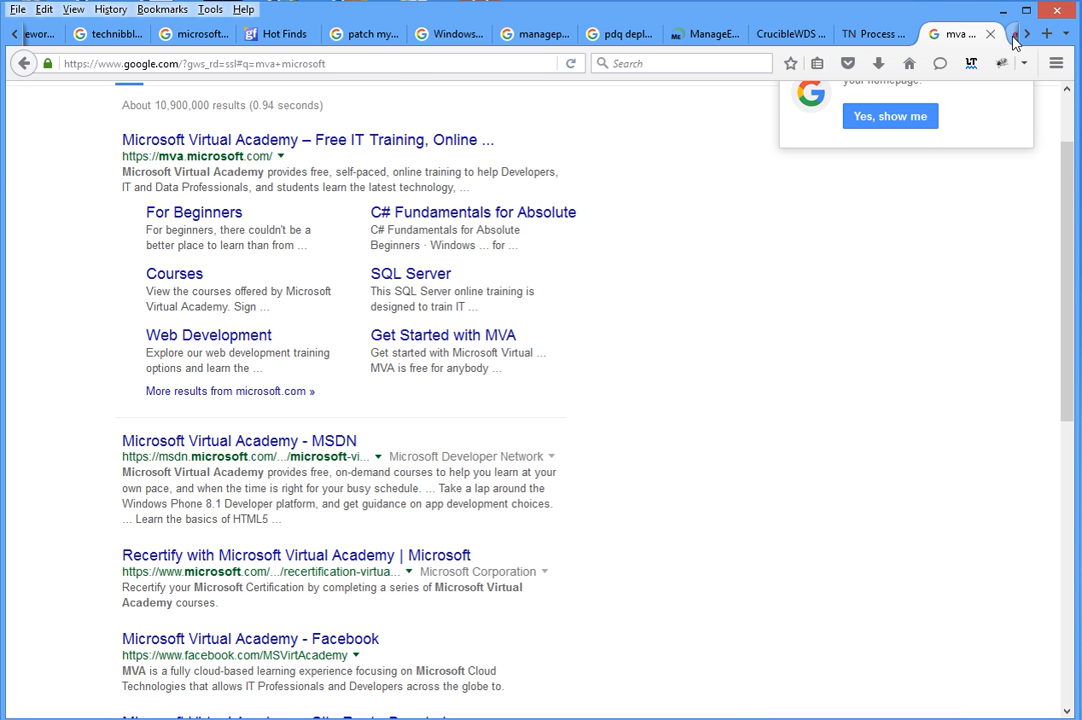
# - Review edX's Introduction to Linux course details: self-paced, 8 weeks, learning outcomes
pyautogui.click(956, 32)
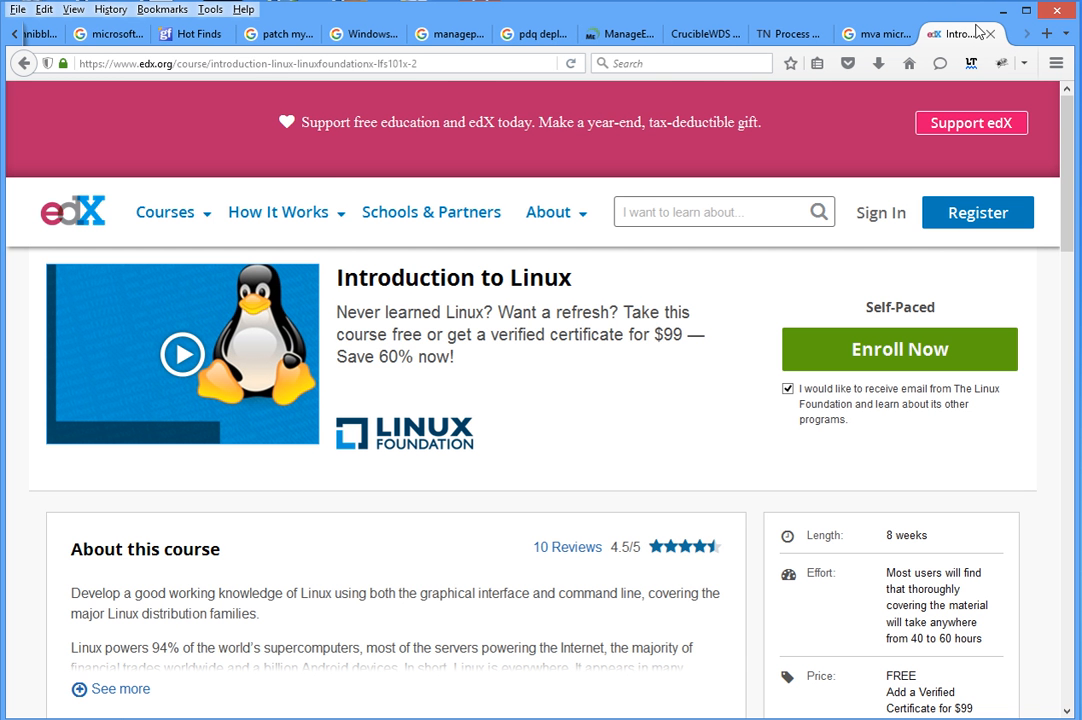
pyautogui.click(164, 212)
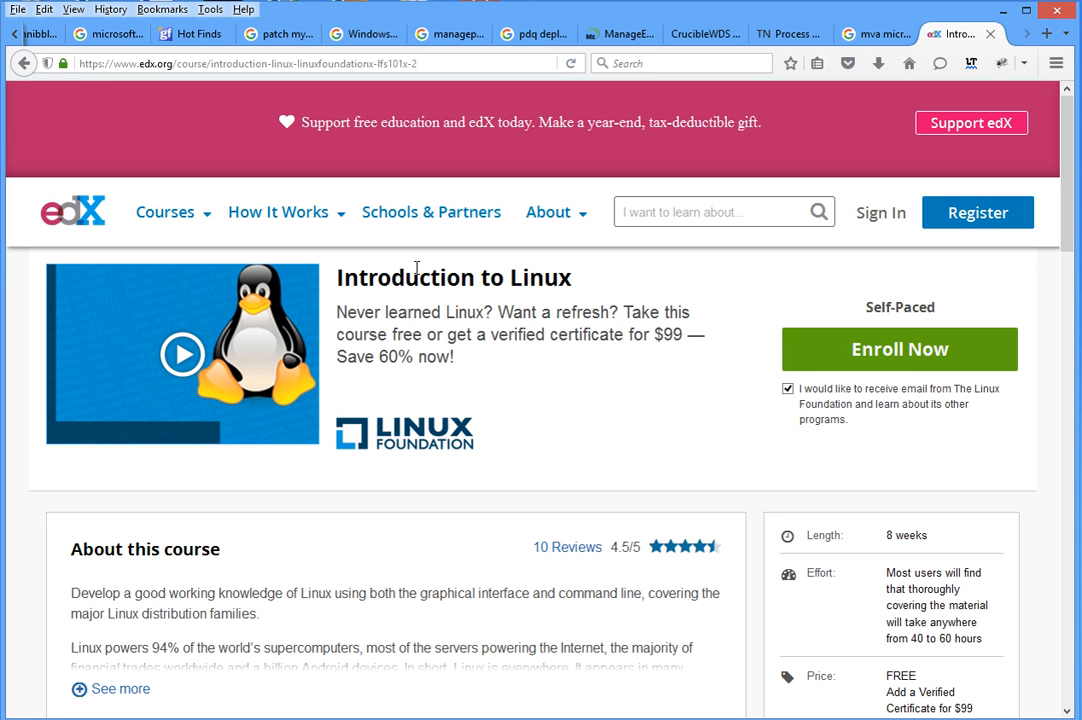
pyautogui.moveTo(572, 344)
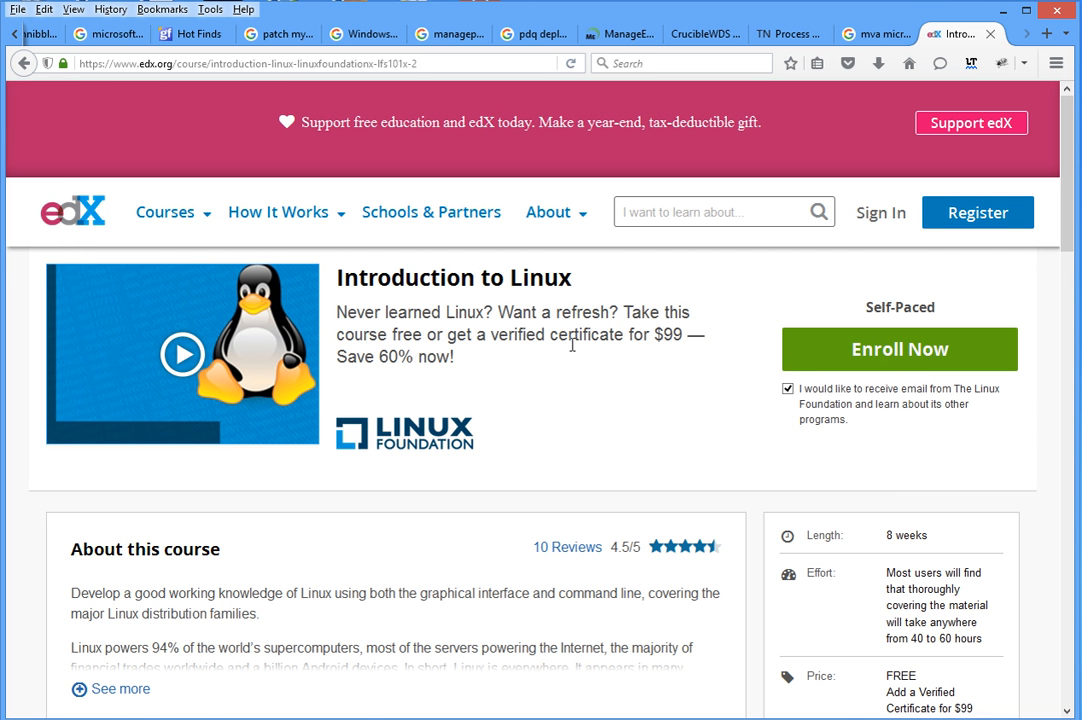
pyautogui.scroll(-3)
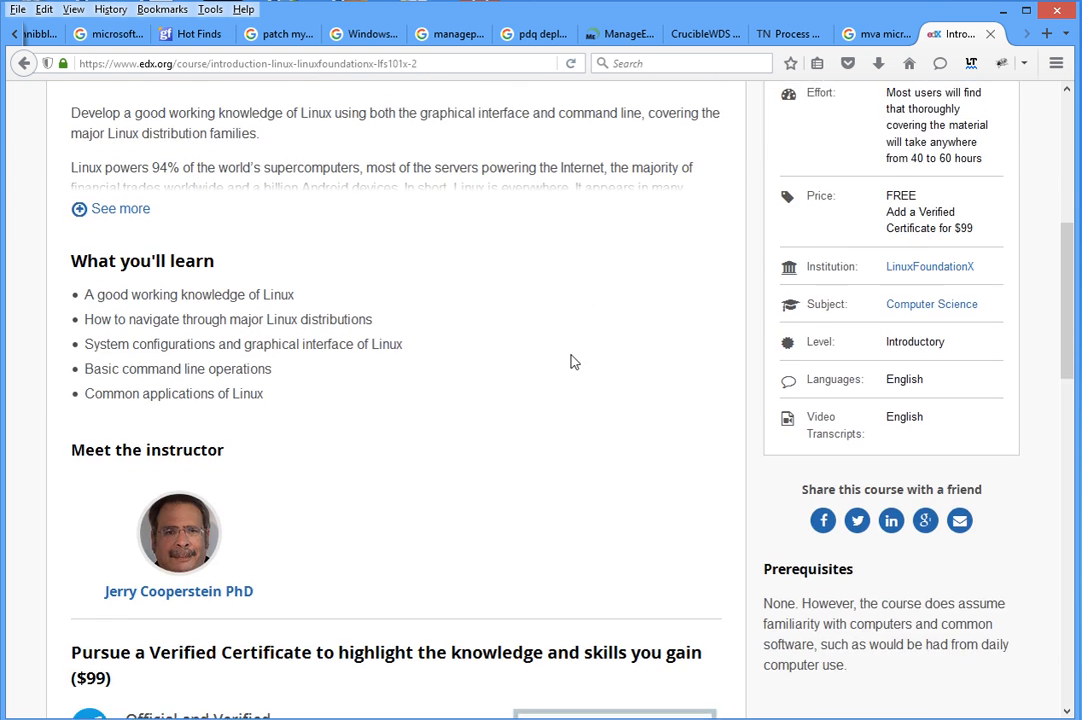
pyautogui.scroll(3)
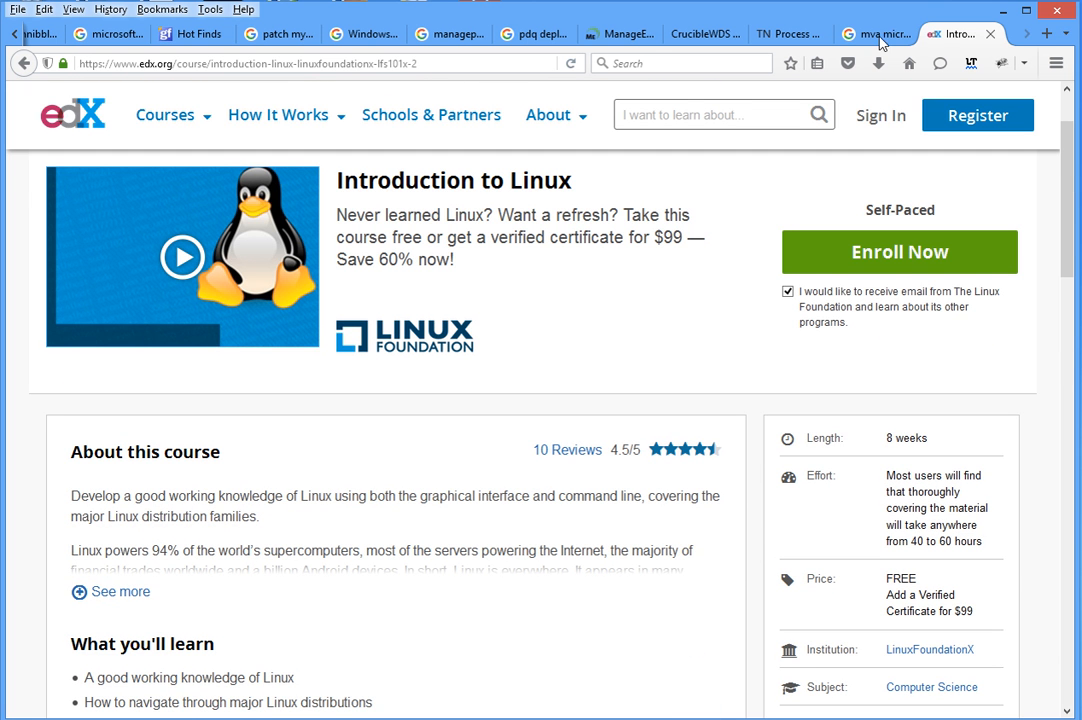
# - Go to jobskillshare.org and browse its free courses like Office 365 Administrator and CompTIA A+
pyautogui.write('jobskillshare.org')
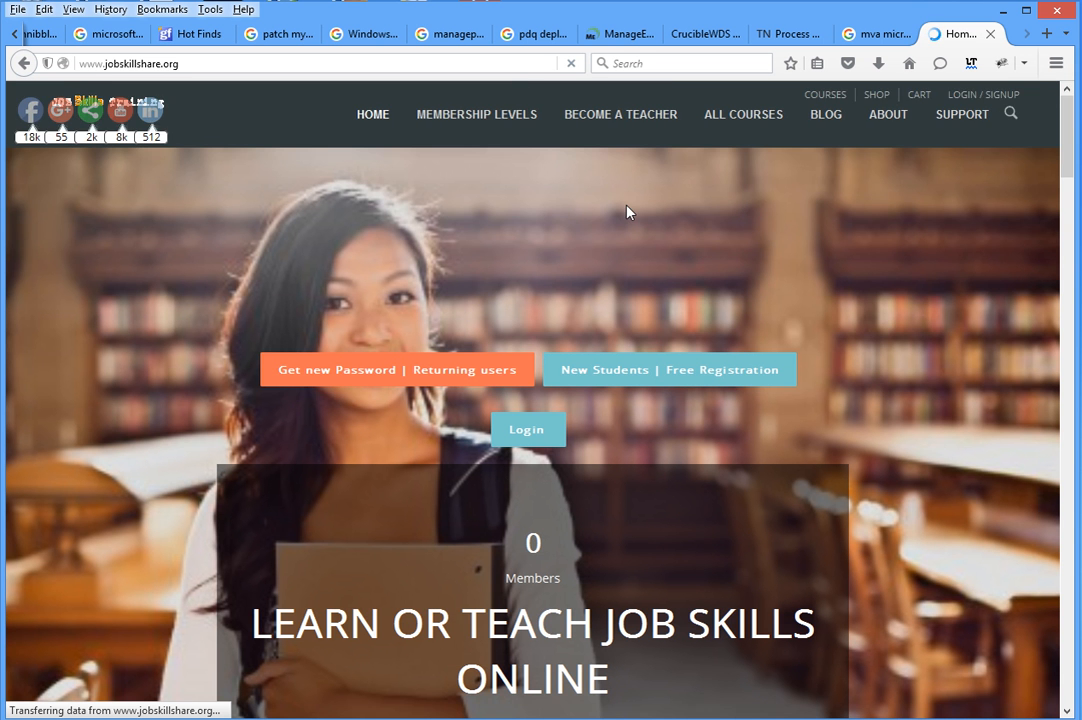
pyautogui.scroll(-3)
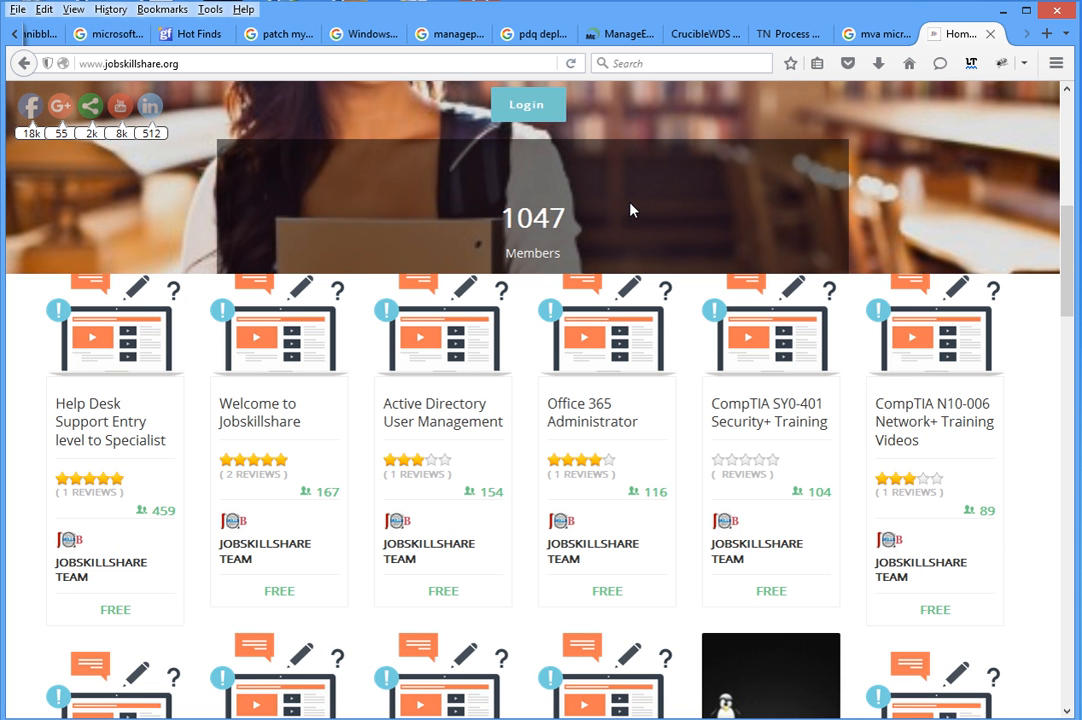
pyautogui.scroll(-3)
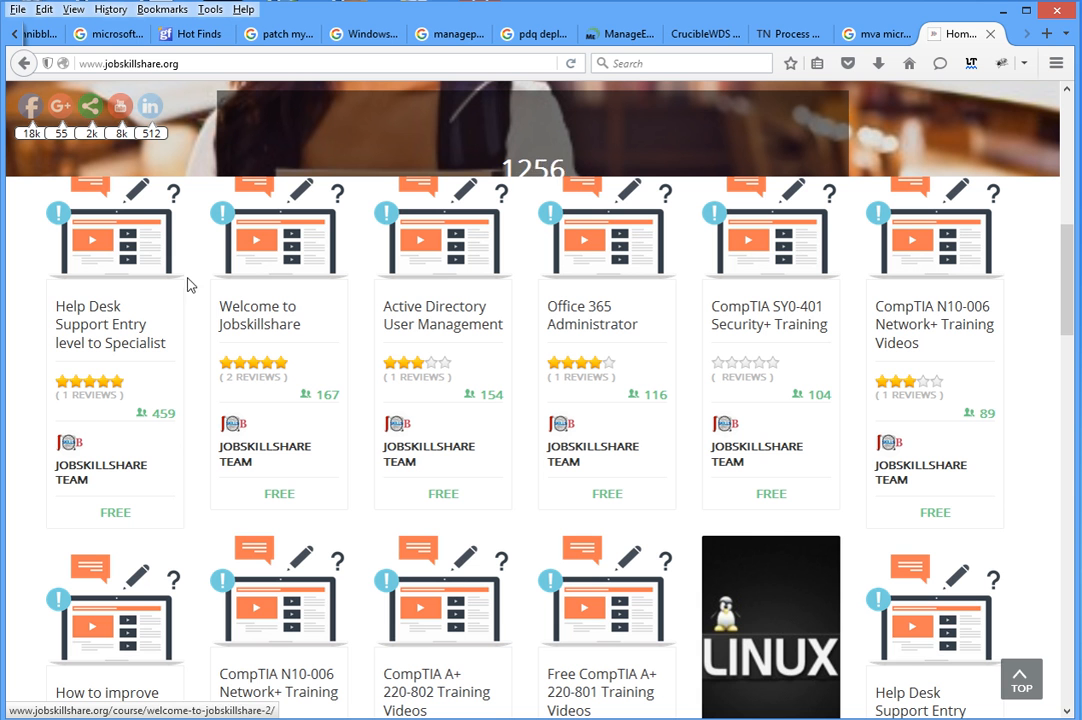
pyautogui.moveTo(314, 296)
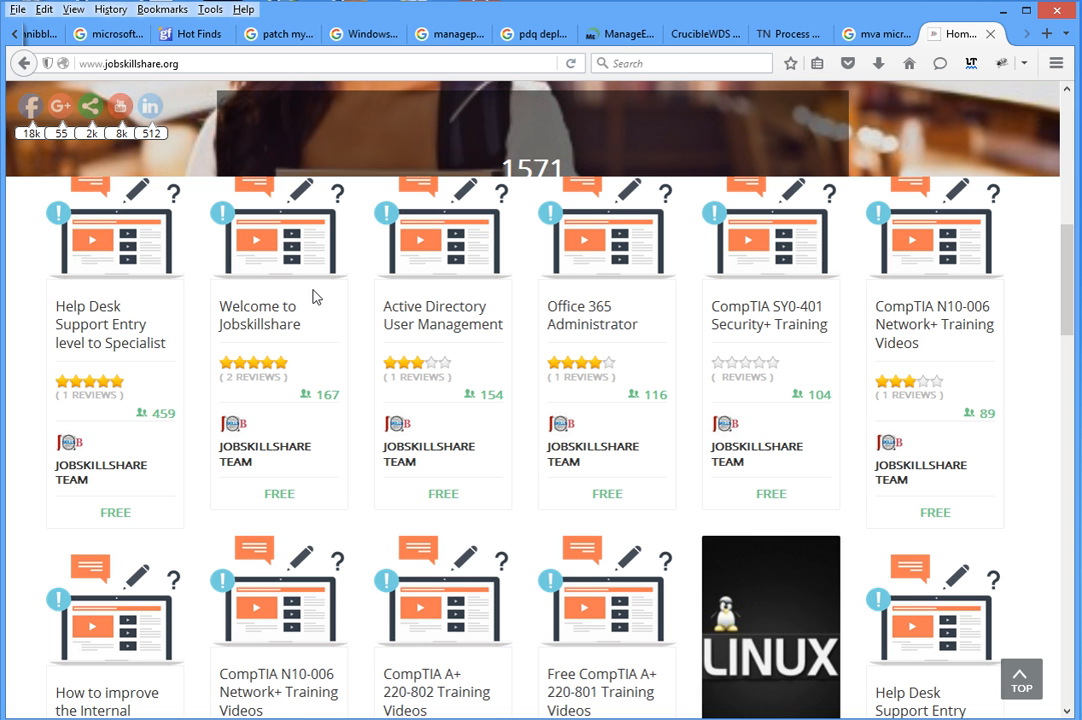
pyautogui.moveTo(110, 324)
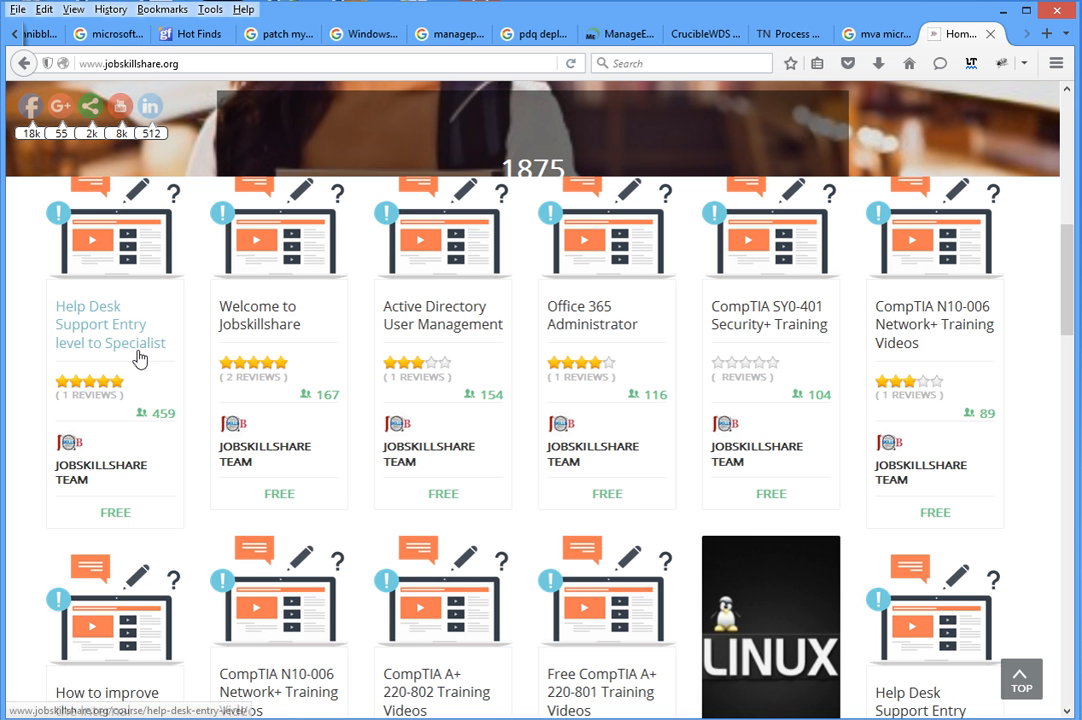
pyautogui.moveTo(136, 350)
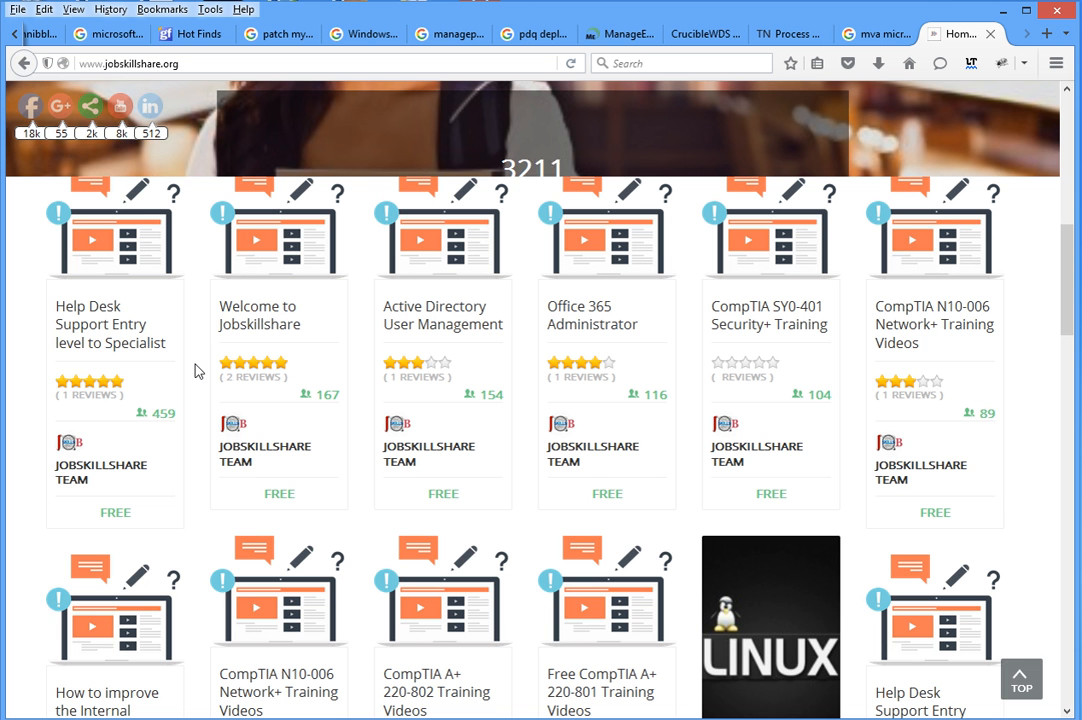
pyautogui.moveTo(856, 246)
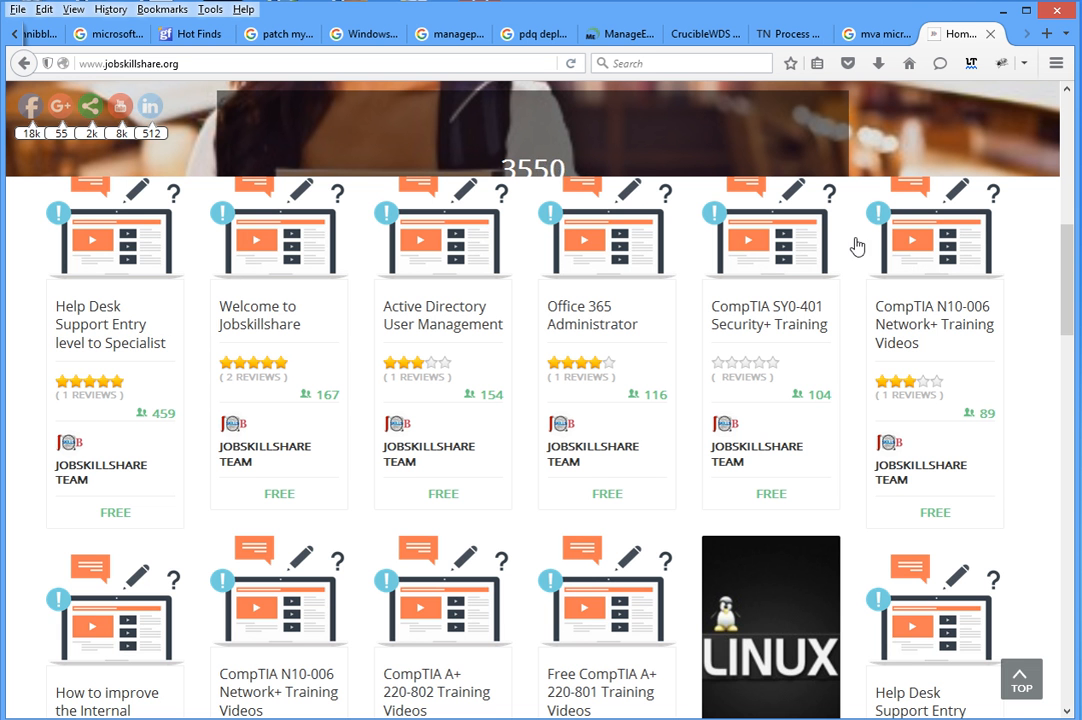
pyautogui.scroll(3)
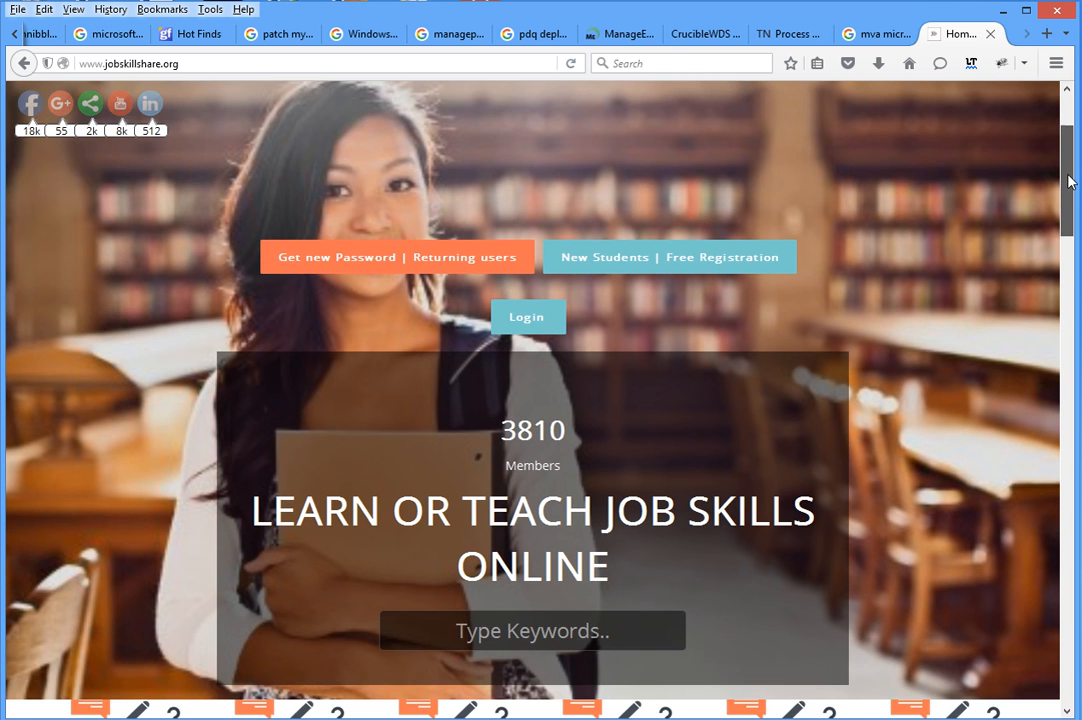
pyautogui.scroll(-3)
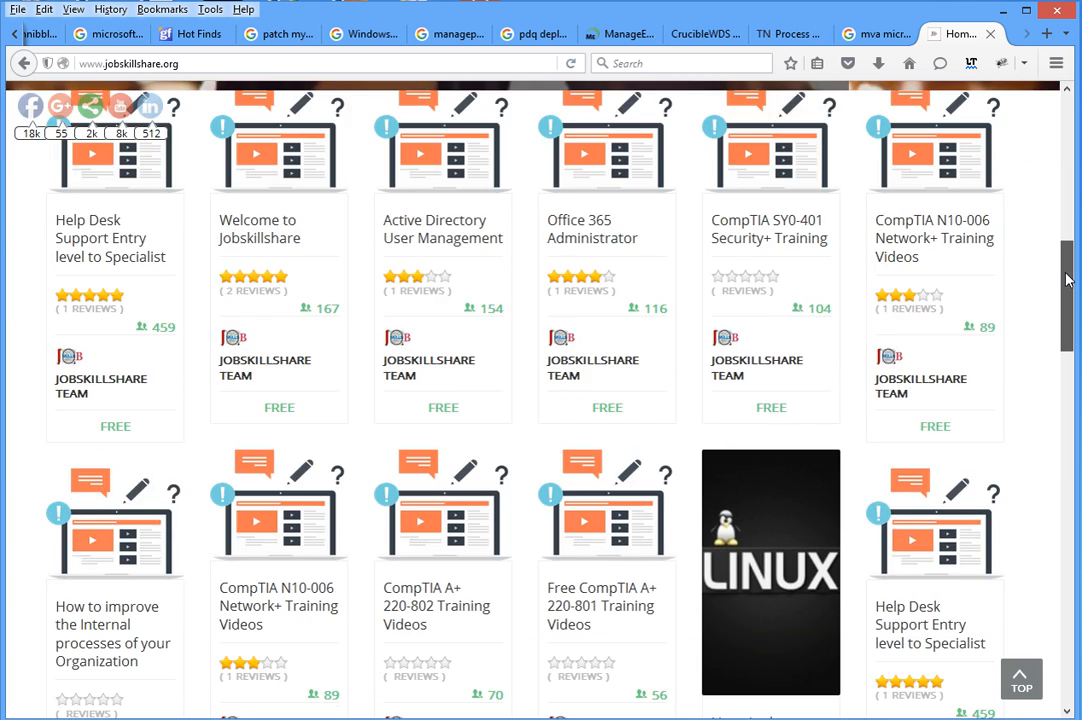
pyautogui.moveTo(88, 238)
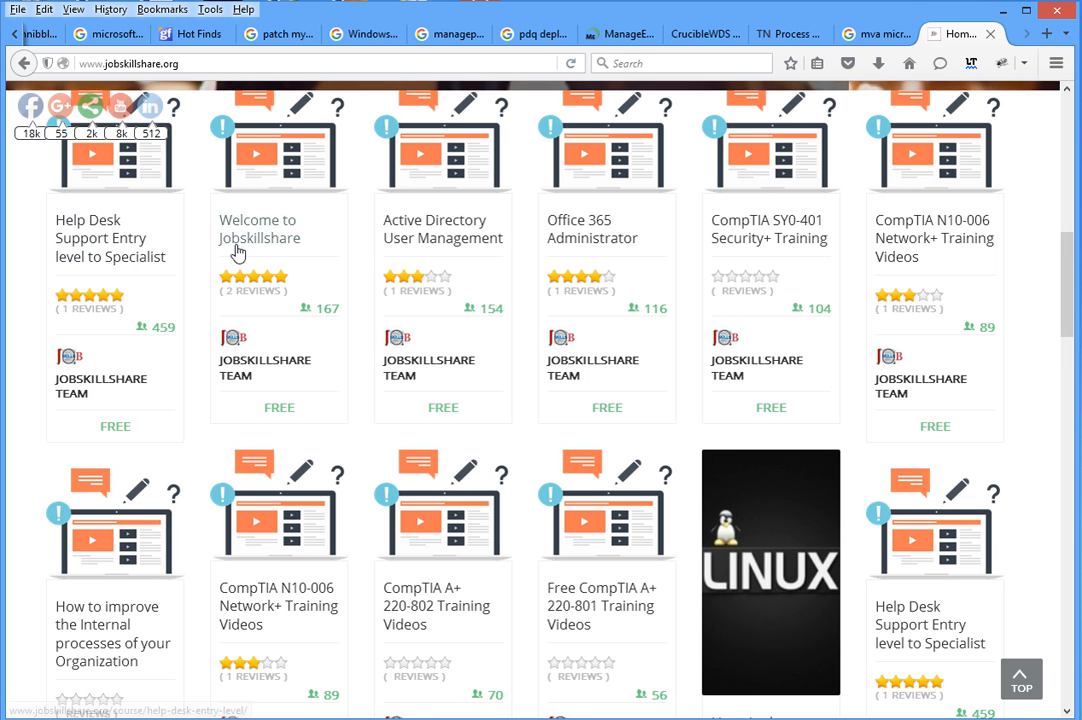
pyautogui.moveTo(592, 228)
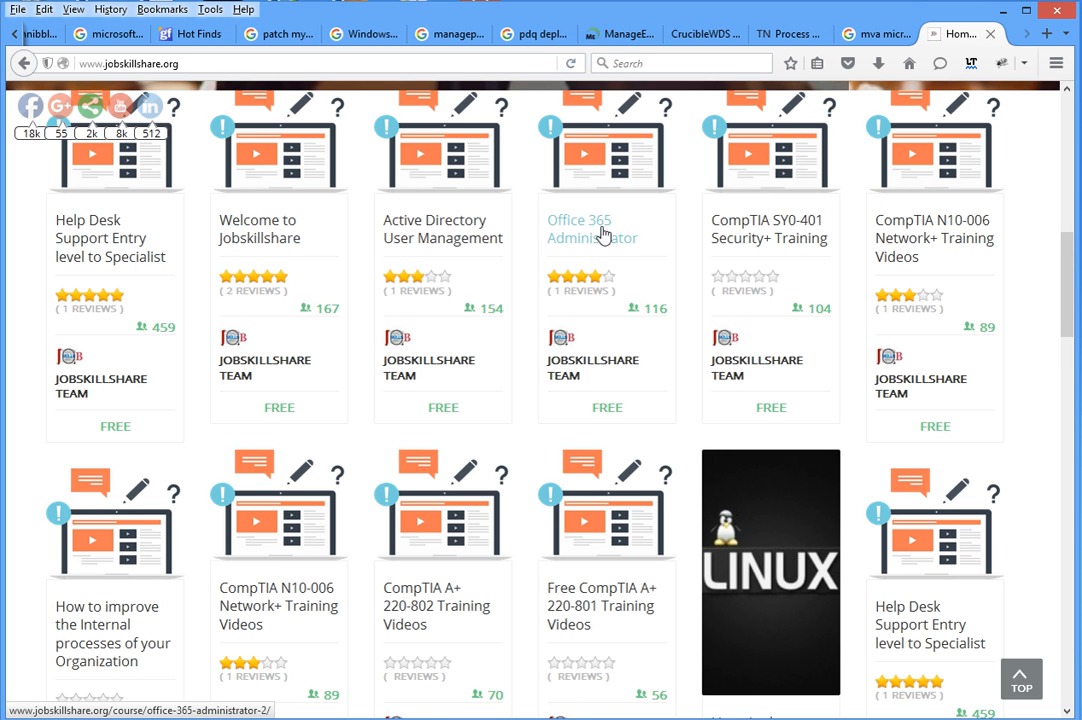
pyautogui.moveTo(510, 276)
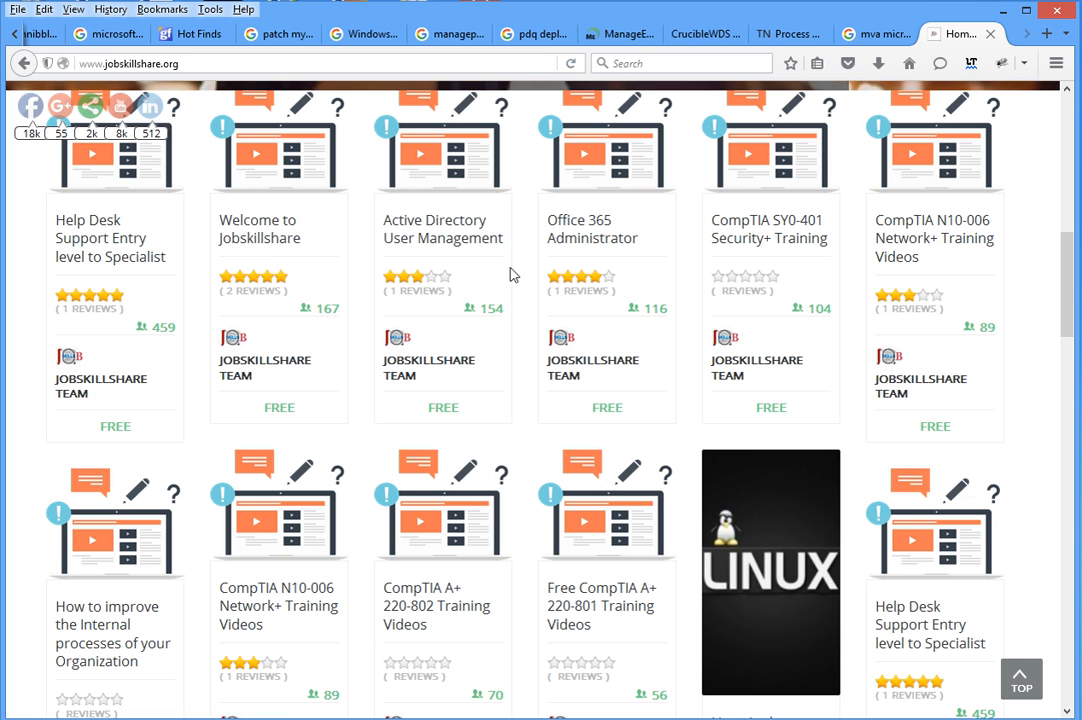